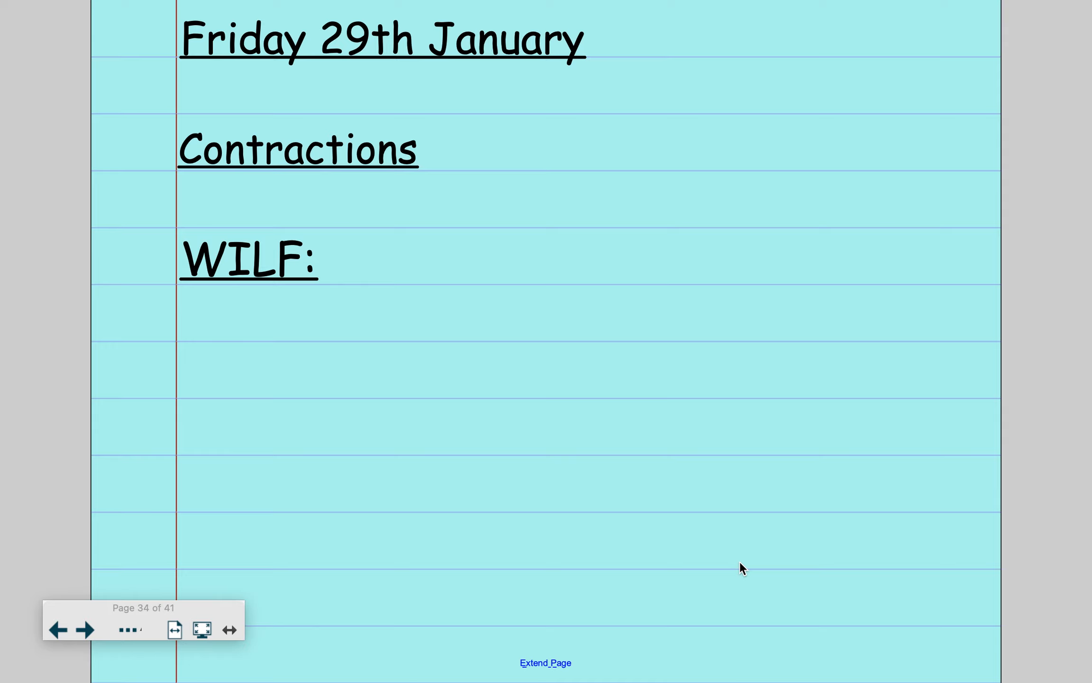
pyautogui.moveTo(272, 101)
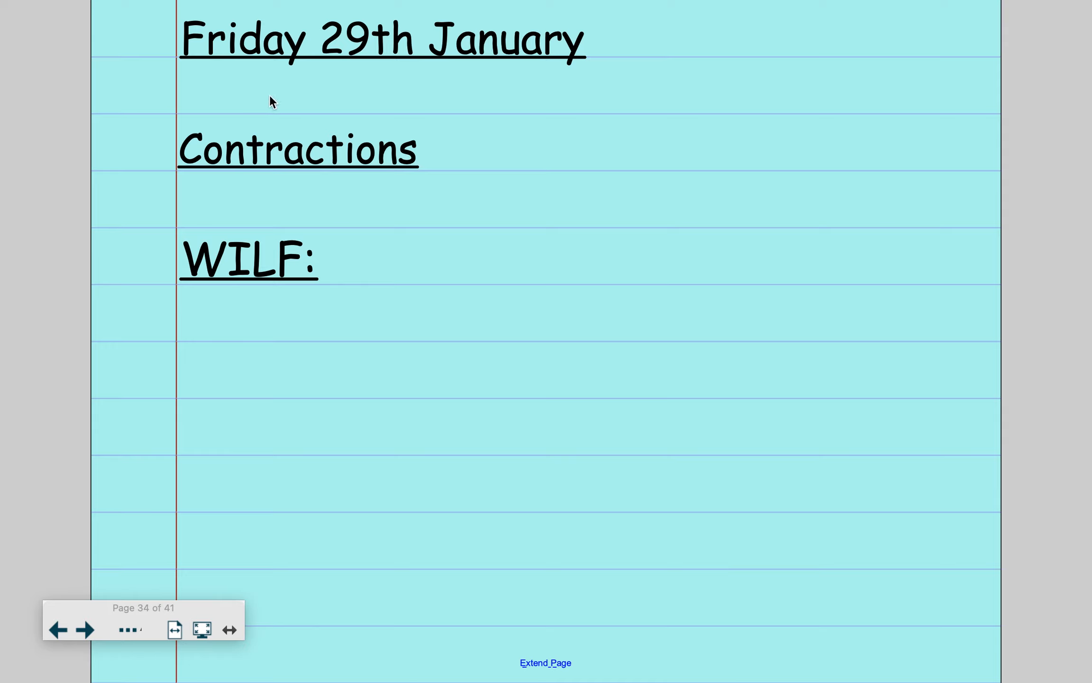
pyautogui.moveTo(366, 283)
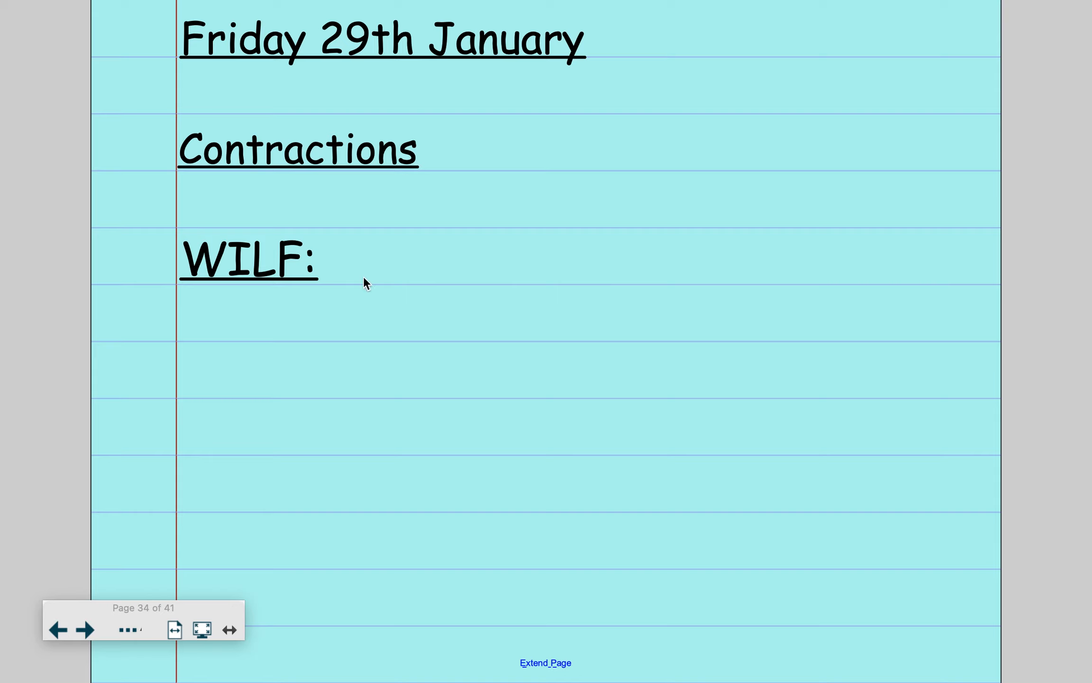
pyautogui.moveTo(667, 373)
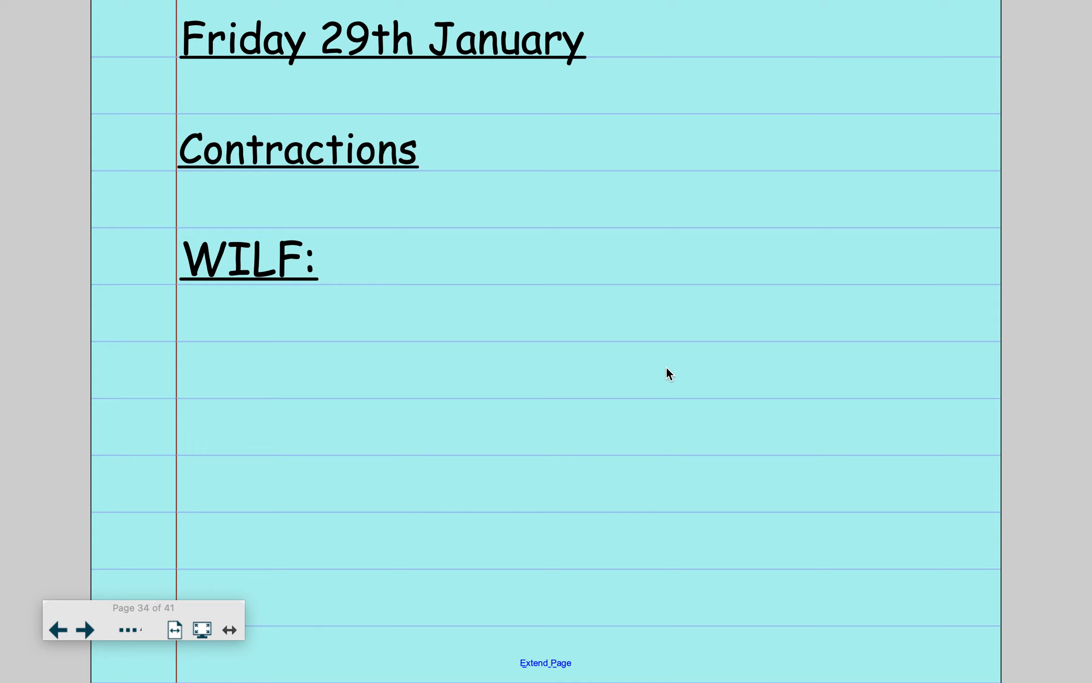
pyautogui.moveTo(455, 416)
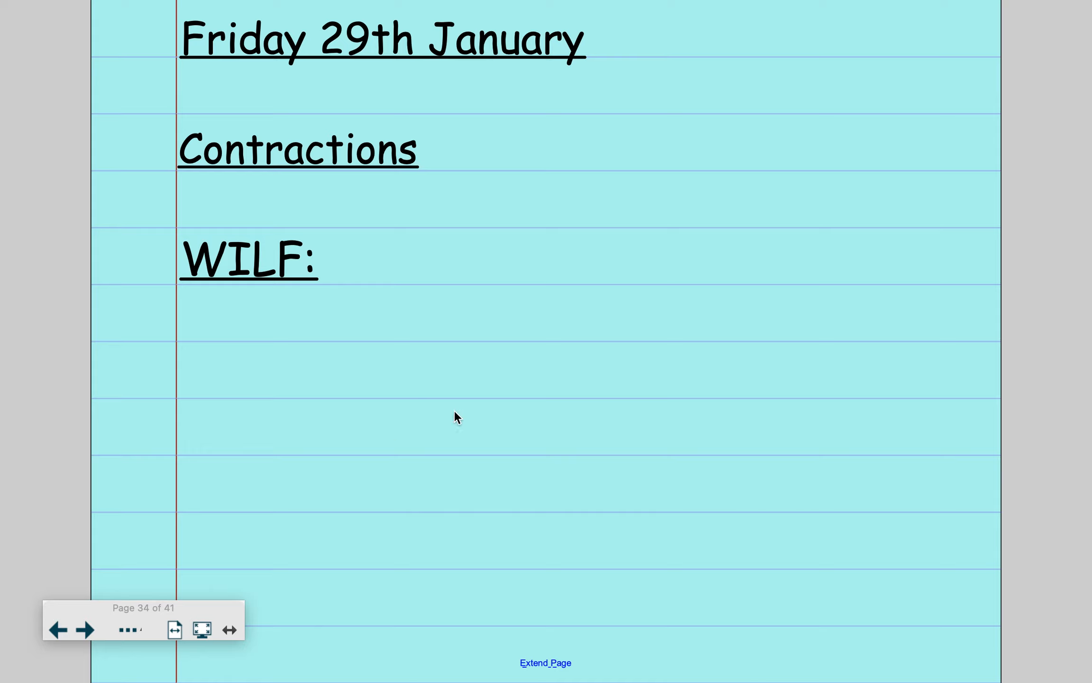
pyautogui.moveTo(330, 443)
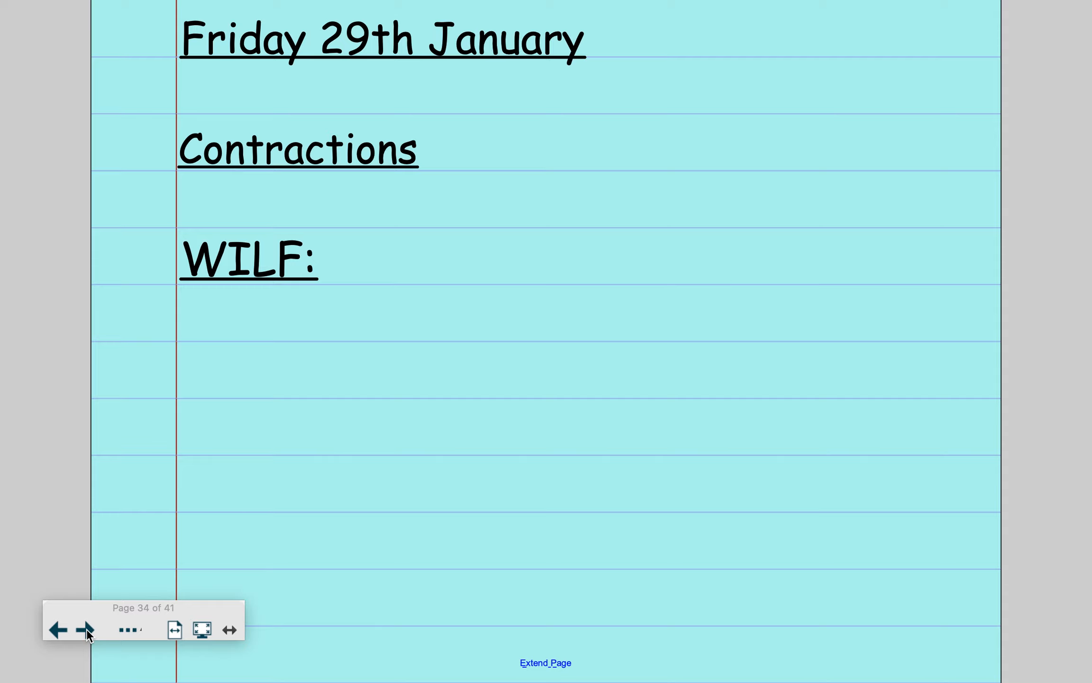
# - Advance to the Apostrophes success-criteria page listing the four tiered contraction tasks
pyautogui.click(85, 630)
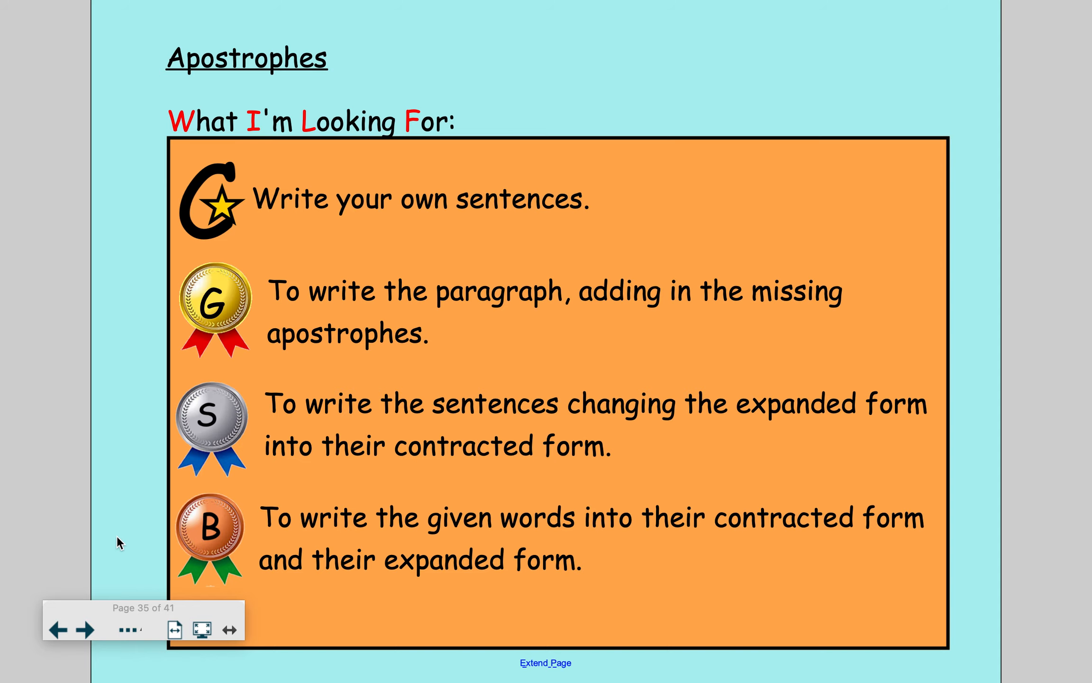
# - Advance to page 36, the contraction-matching activity with 'he'd' linked to 'he would'
pyautogui.click(88, 629)
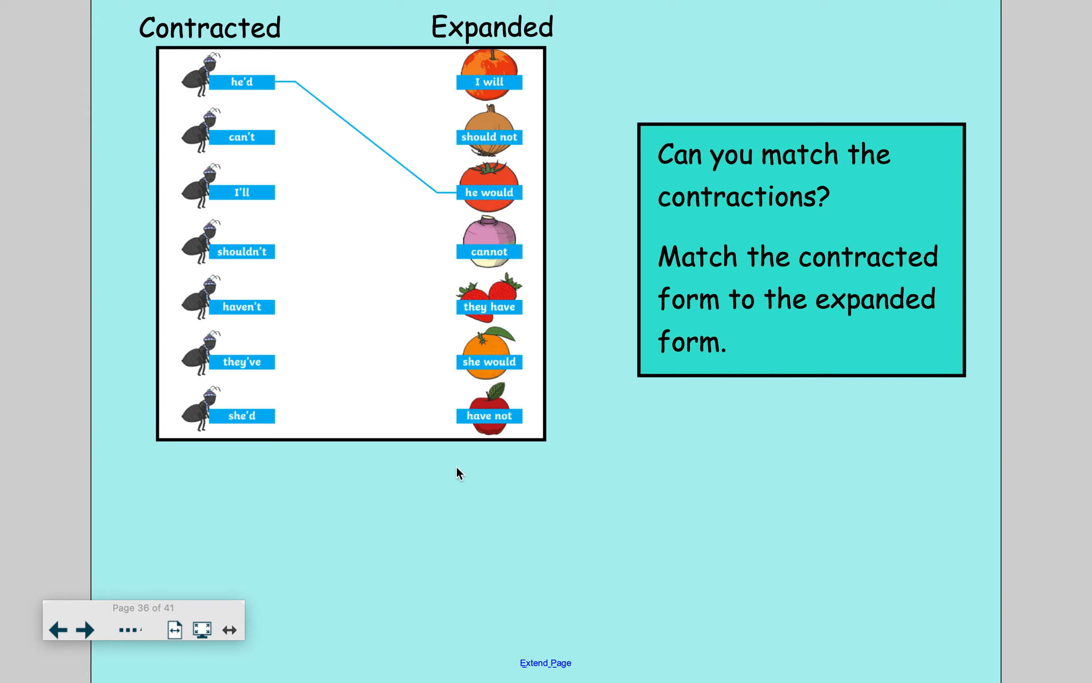
pyautogui.moveTo(332, 569)
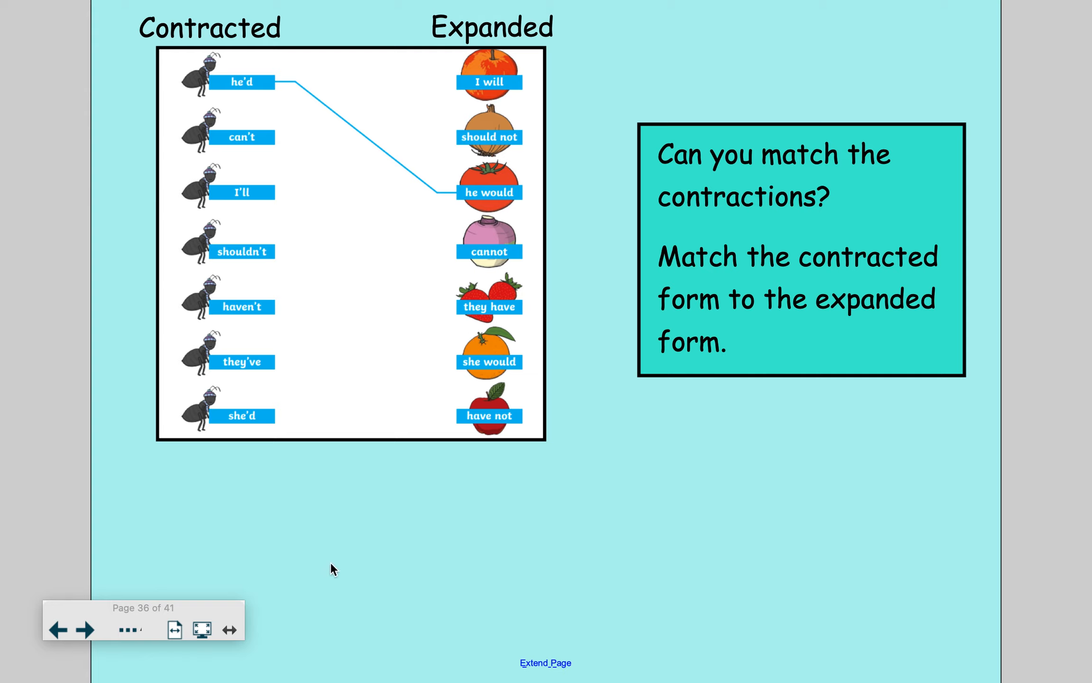
# - Choose the red pen and link each remaining contraction to its expanded form
pyautogui.rightClick(330, 569)
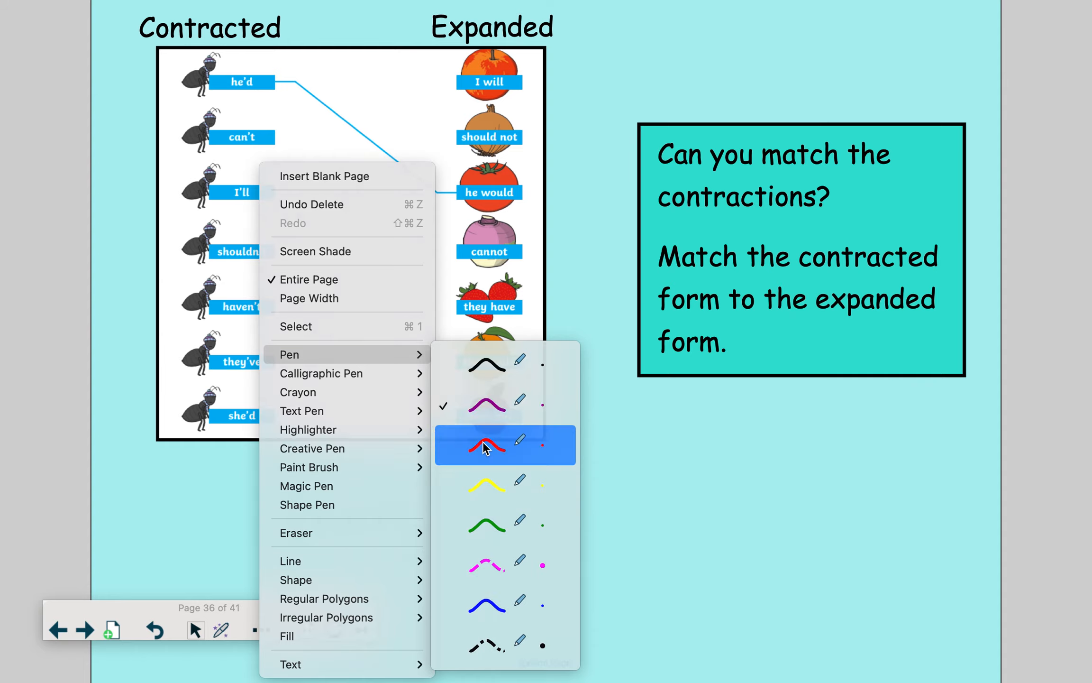
pyautogui.click(486, 445)
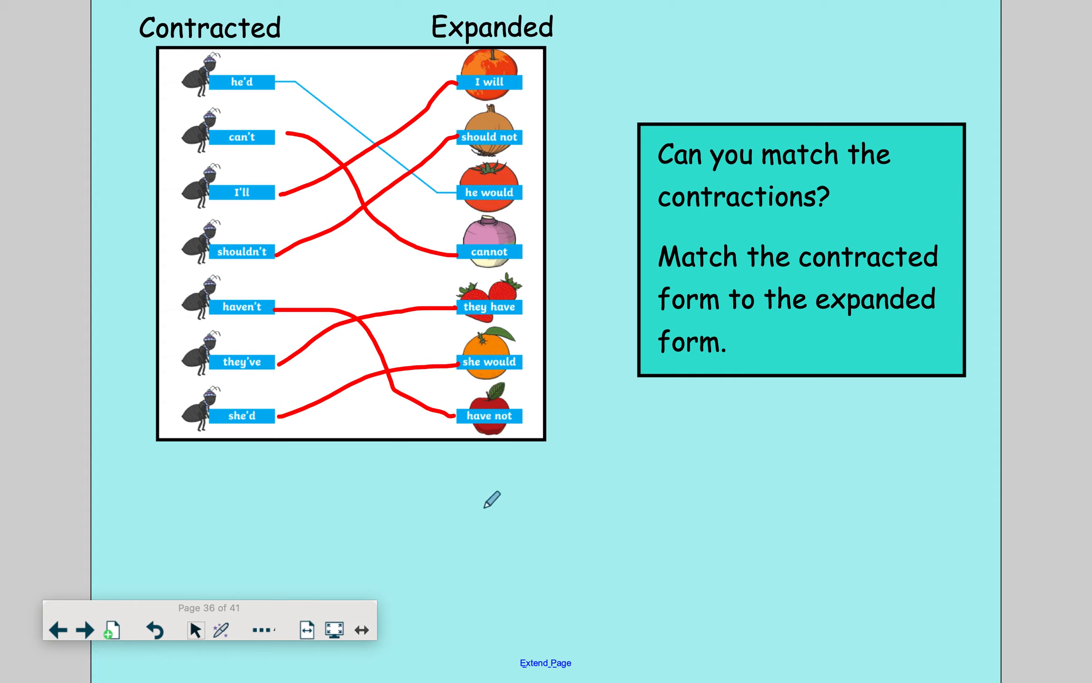
# - Advance to page 37, the Bronze model page with its fill-in contractions table
pyautogui.click(86, 629)
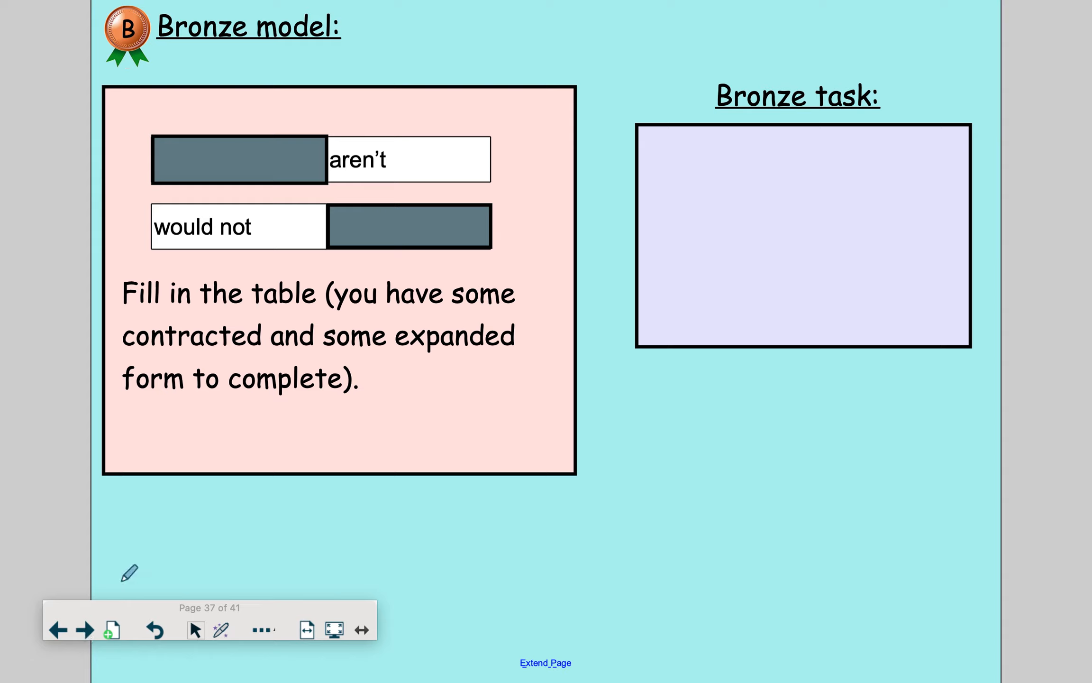
pyautogui.moveTo(295, 554)
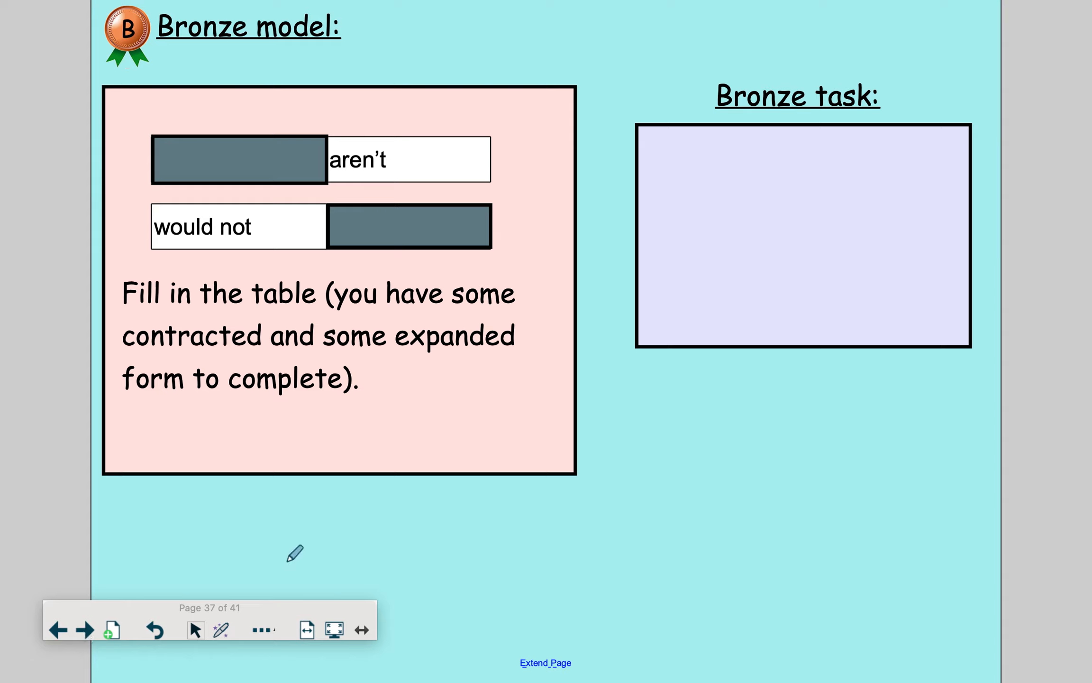
pyautogui.moveTo(310, 481)
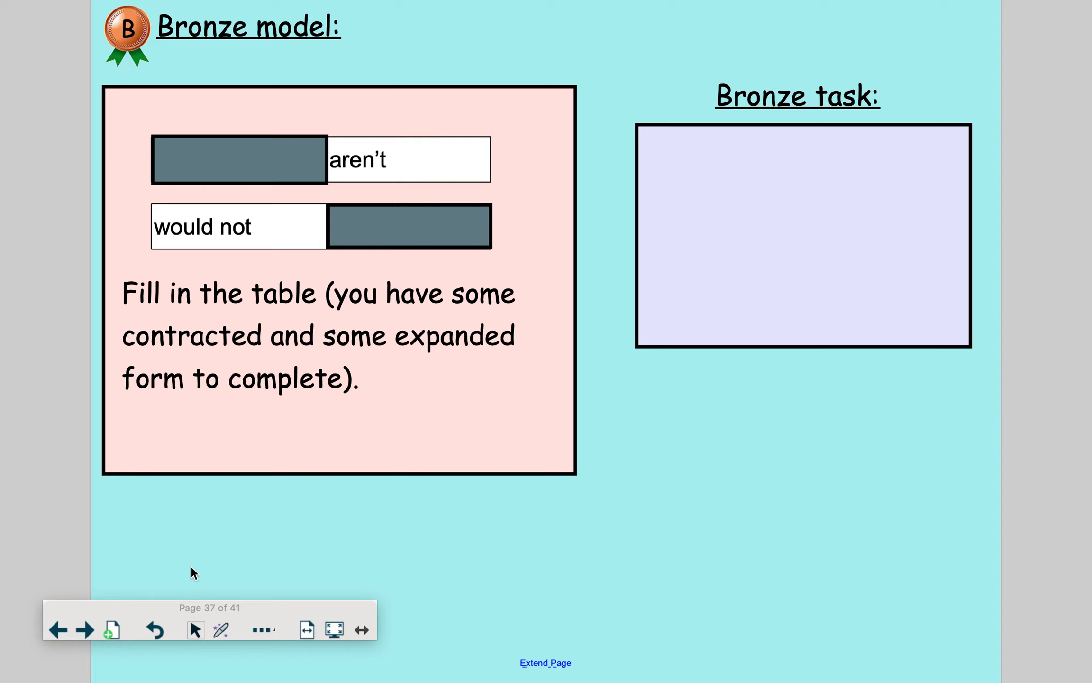
pyautogui.moveTo(281, 165)
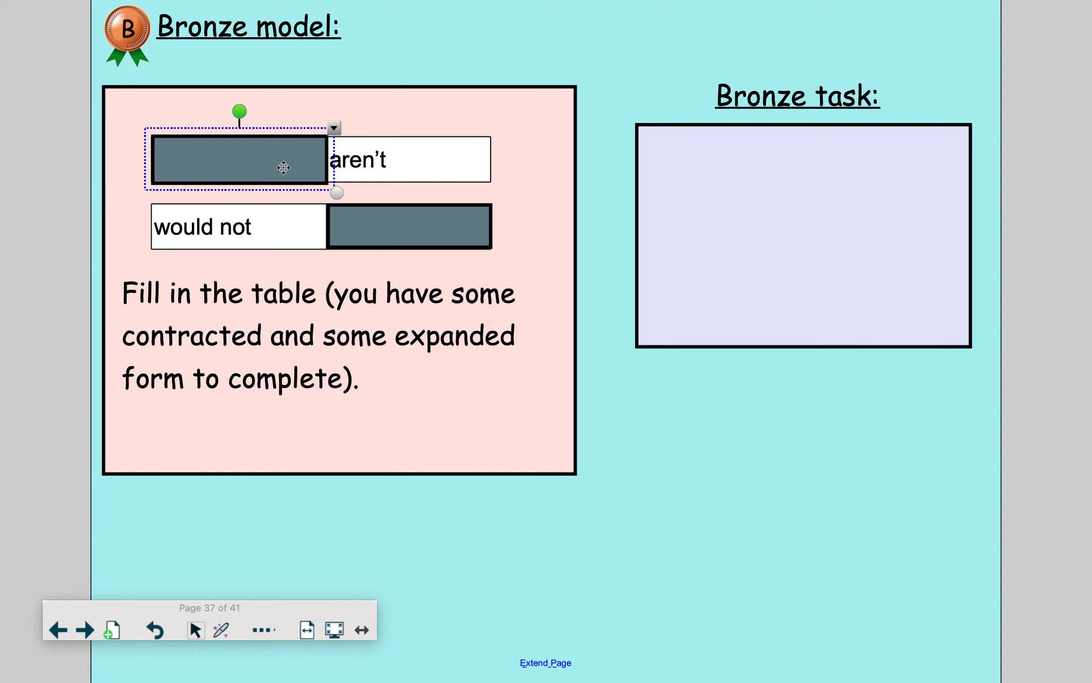
# - Reveal the model answers 'are not' and 'wouldn't', then re-cover all four table cells
pyautogui.moveTo(240, 159); pyautogui.dragTo(314, 159)
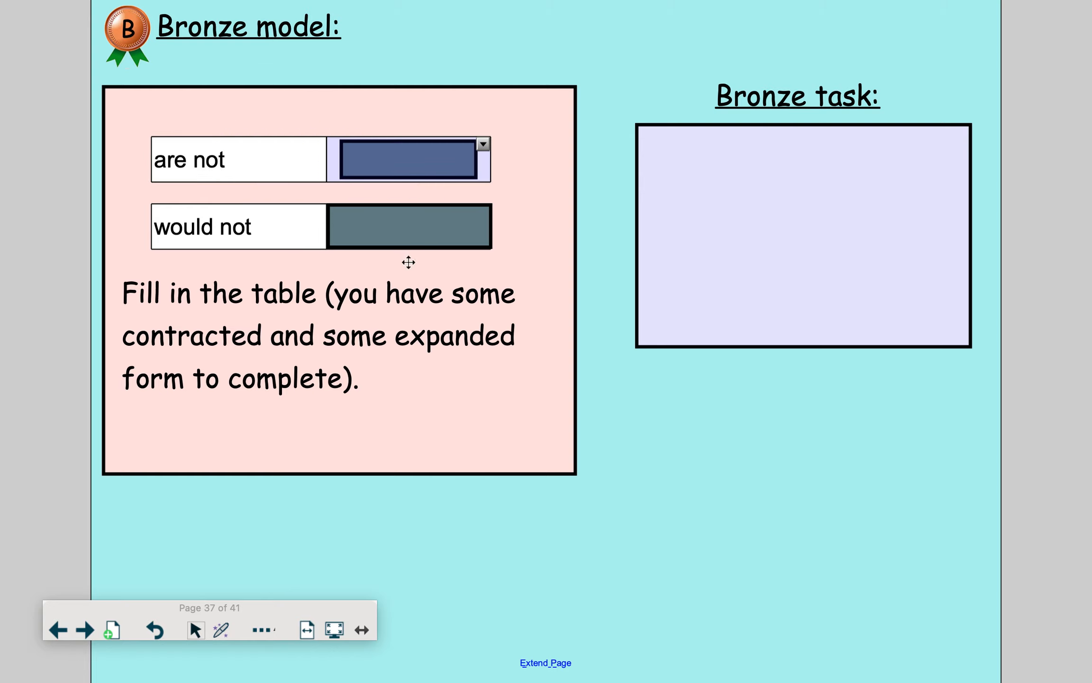
pyautogui.click(409, 226)
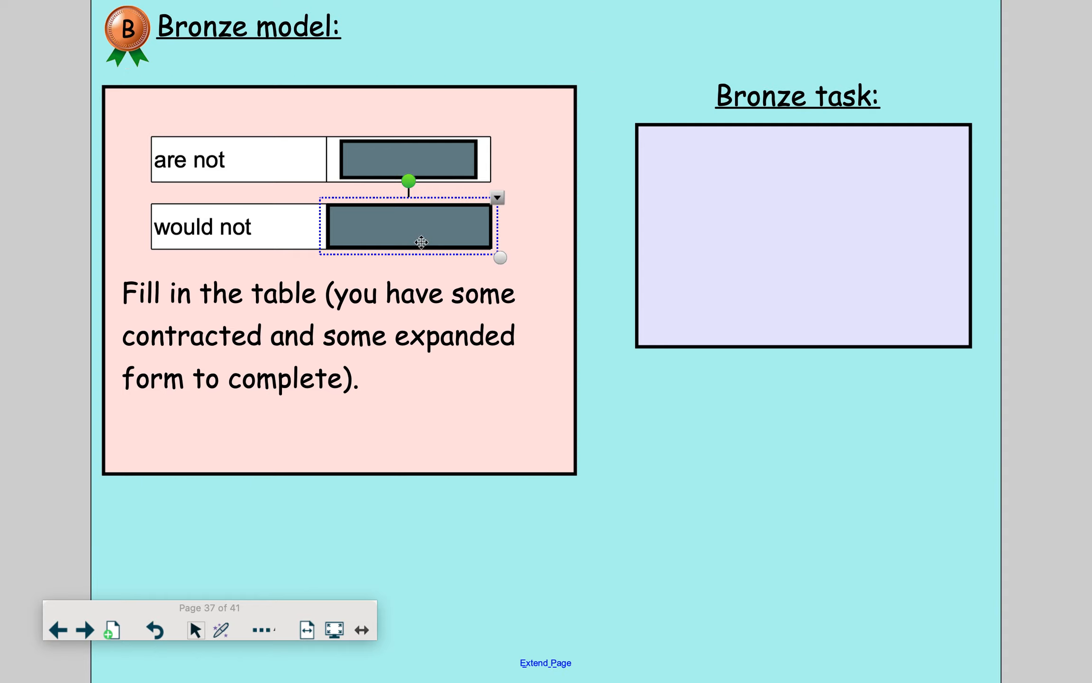
pyautogui.moveTo(474, 223)
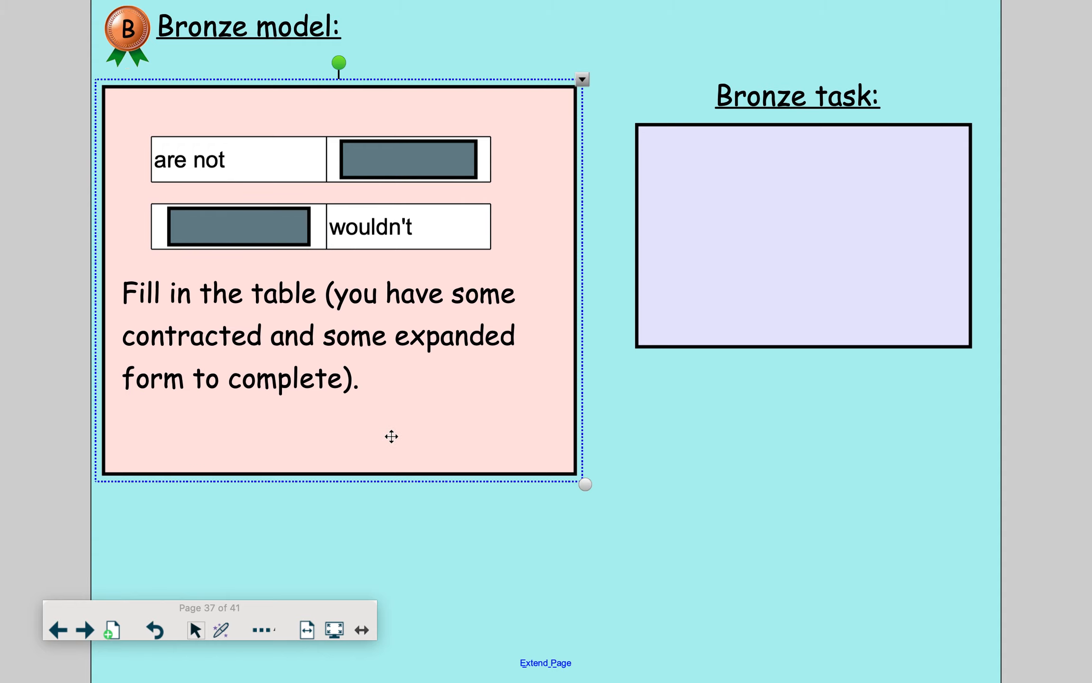
pyautogui.click(237, 225)
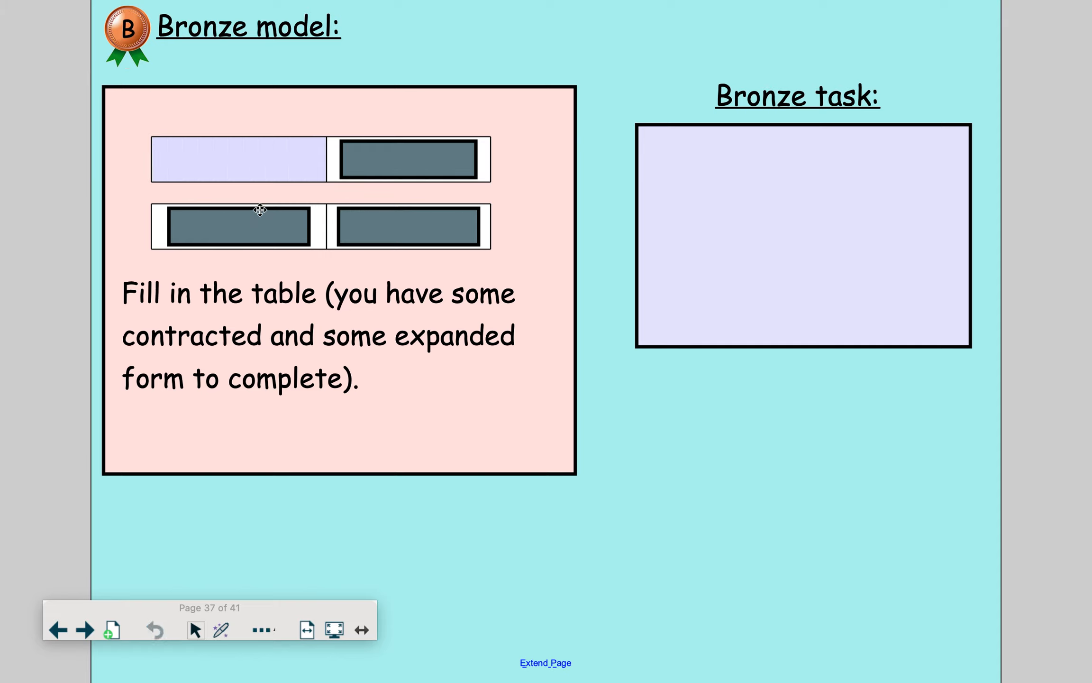
pyautogui.click(407, 160)
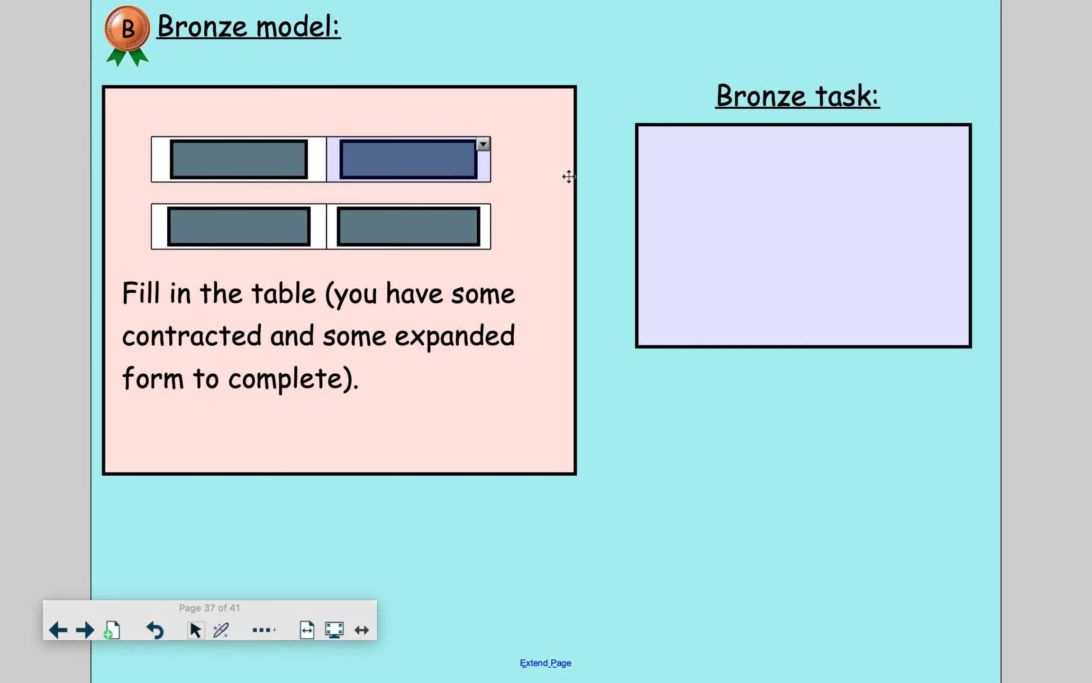
pyautogui.moveTo(606, 402)
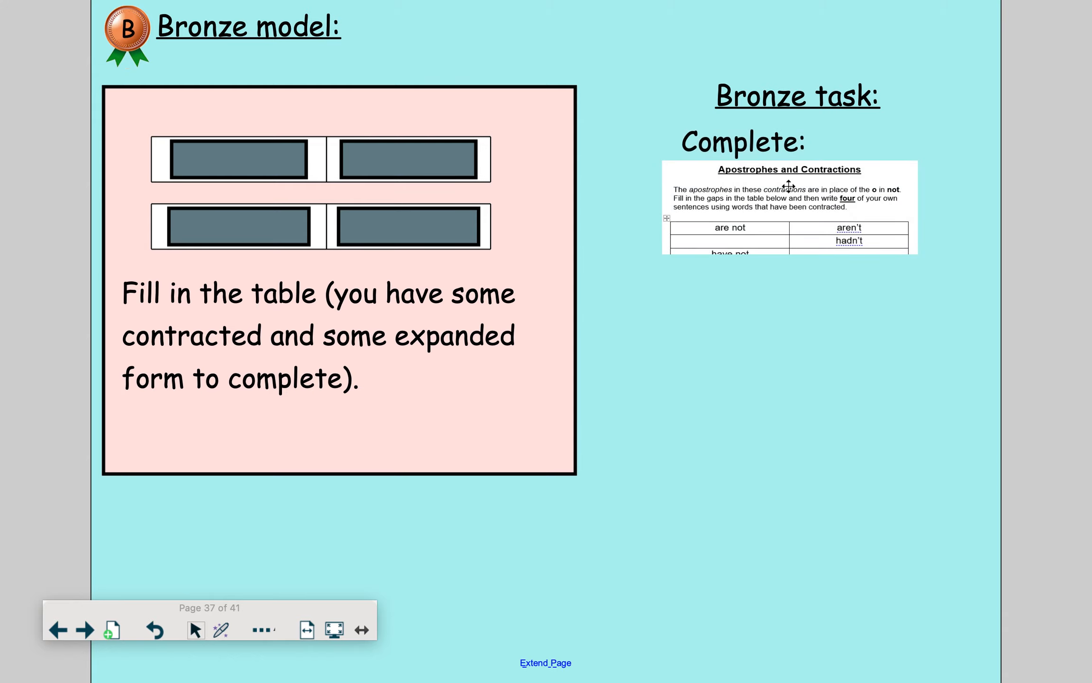
pyautogui.moveTo(780, 406)
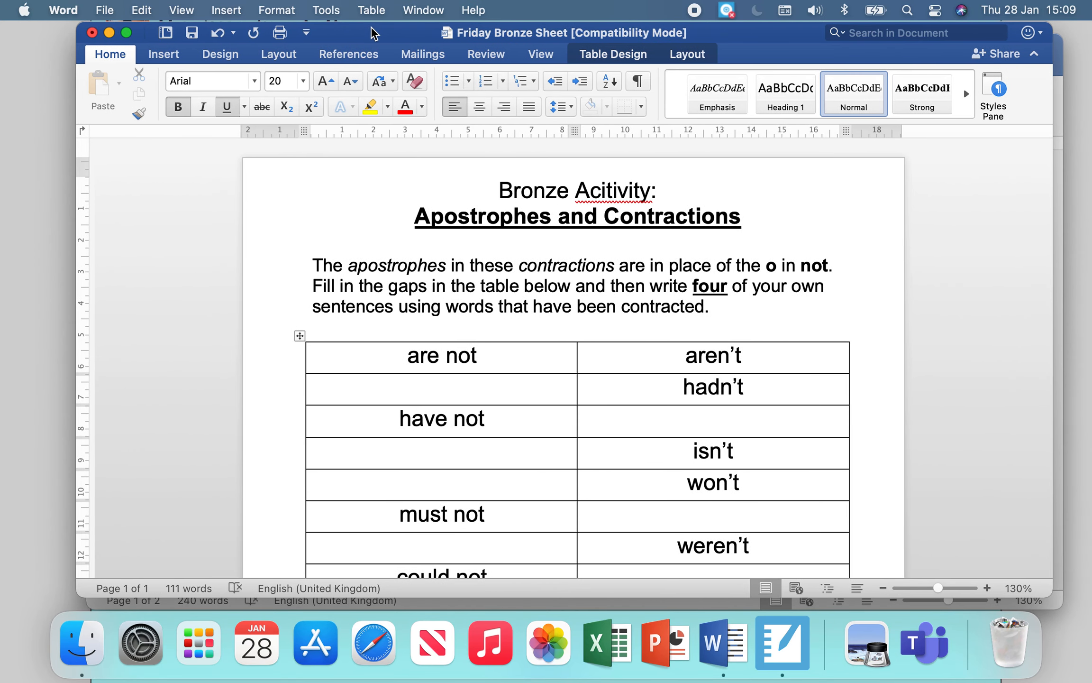
# - Scroll through the Friday Bronze Sheet worksheet and back up to the contraction table
pyautogui.scroll(-3)
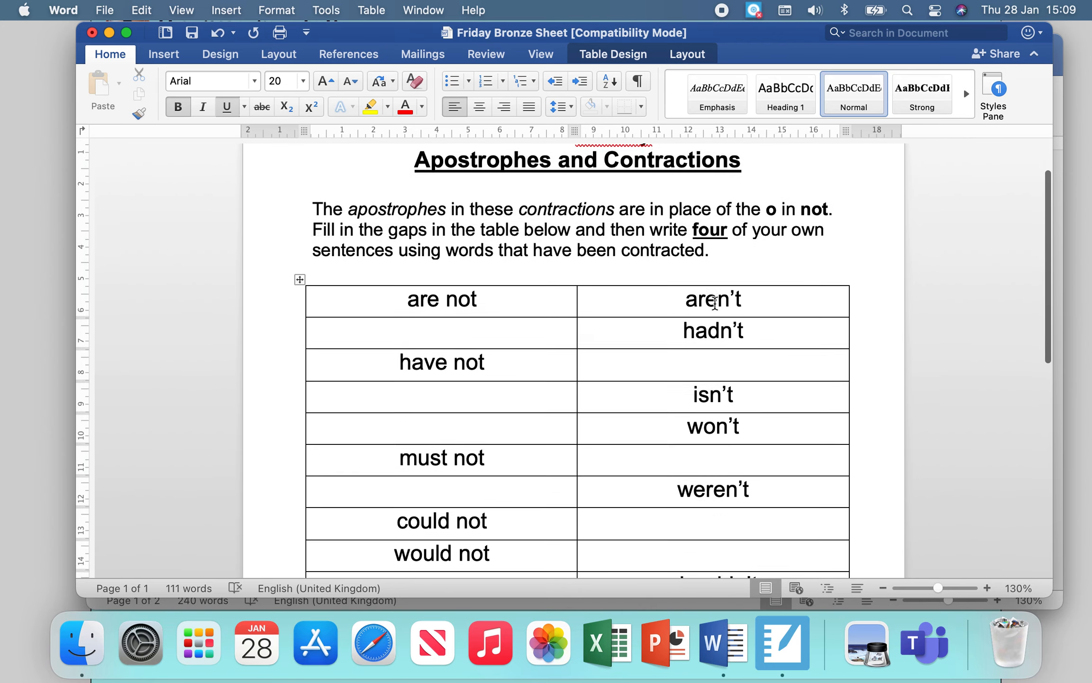
pyautogui.scroll(-3)
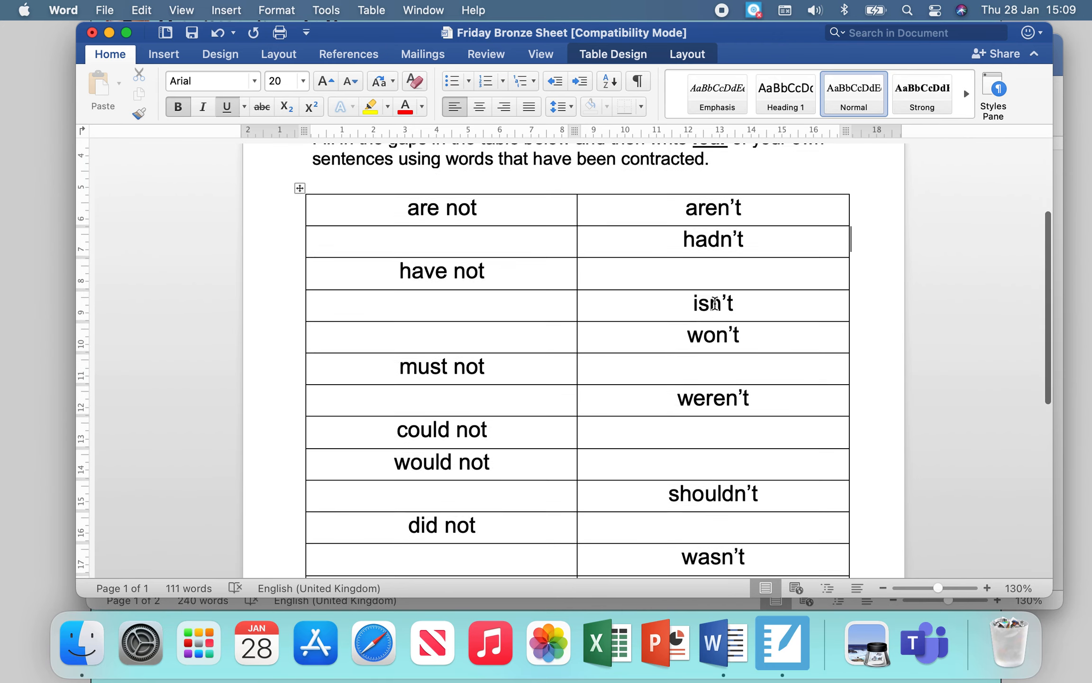
pyautogui.scroll(-3)
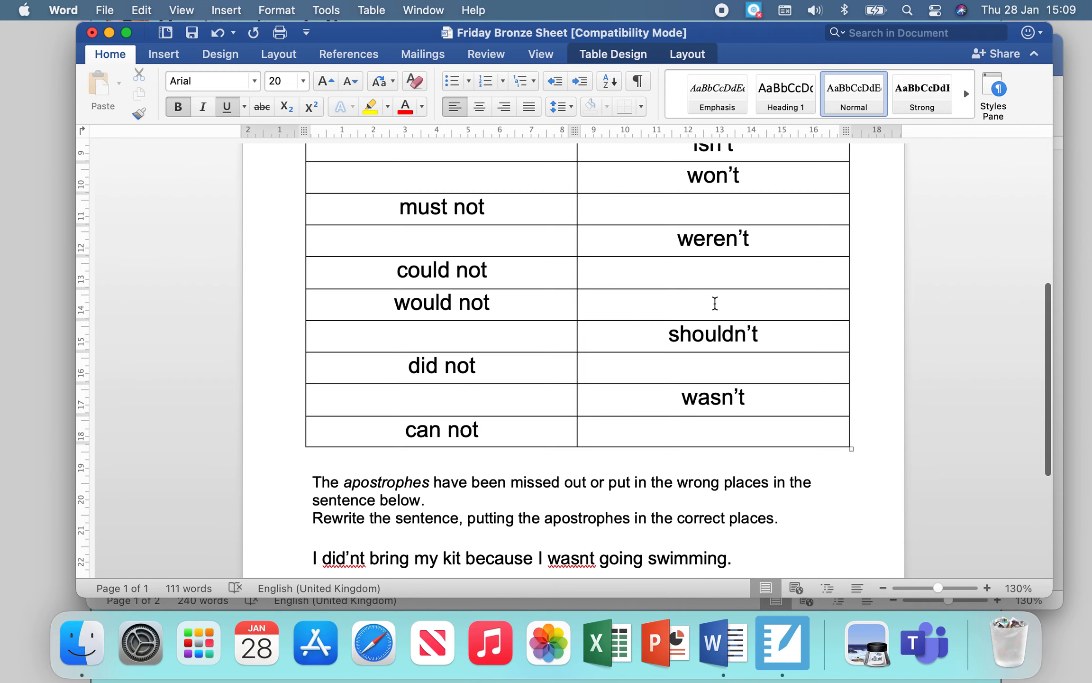
pyautogui.scroll(-3)
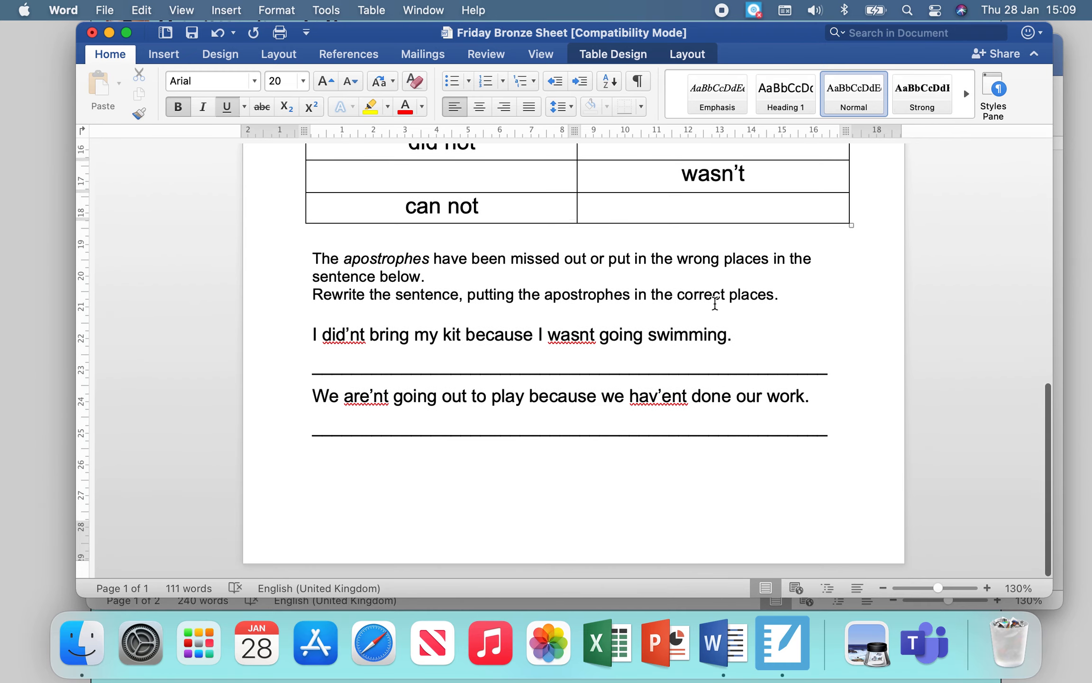
pyautogui.scroll(3)
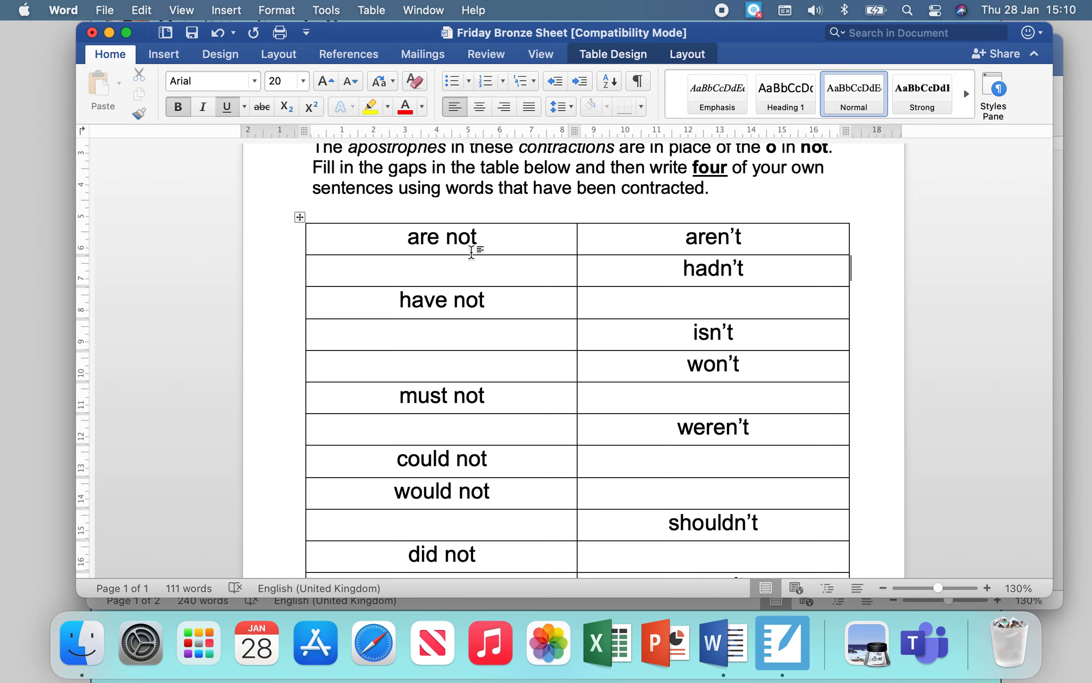
pyautogui.moveTo(370, 237)
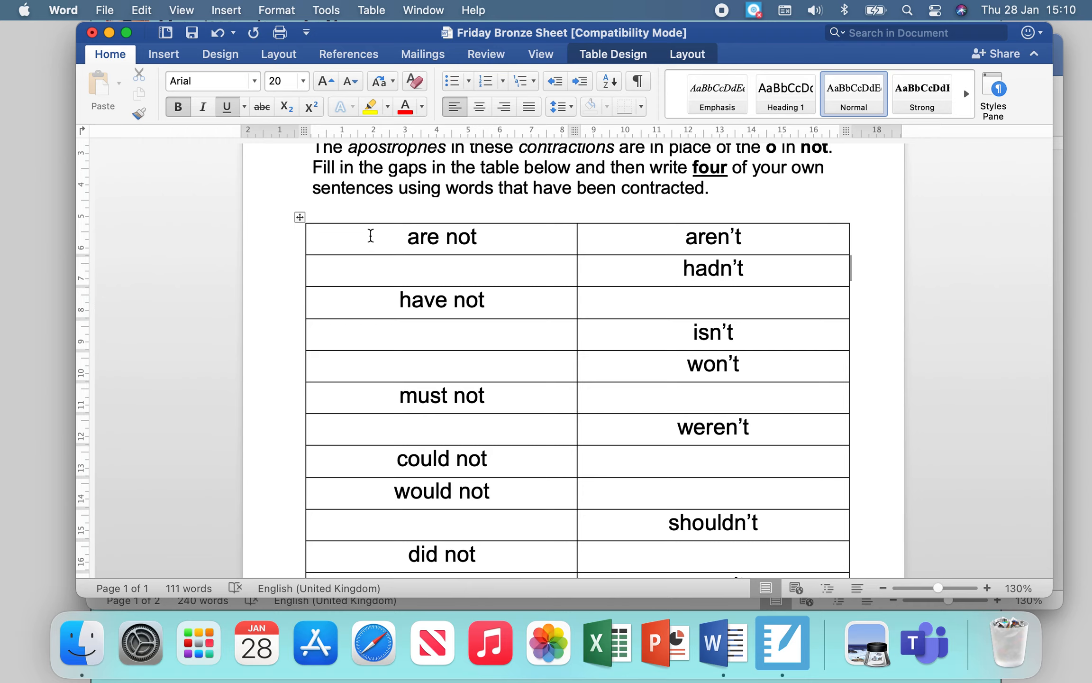
pyautogui.moveTo(771, 237)
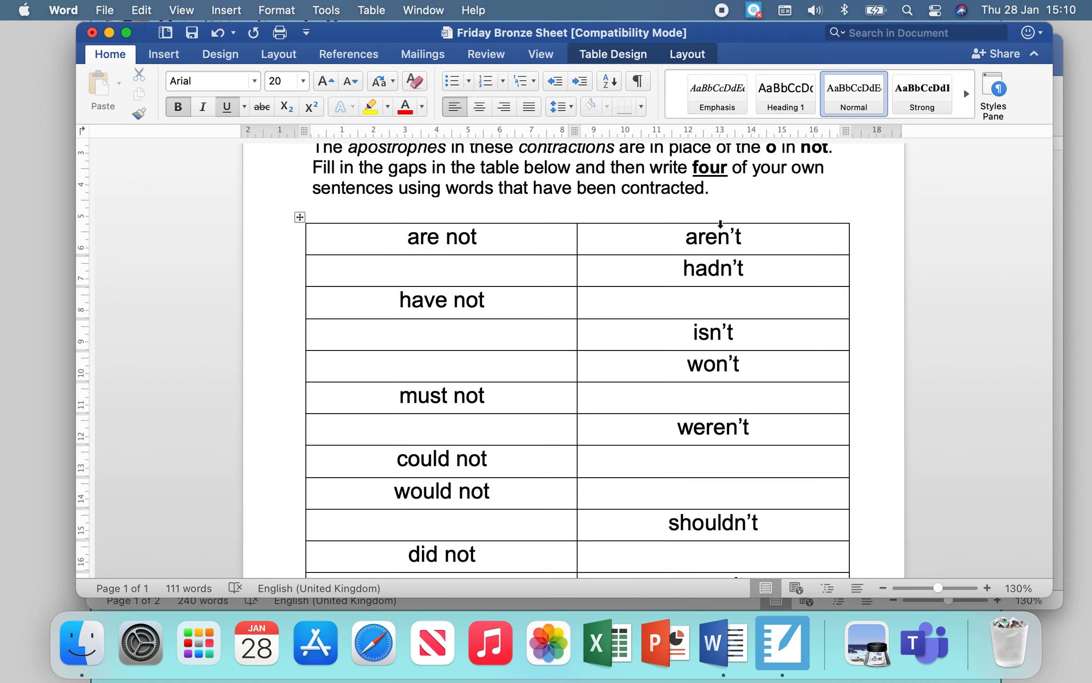
pyautogui.click(400, 272)
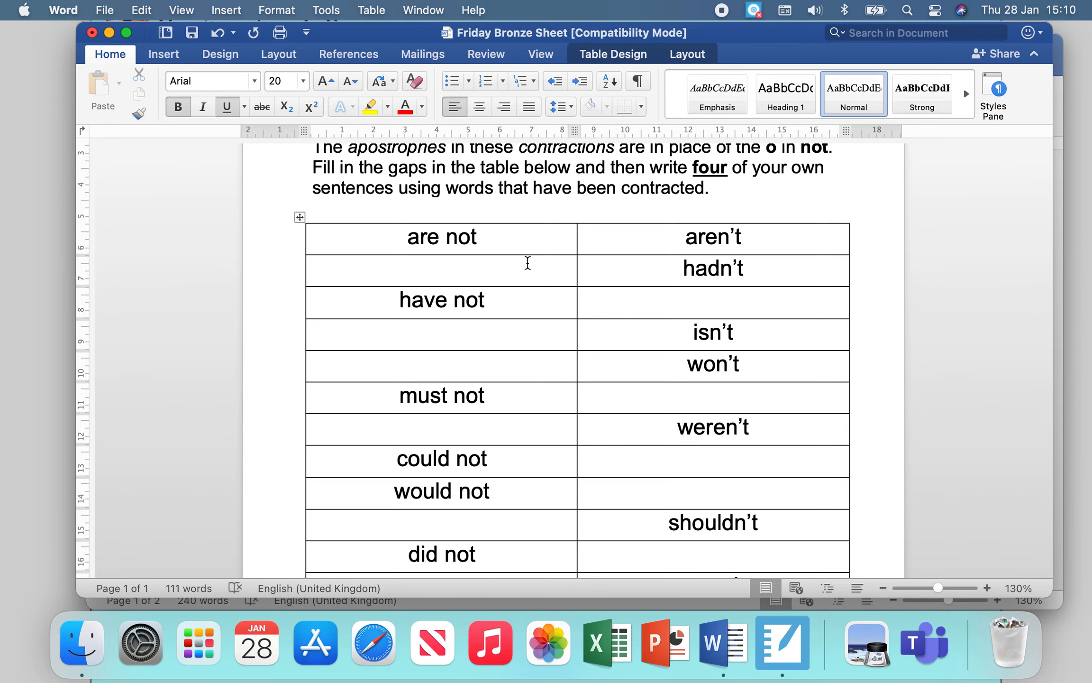
pyautogui.moveTo(647, 317)
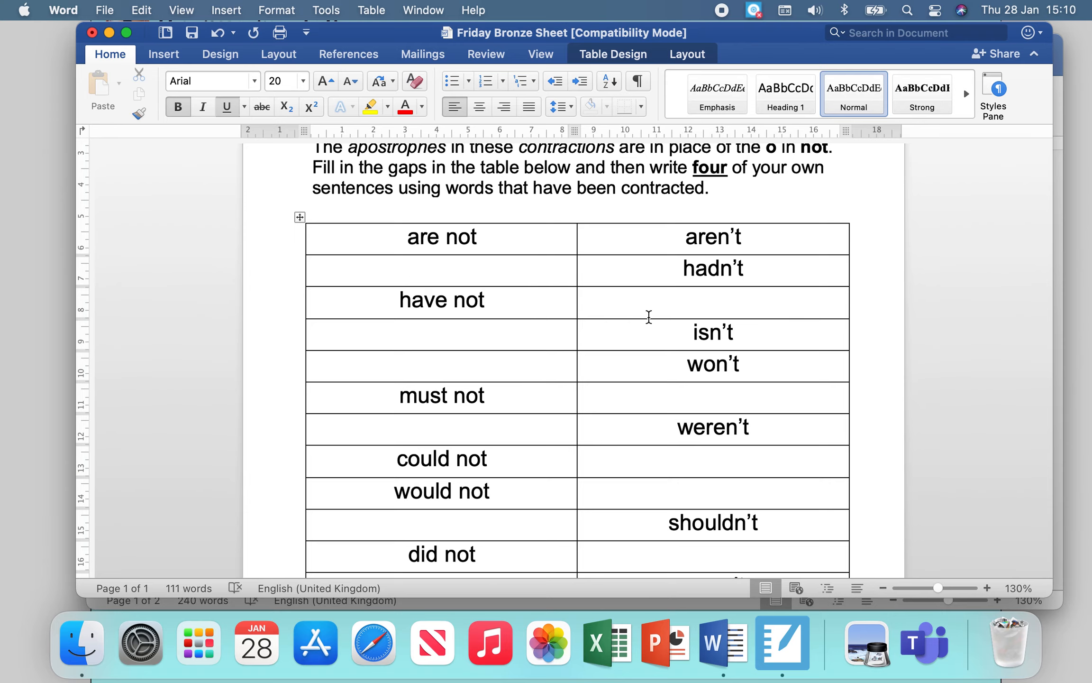
pyautogui.scroll(-3)
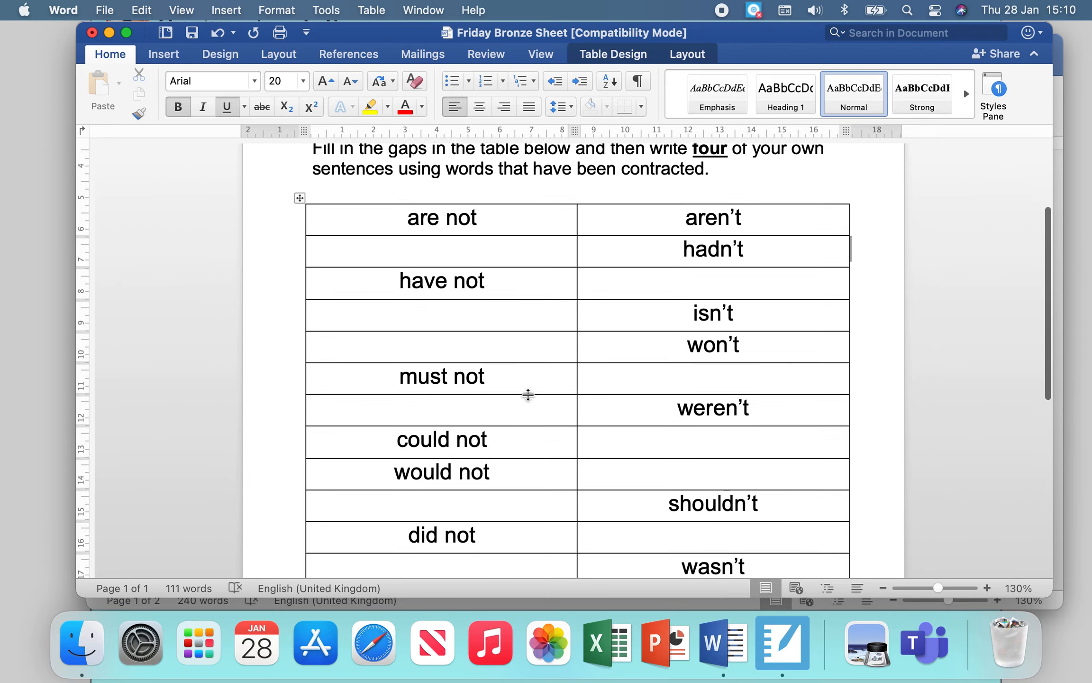
pyautogui.scroll(3)
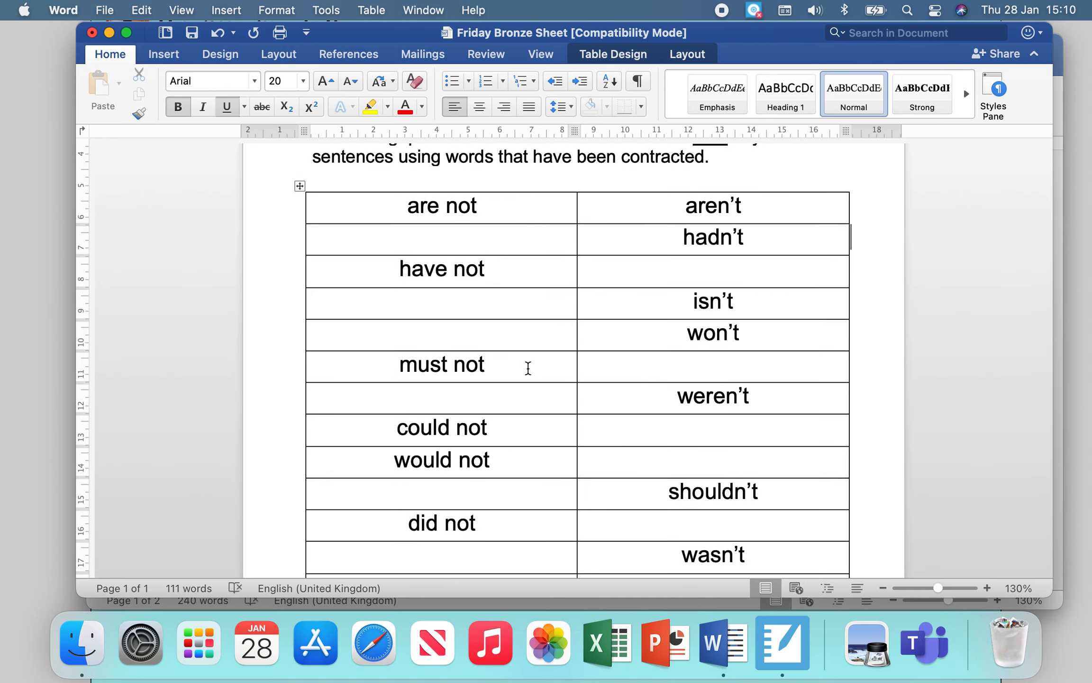
pyautogui.moveTo(683, 402)
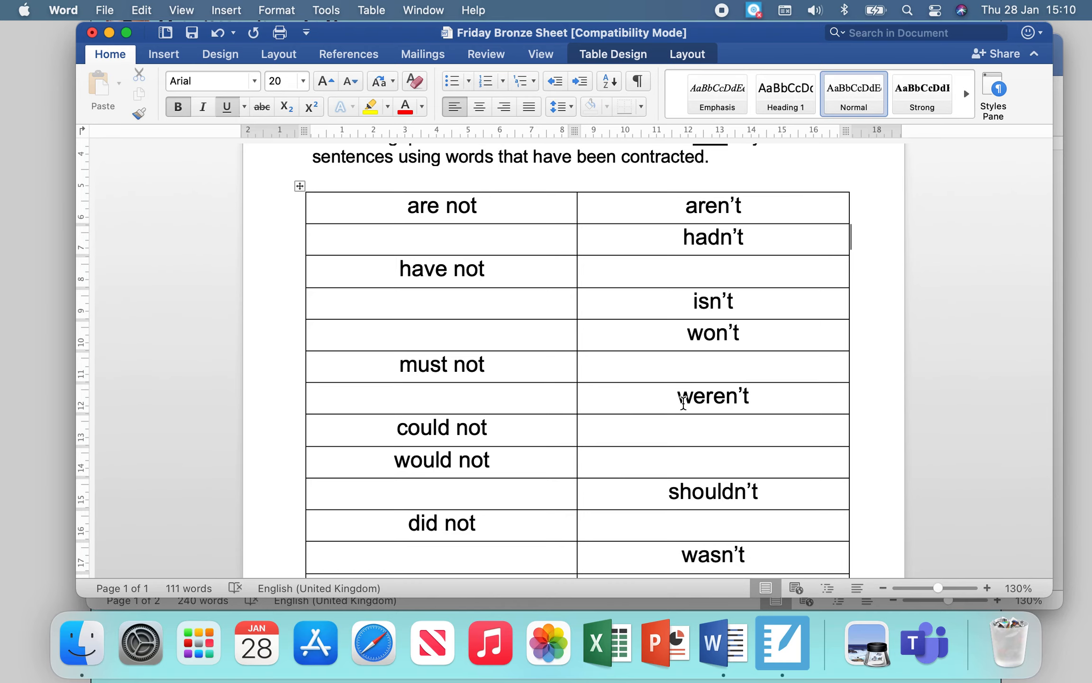
pyautogui.scroll(-3)
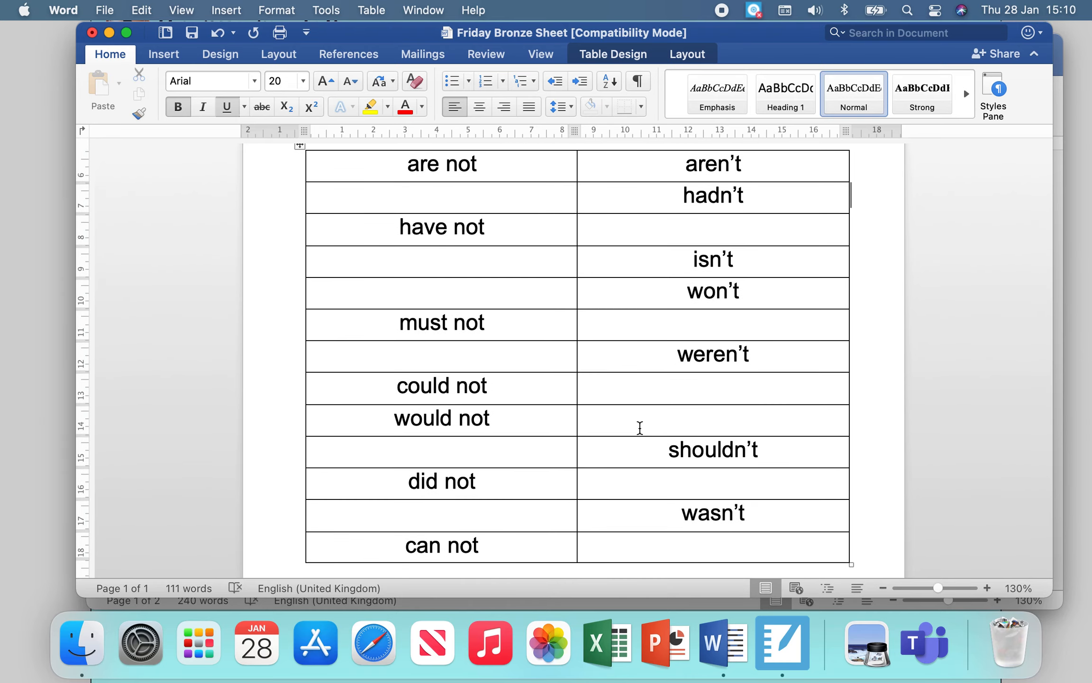
pyautogui.scroll(-3)
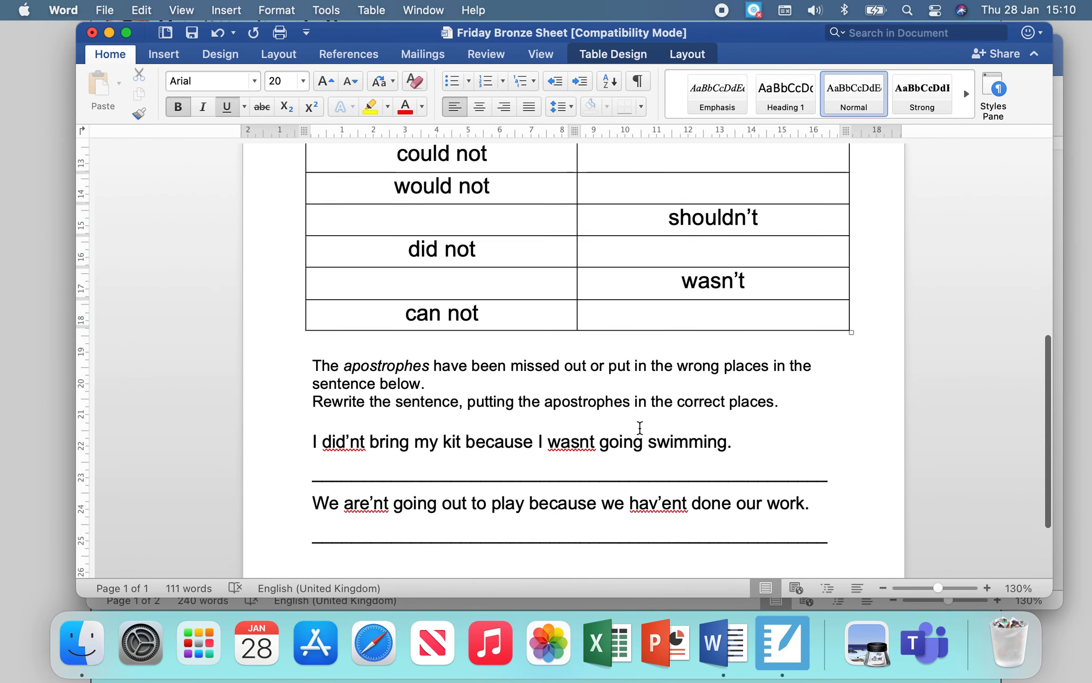
pyautogui.scroll(-3)
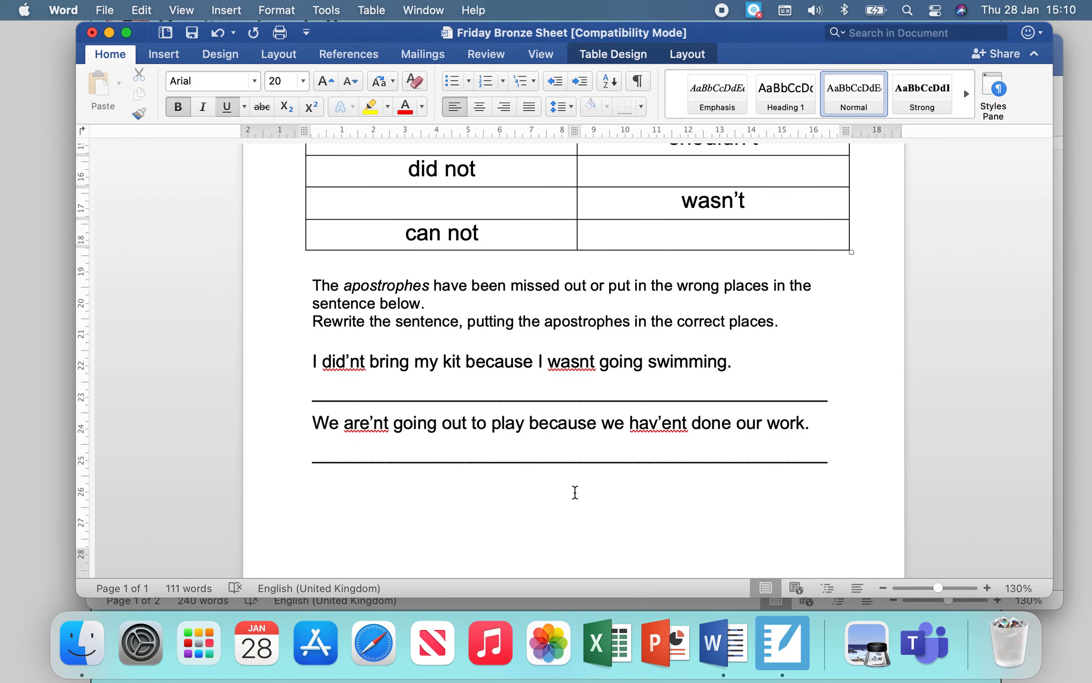
pyautogui.moveTo(378, 539)
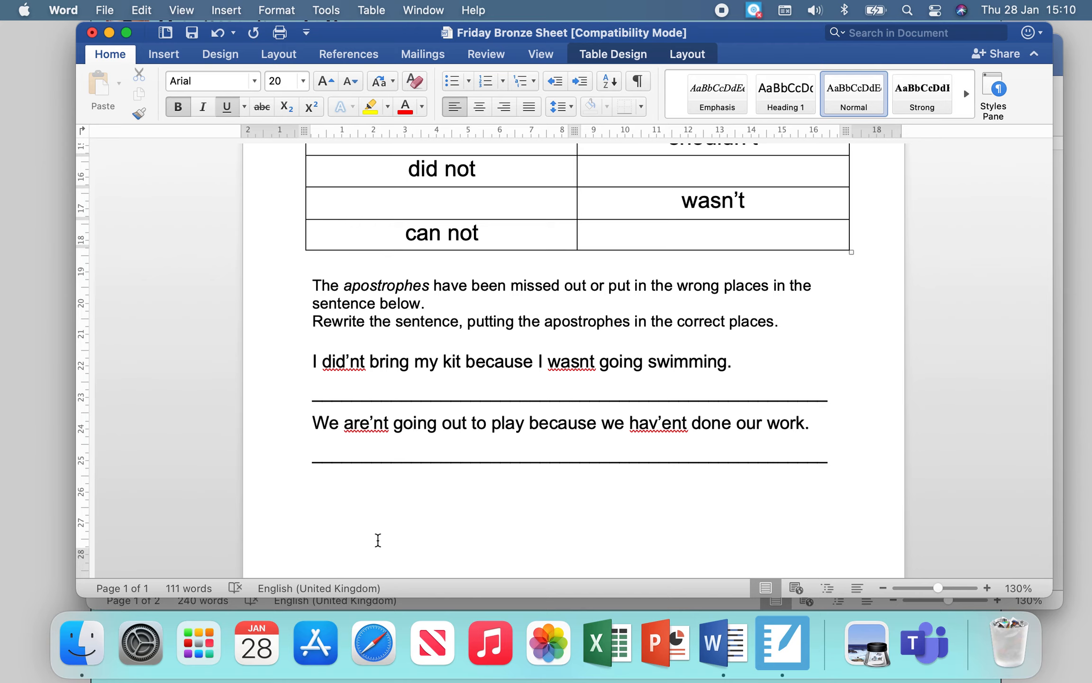
pyautogui.moveTo(483, 492)
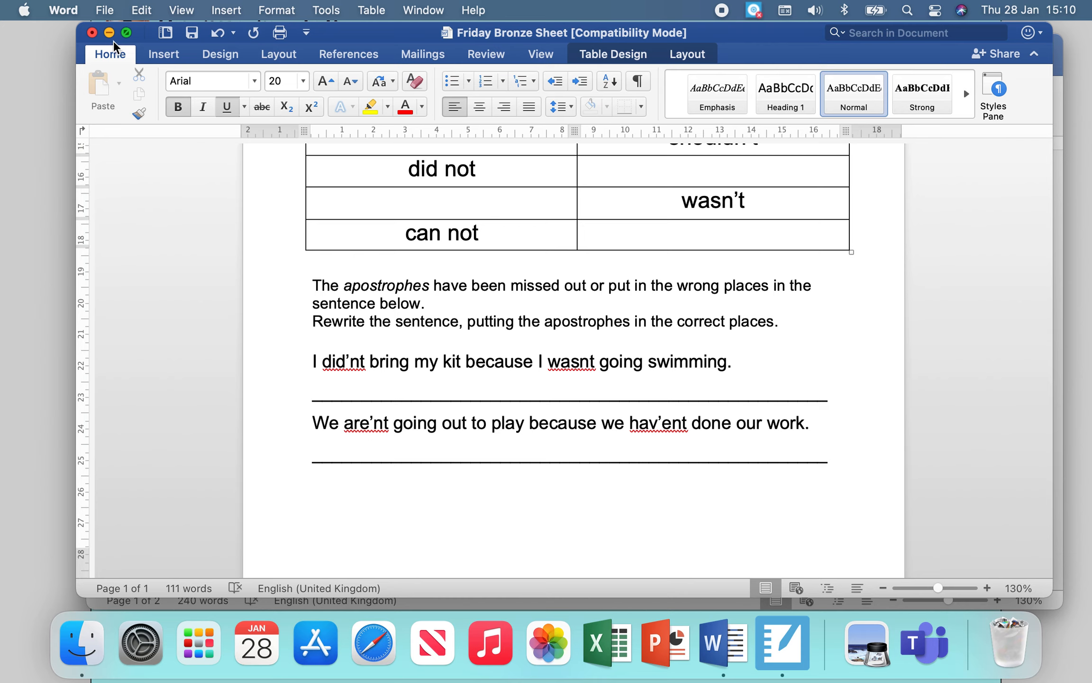
pyautogui.moveTo(330, 340)
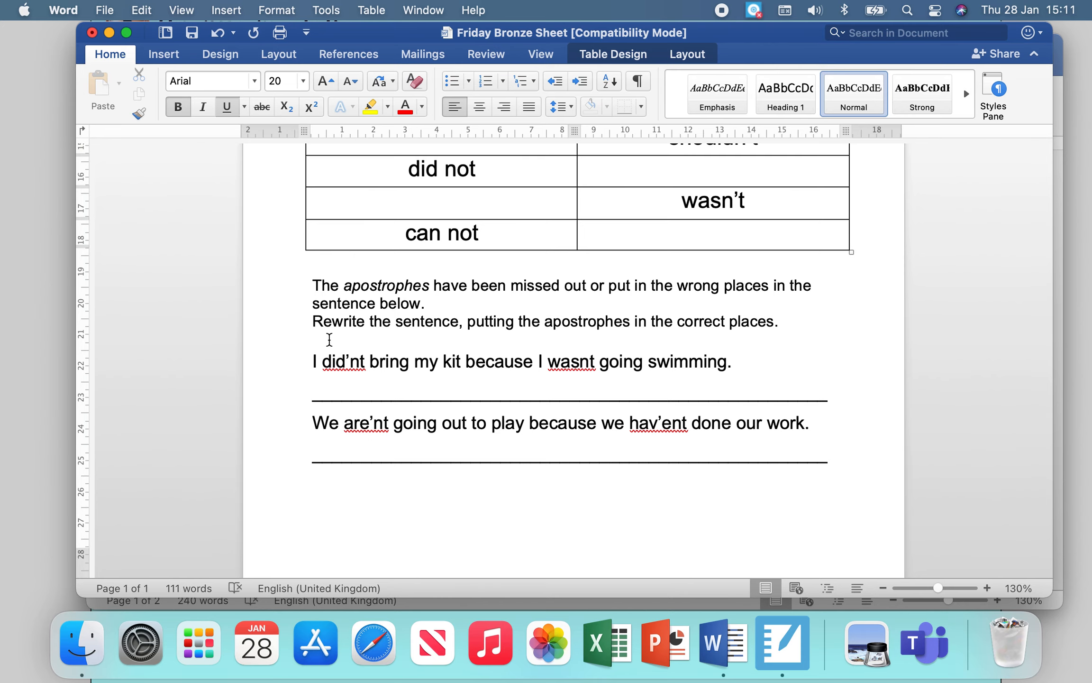
pyautogui.scroll(3)
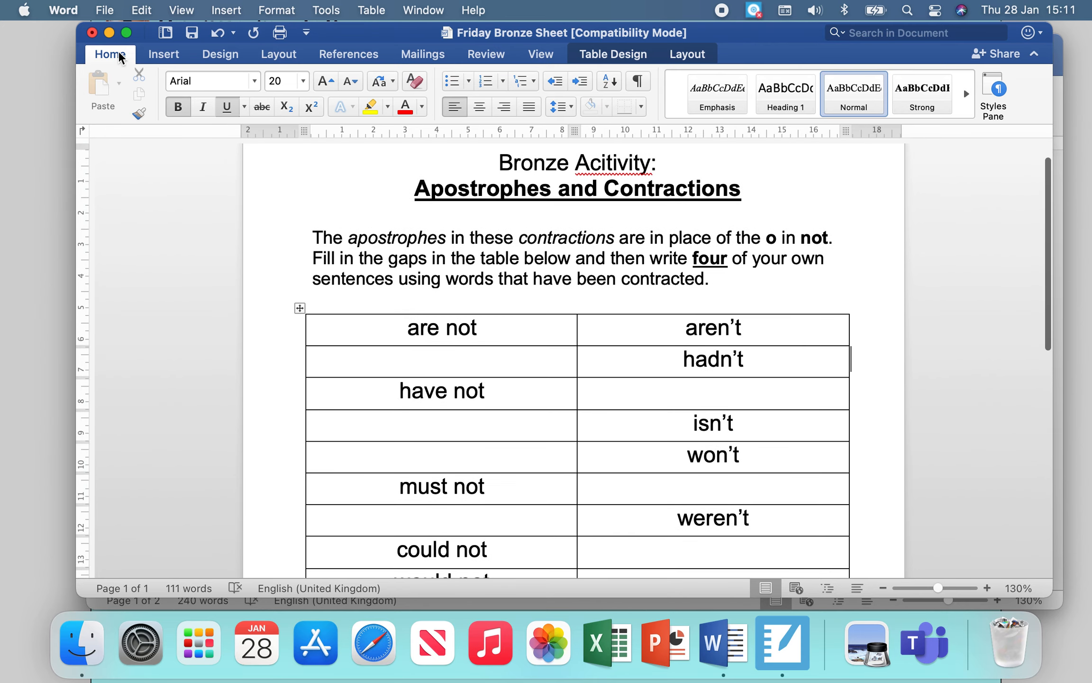
pyautogui.moveTo(91, 34)
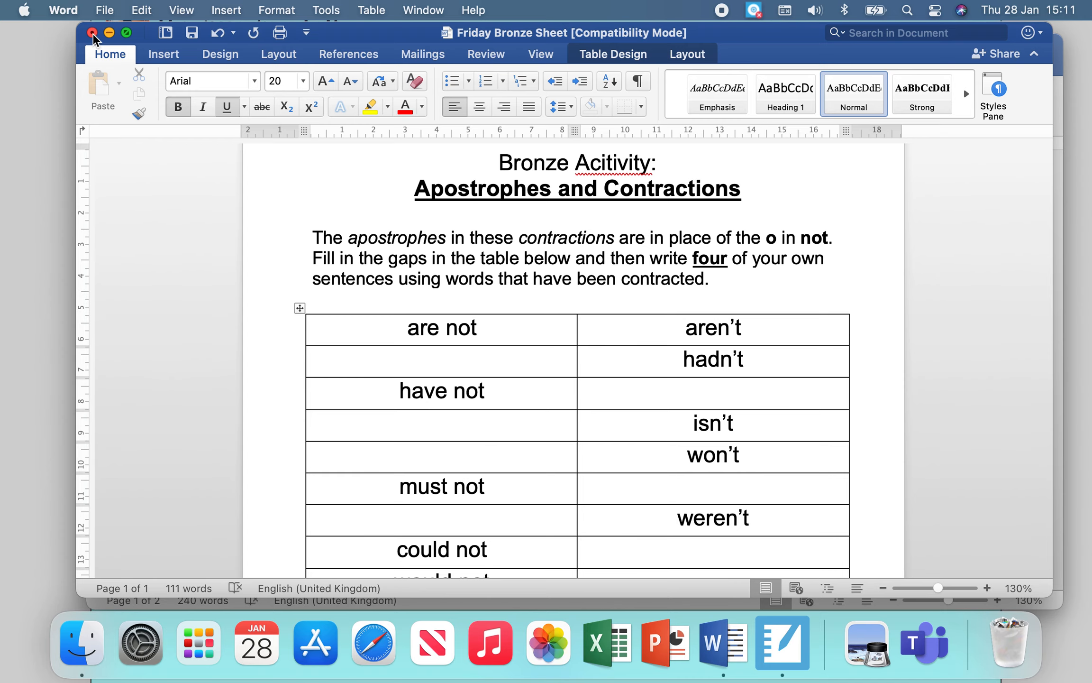
# - Close the Bronze worksheet in Word and advance to page 38, the Silver model task
pyautogui.click(91, 33)
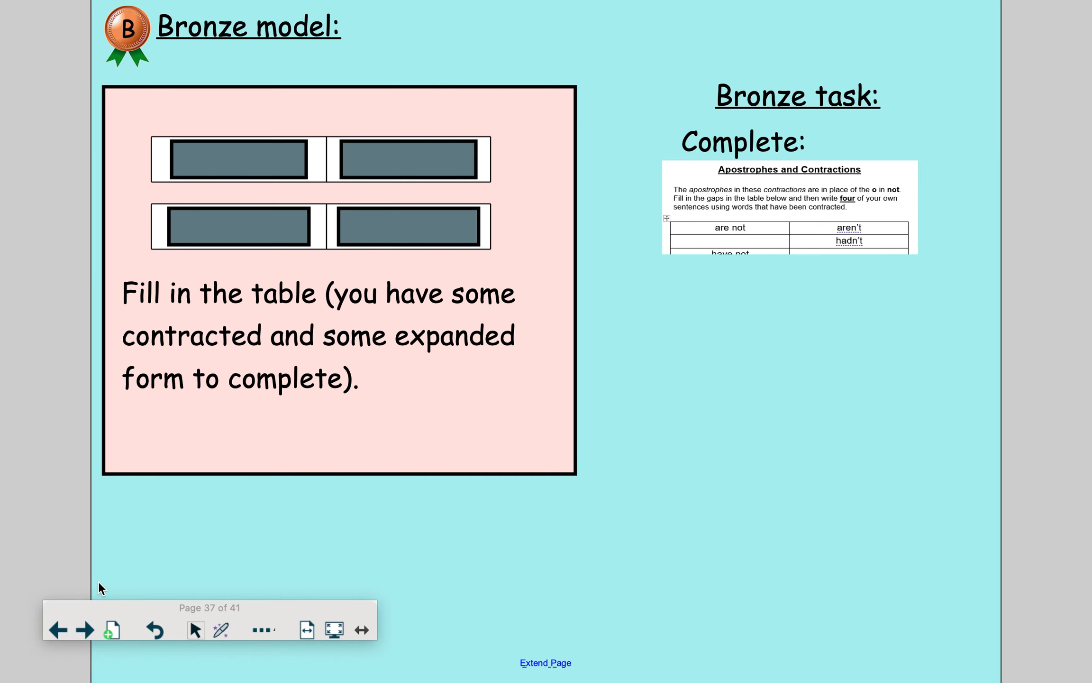
pyautogui.click(87, 629)
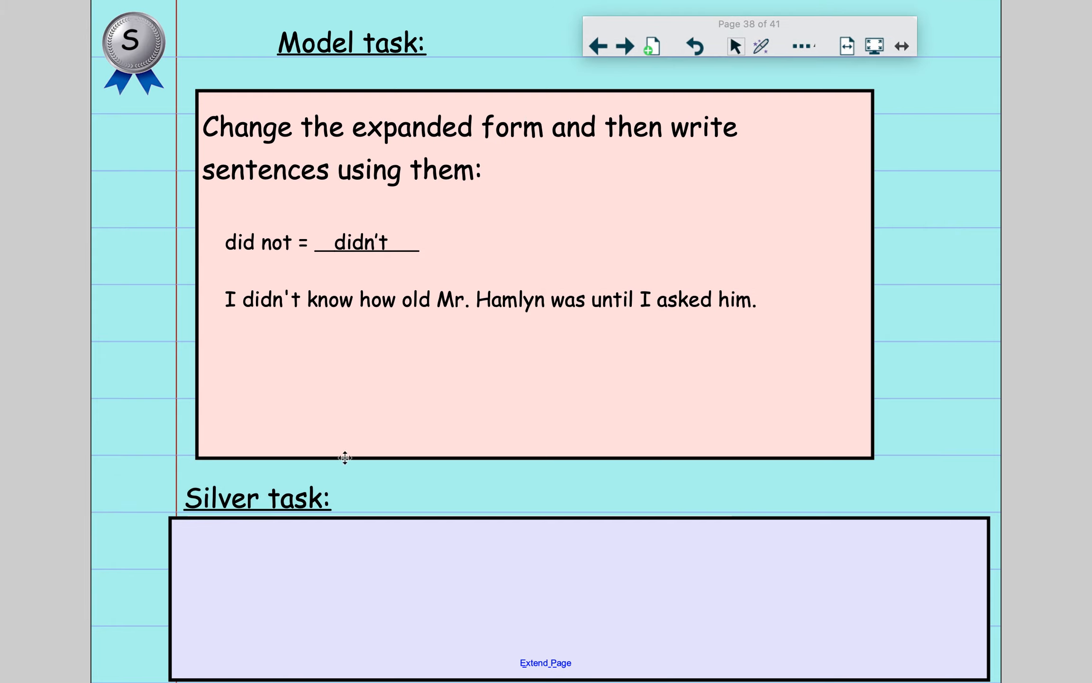
pyautogui.moveTo(432, 367)
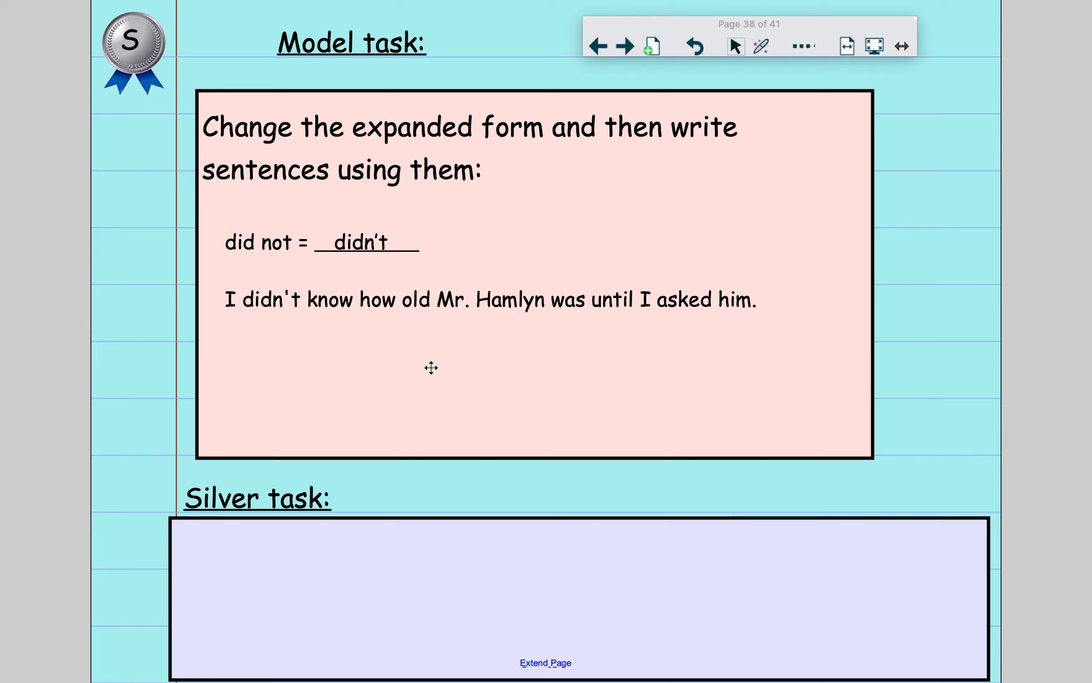
pyautogui.moveTo(468, 392)
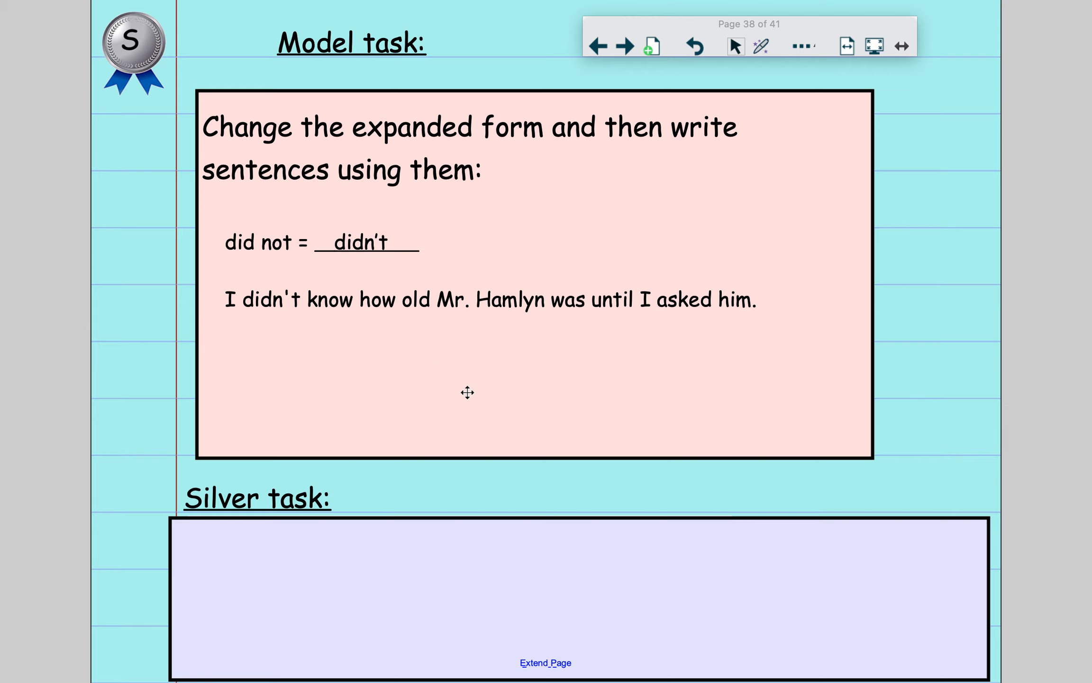
pyautogui.moveTo(249, 261)
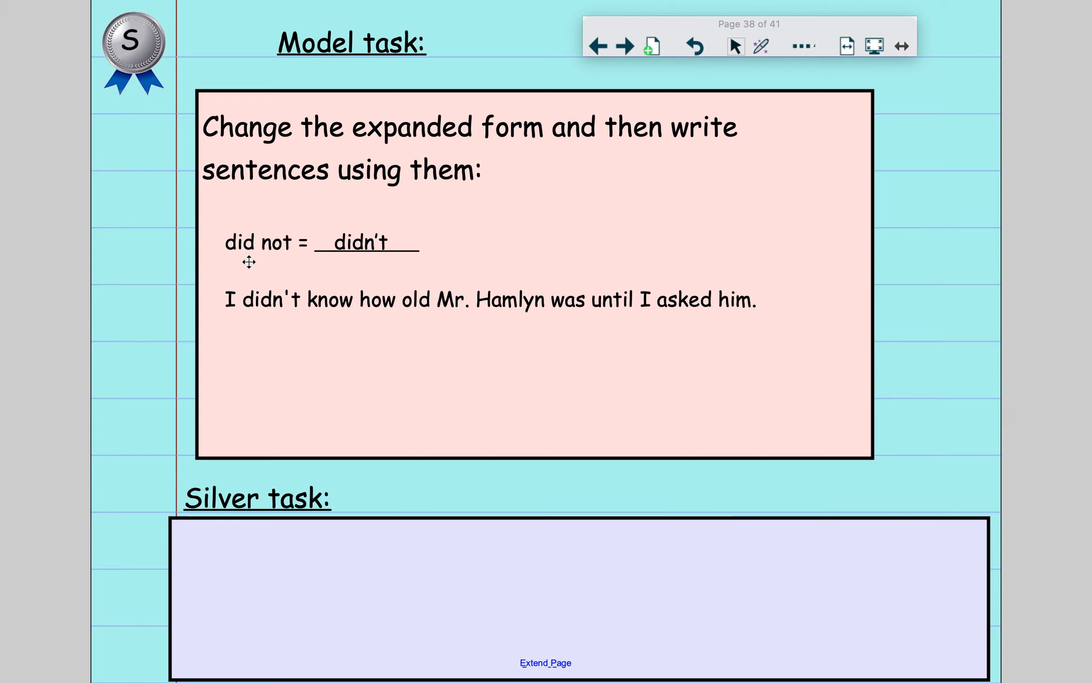
pyautogui.moveTo(243, 331)
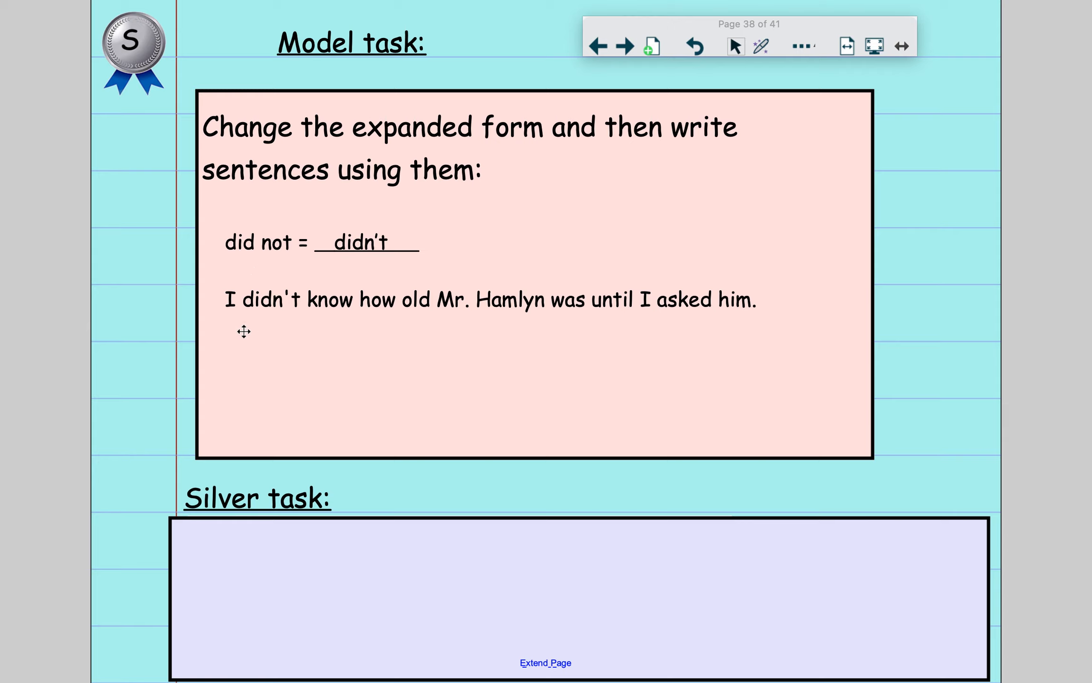
pyautogui.moveTo(603, 312)
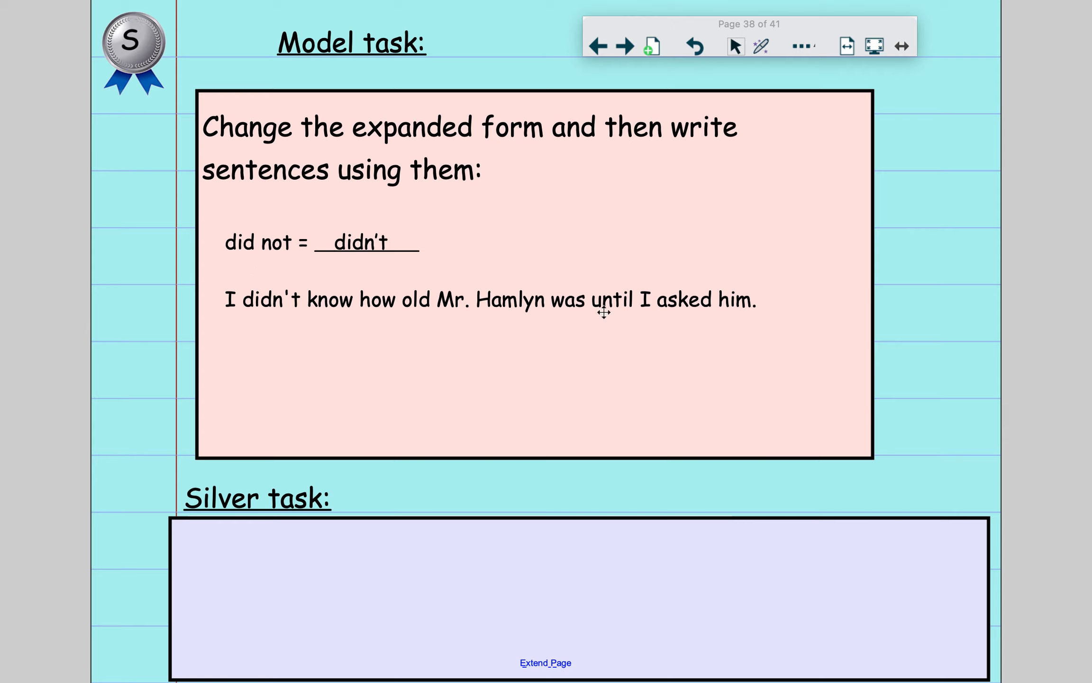
pyautogui.moveTo(572, 385)
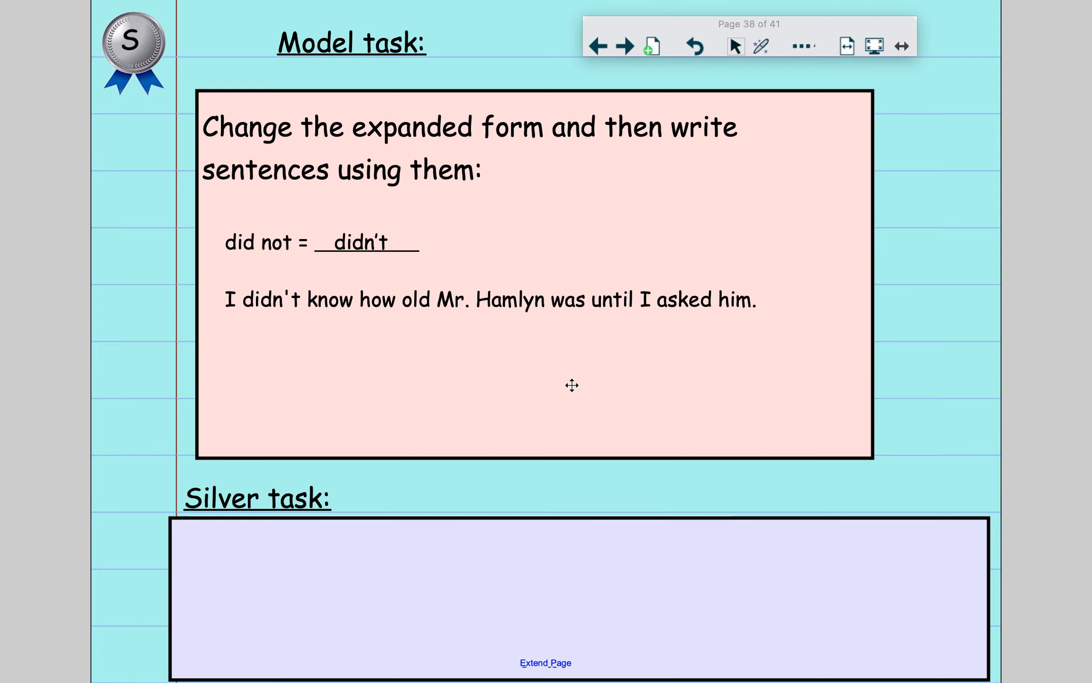
pyautogui.moveTo(428, 471)
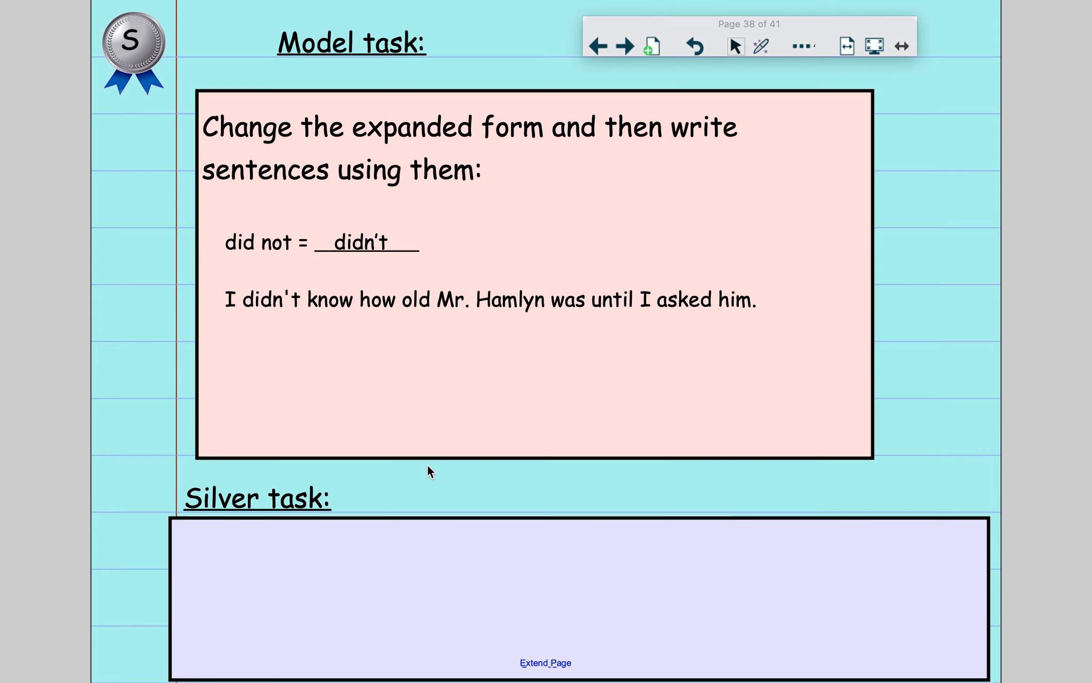
pyautogui.moveTo(726, 459)
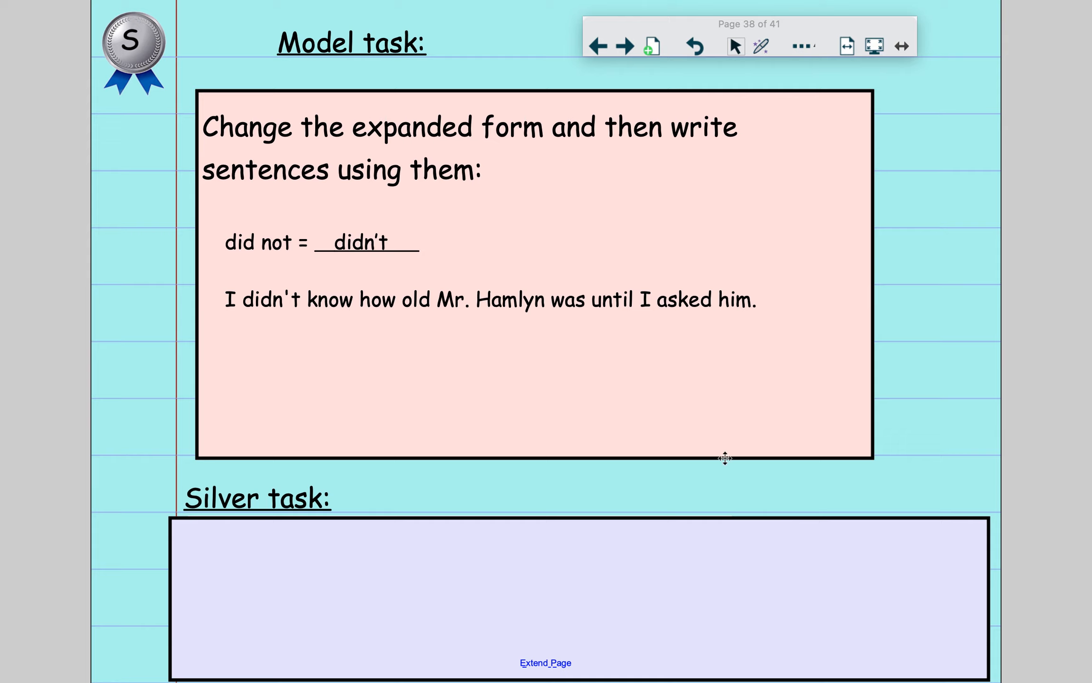
pyautogui.moveTo(748, 481)
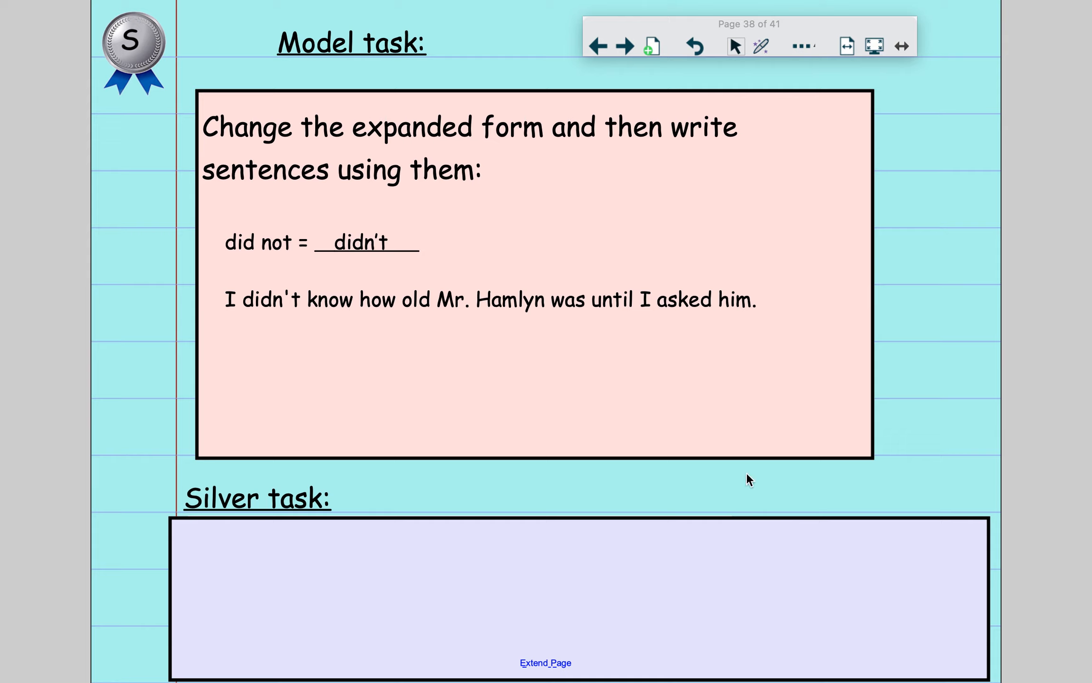
pyautogui.moveTo(303, 376)
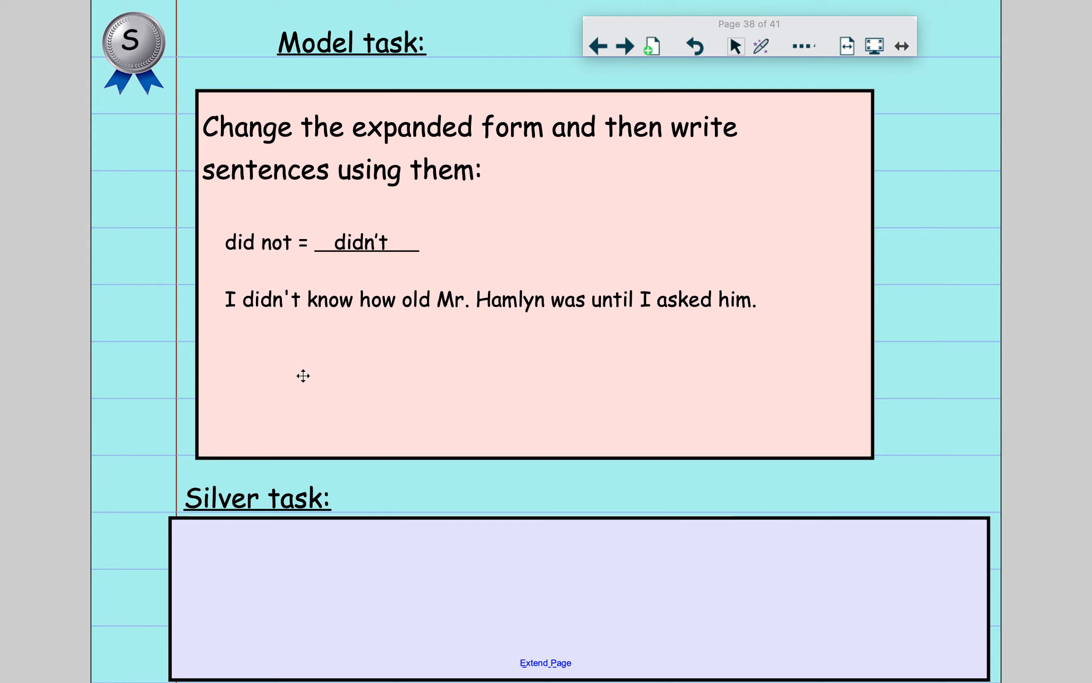
pyautogui.moveTo(395, 354)
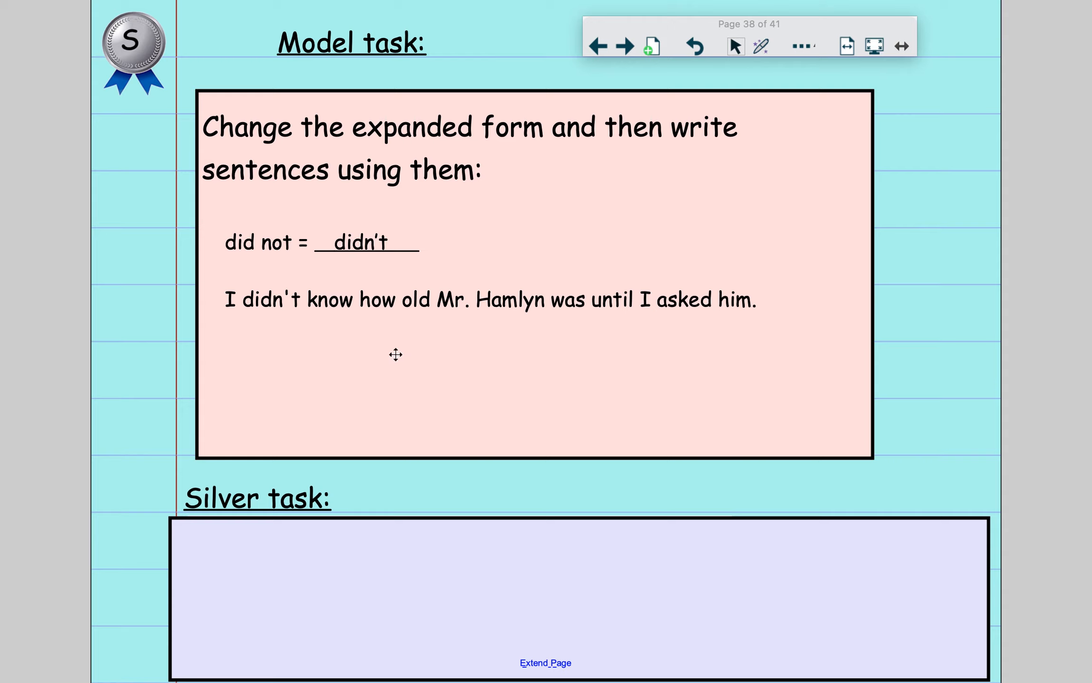
pyautogui.moveTo(202, 382)
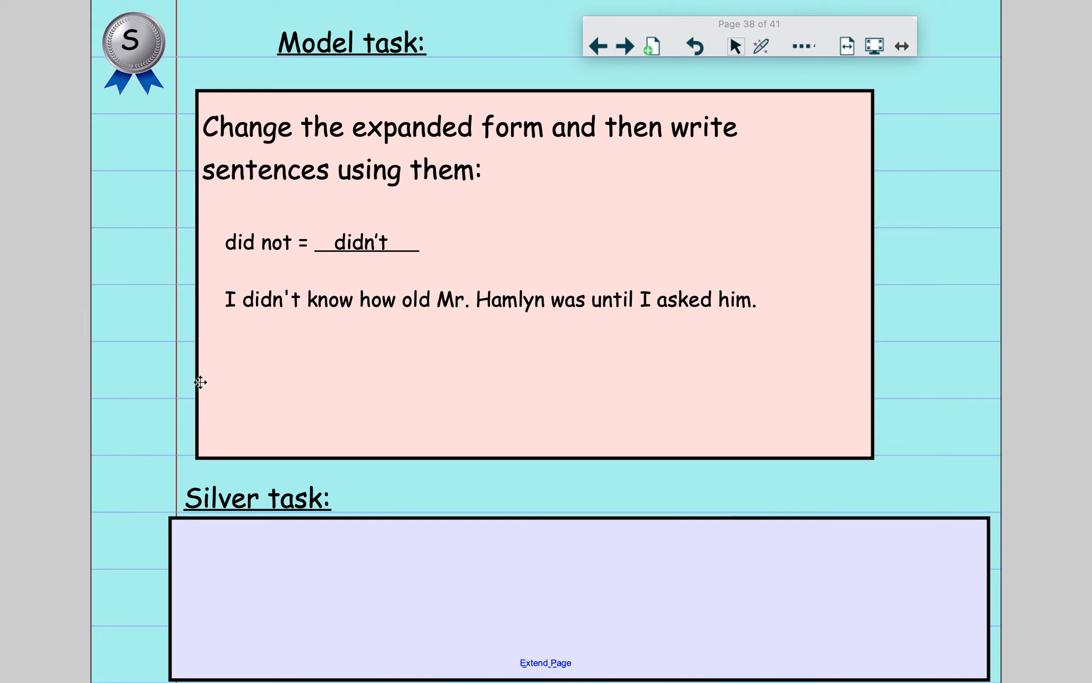
pyautogui.moveTo(127, 546)
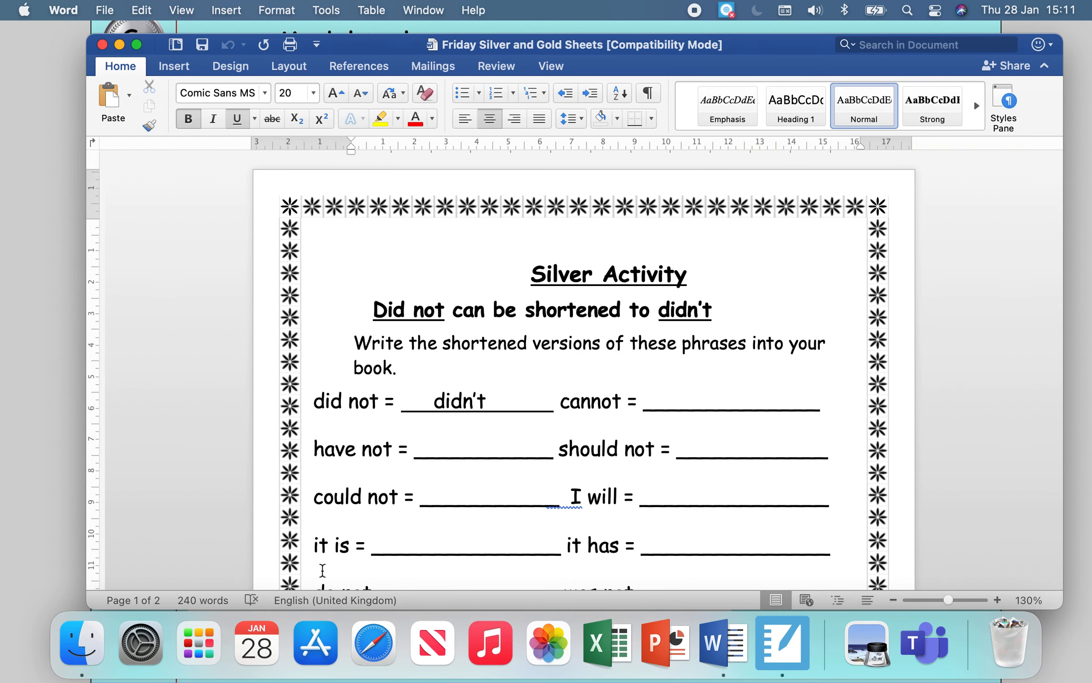
pyautogui.scroll(3)
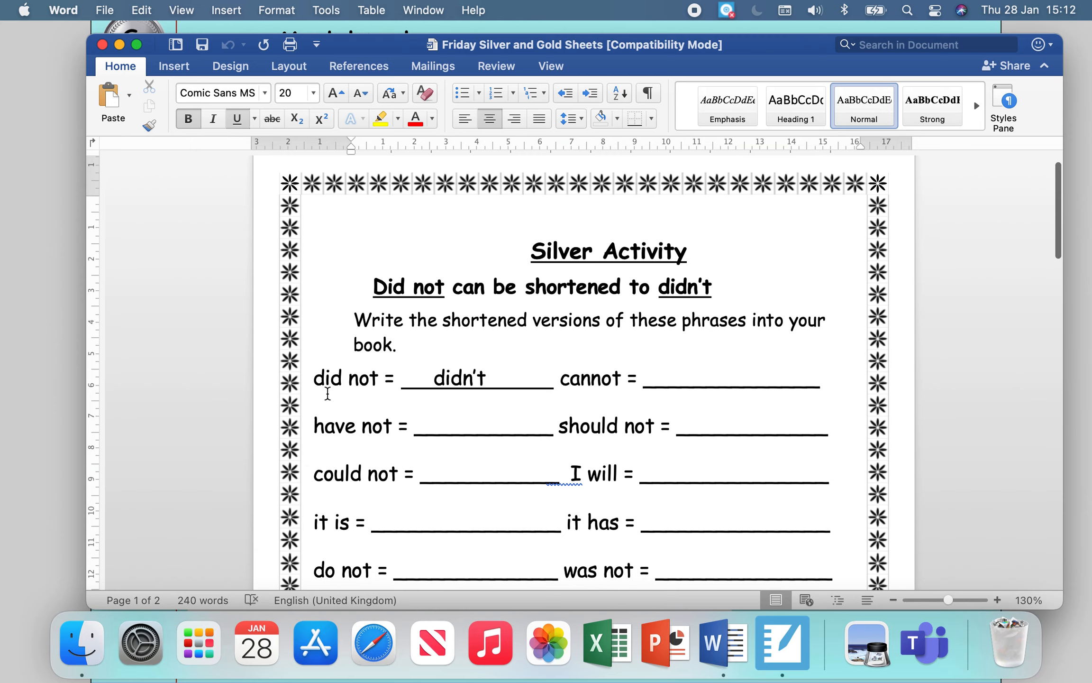
pyautogui.scroll(-3)
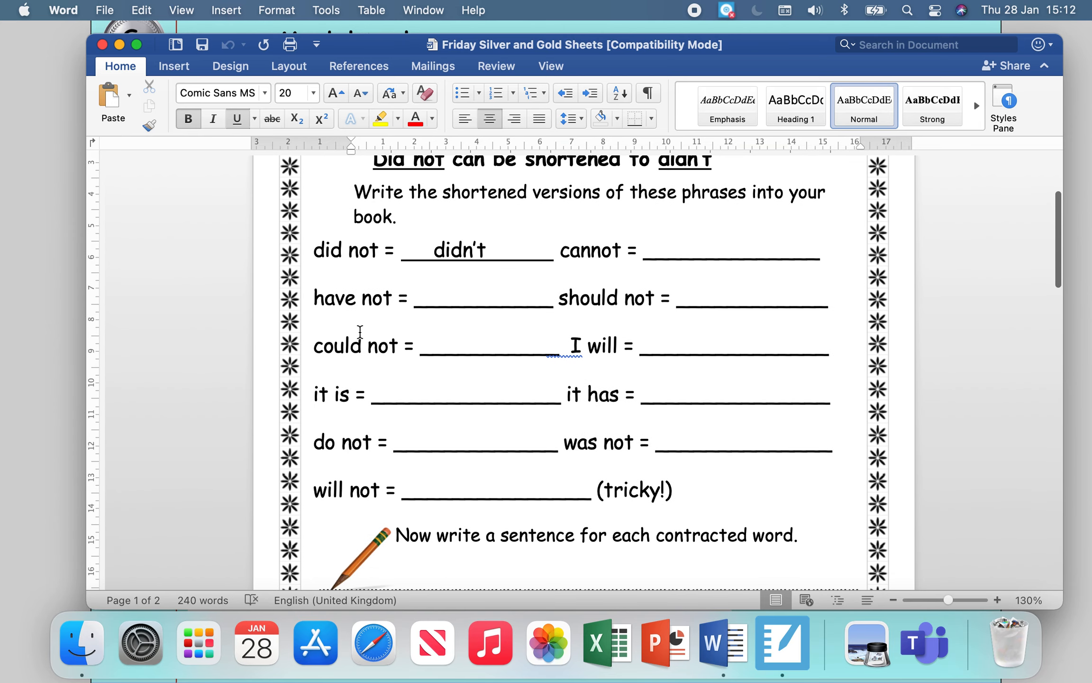
pyautogui.moveTo(347, 250)
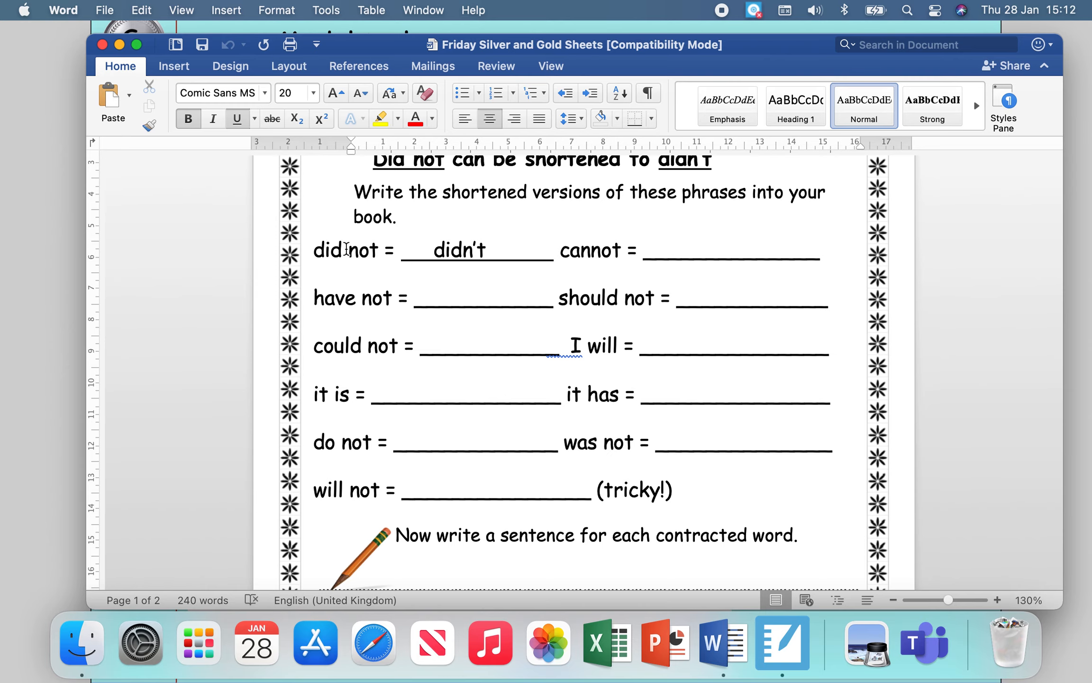
pyautogui.moveTo(395, 314)
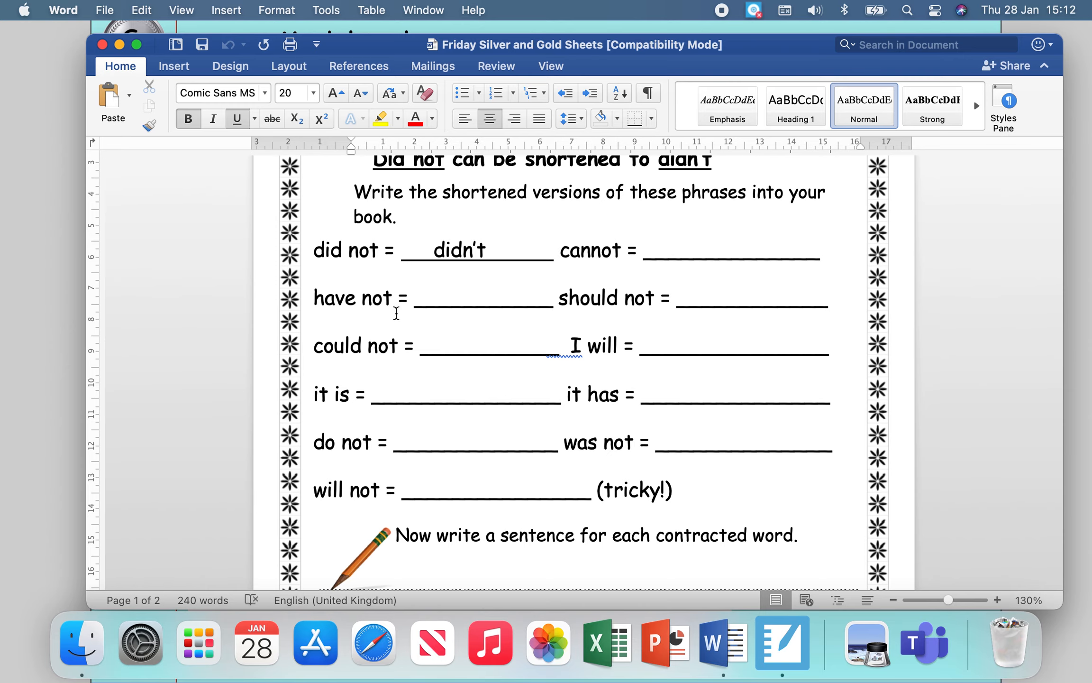
pyautogui.scroll(3)
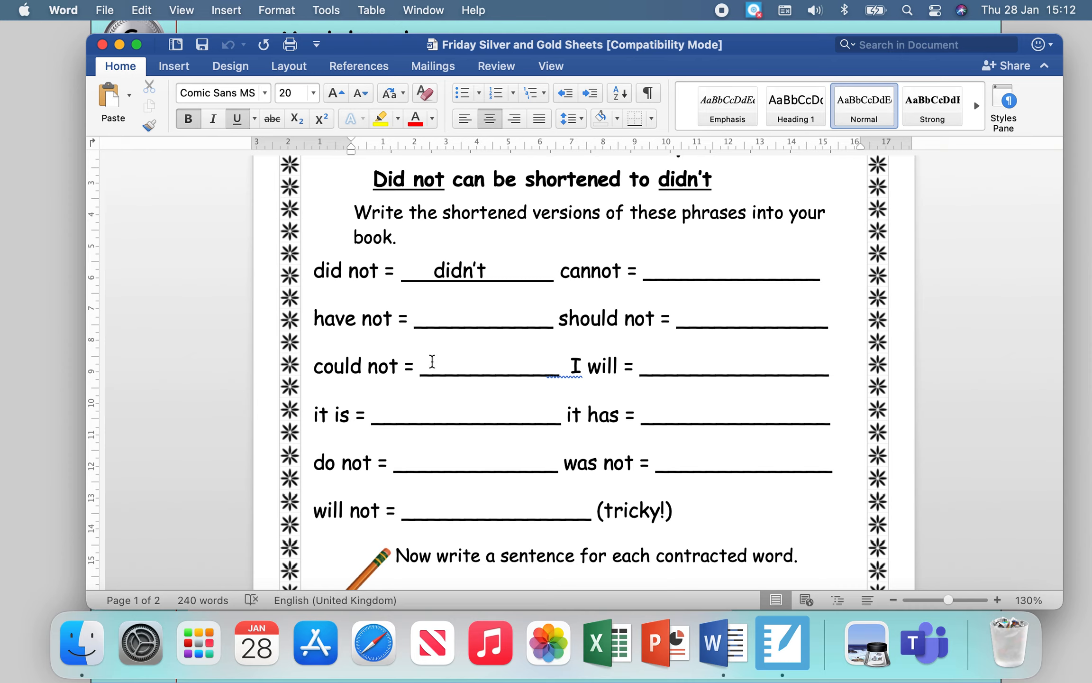
pyautogui.moveTo(897, 321)
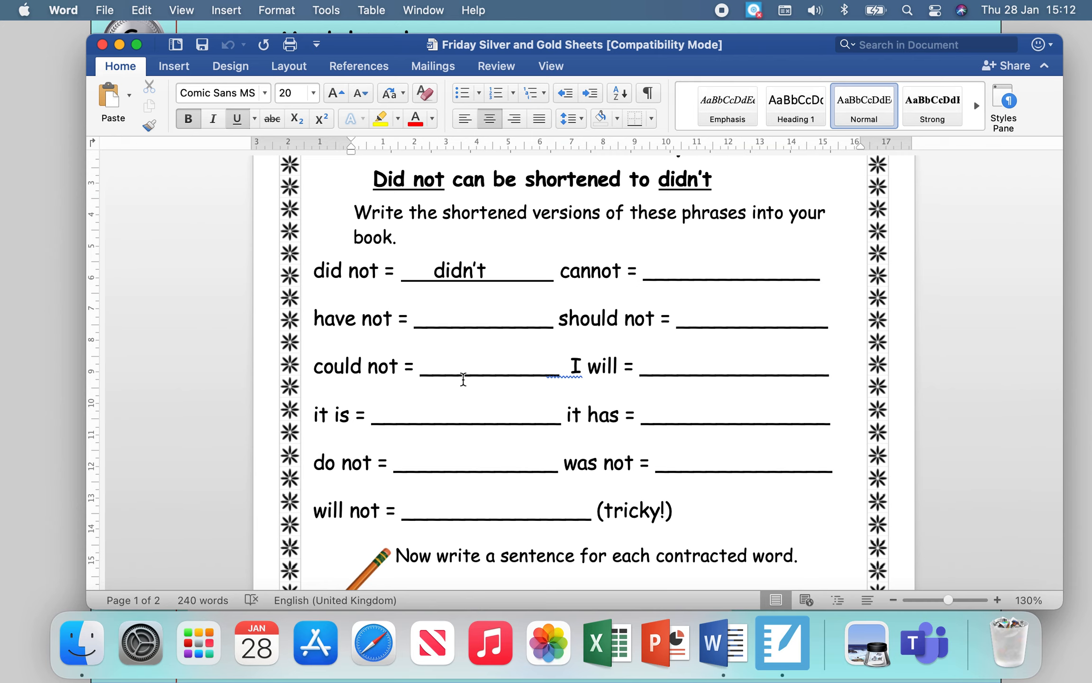
pyautogui.scroll(-3)
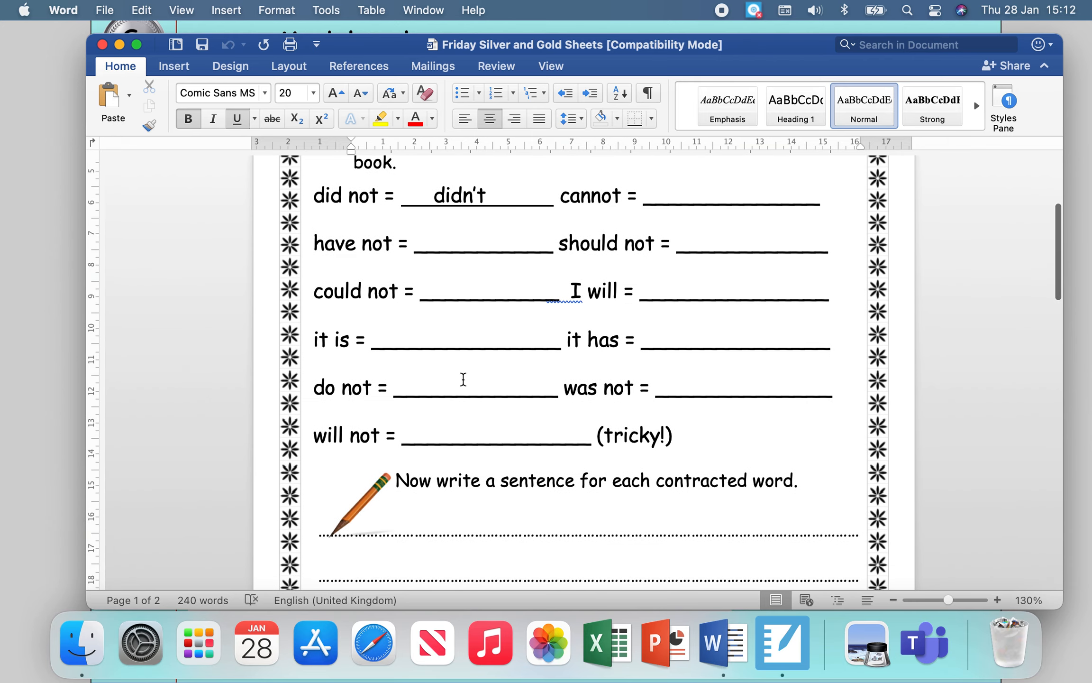
pyautogui.moveTo(466, 427)
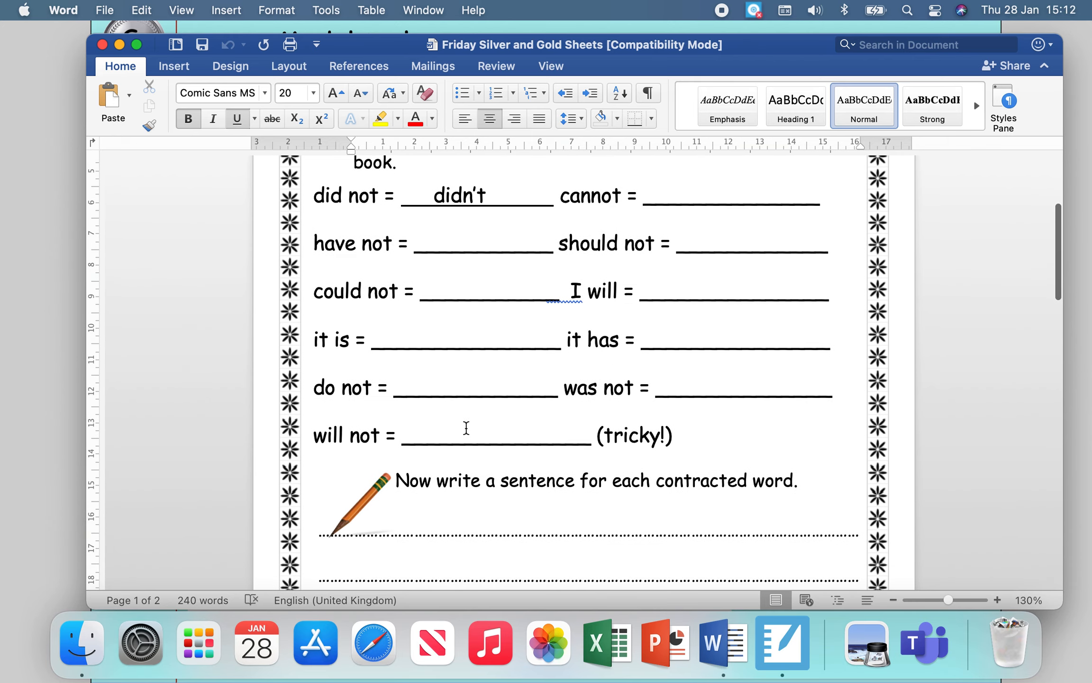
pyautogui.scroll(-3)
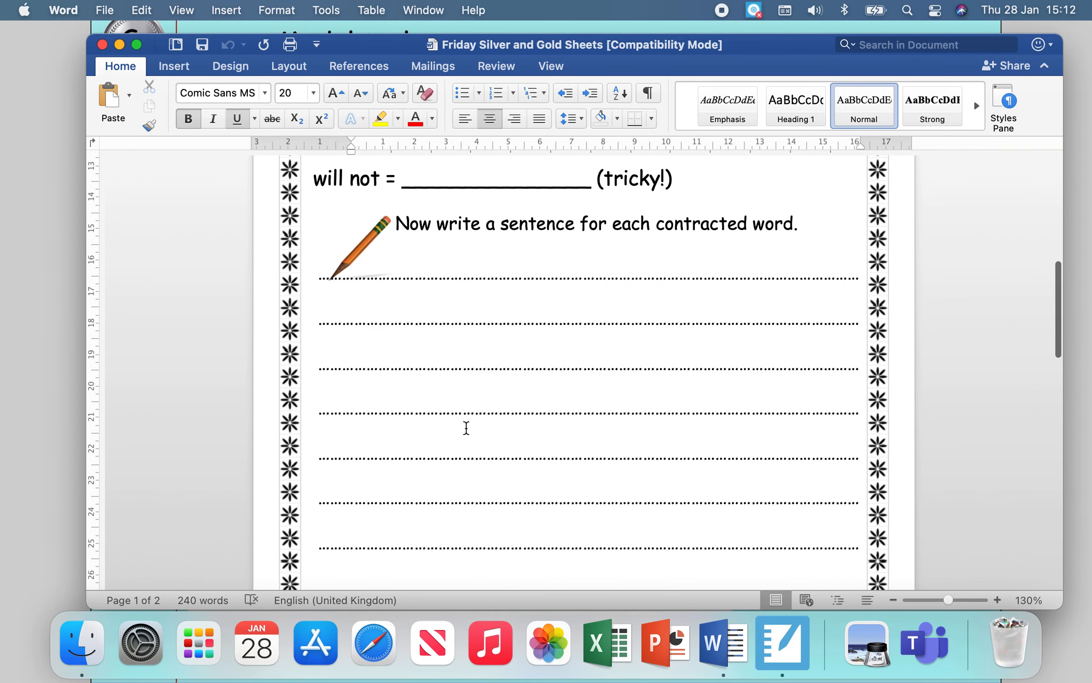
pyautogui.scroll(-3)
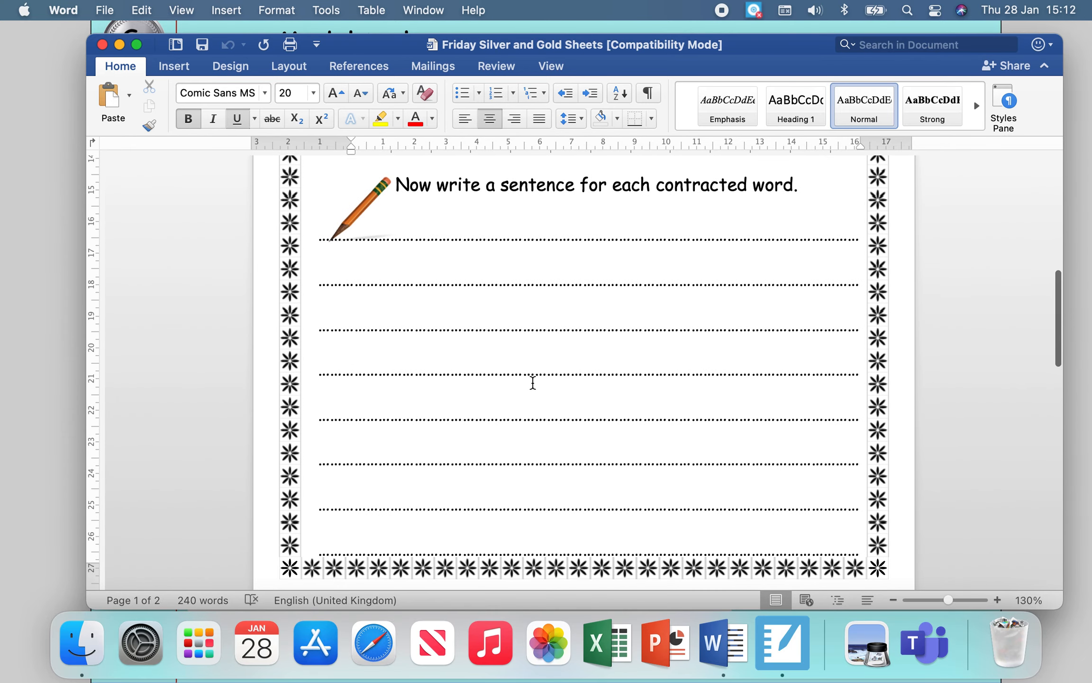
pyautogui.scroll(3)
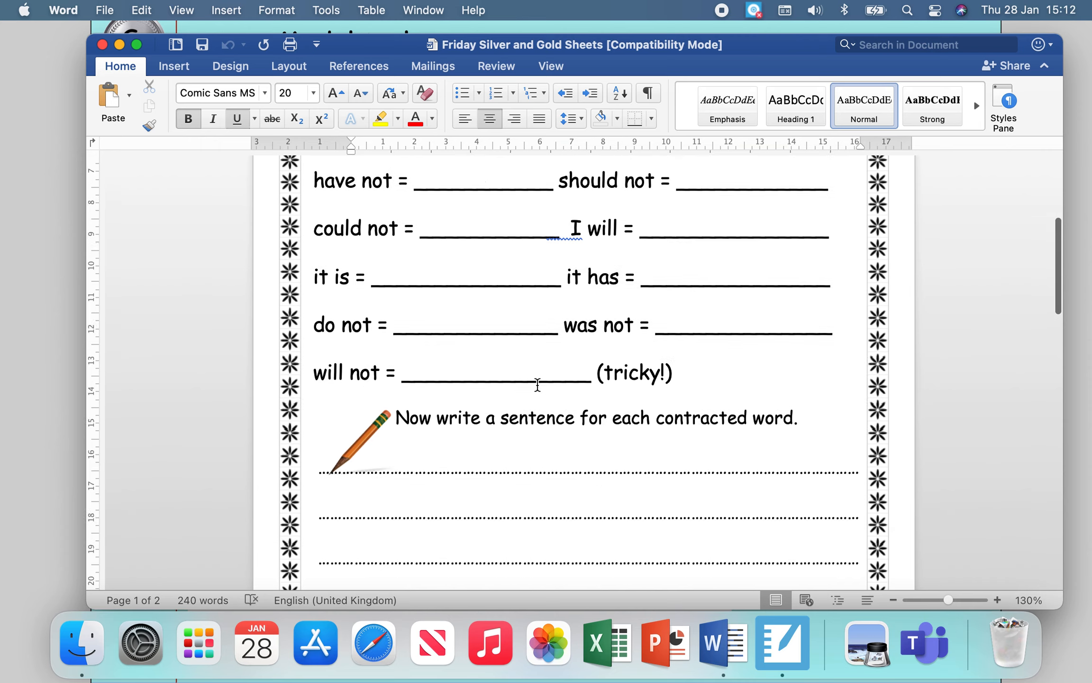
pyautogui.scroll(3)
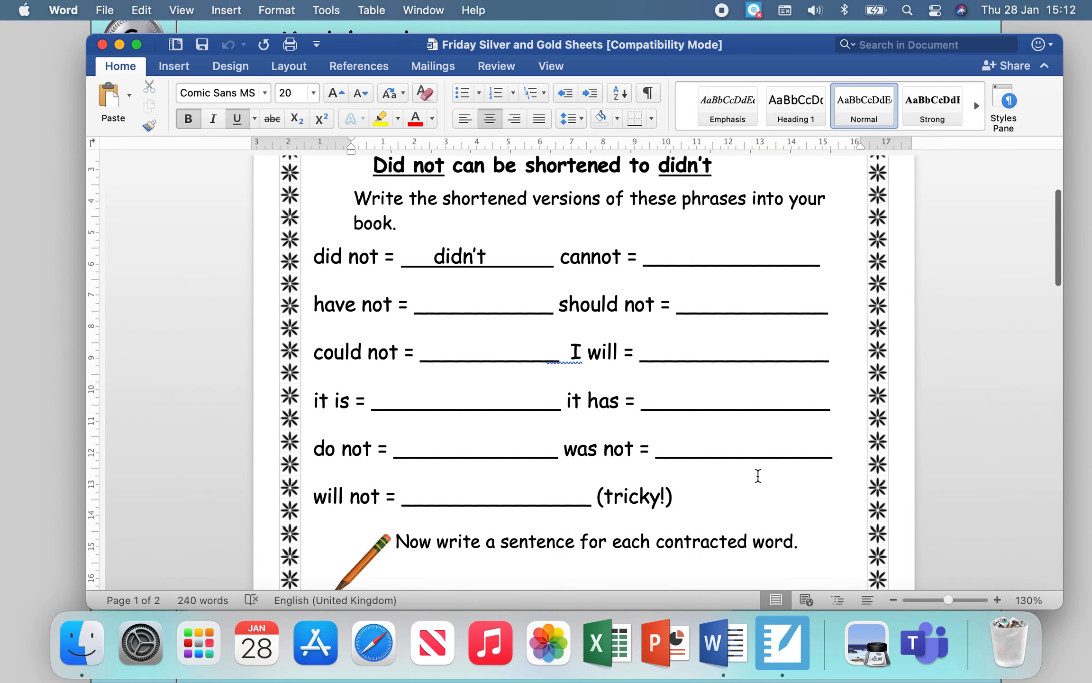
pyautogui.moveTo(476, 290)
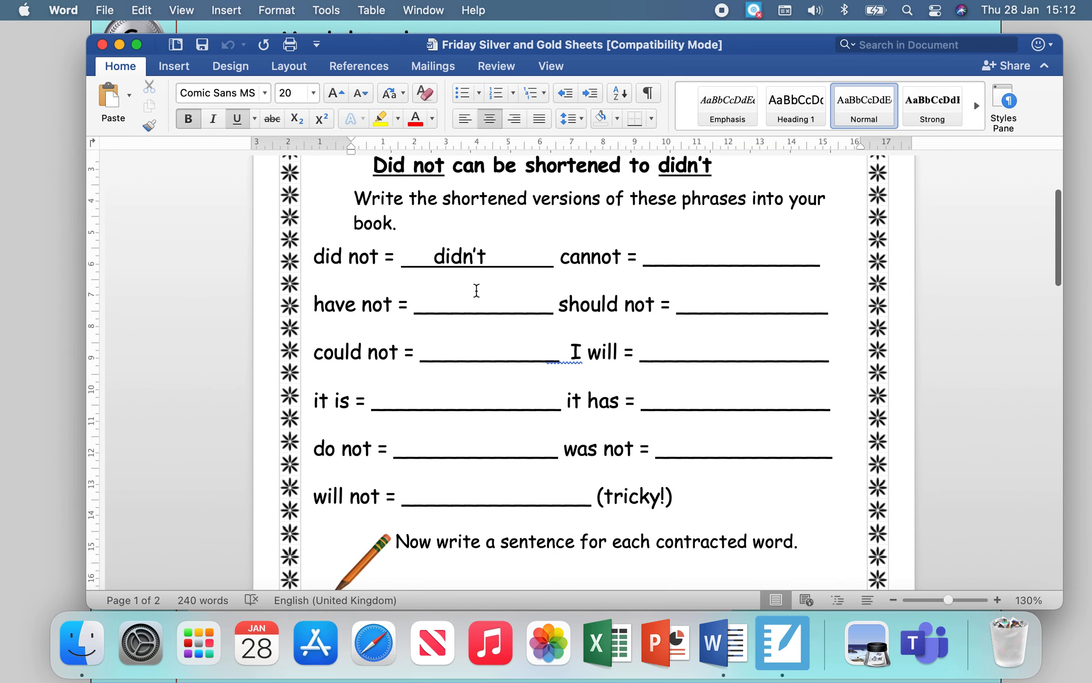
pyautogui.moveTo(46, 266)
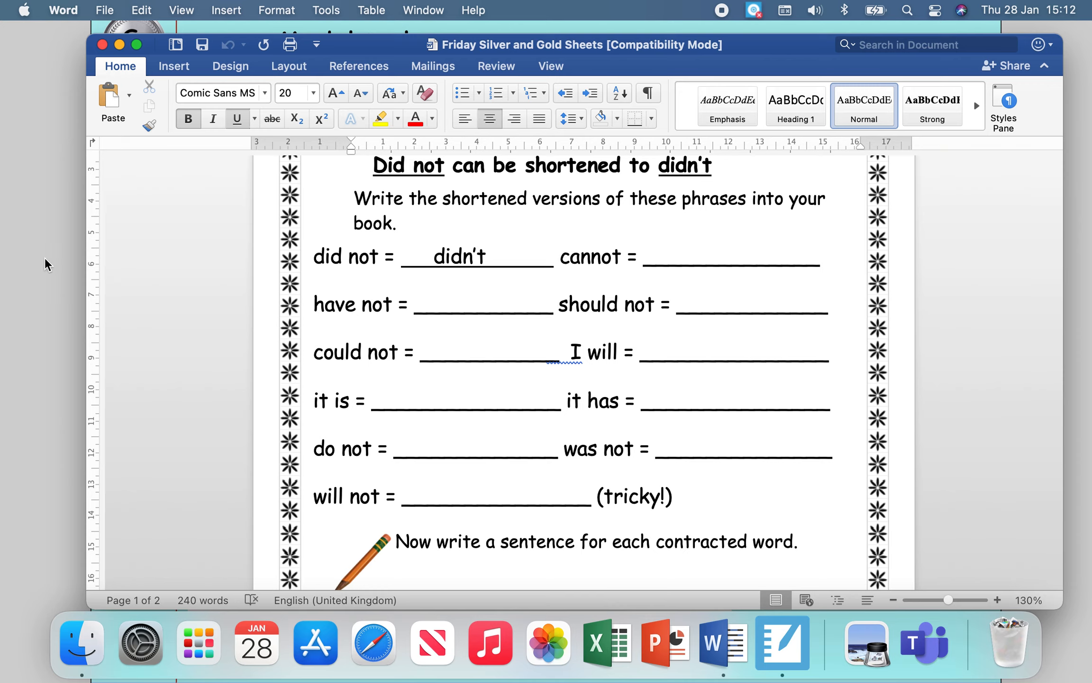
pyautogui.moveTo(458, 249)
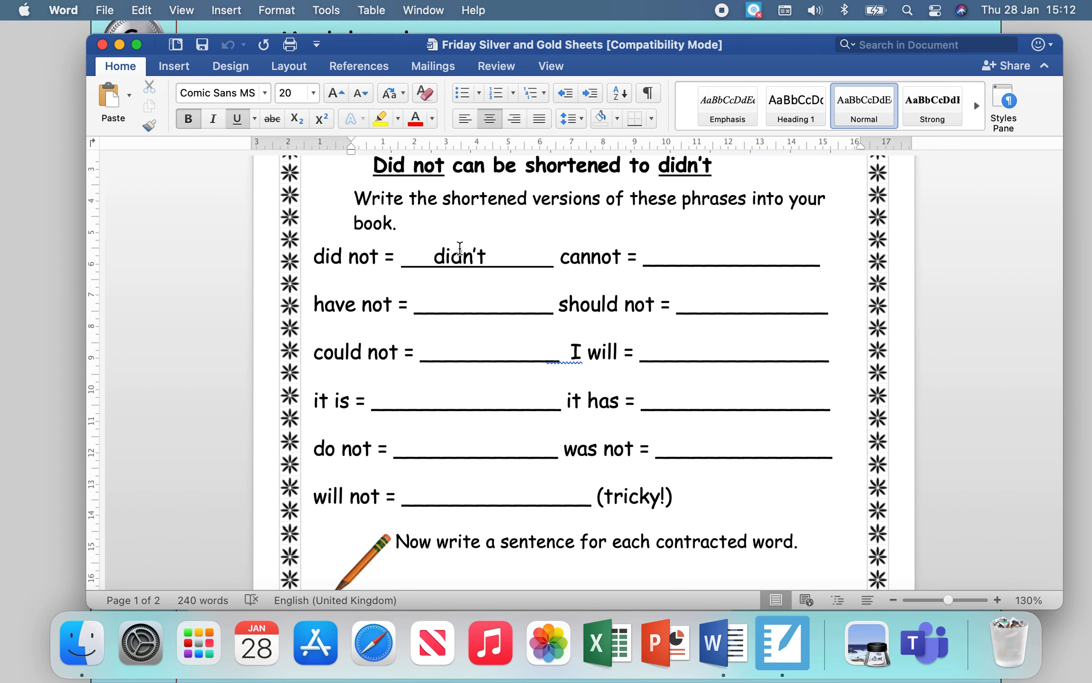
pyautogui.scroll(-3)
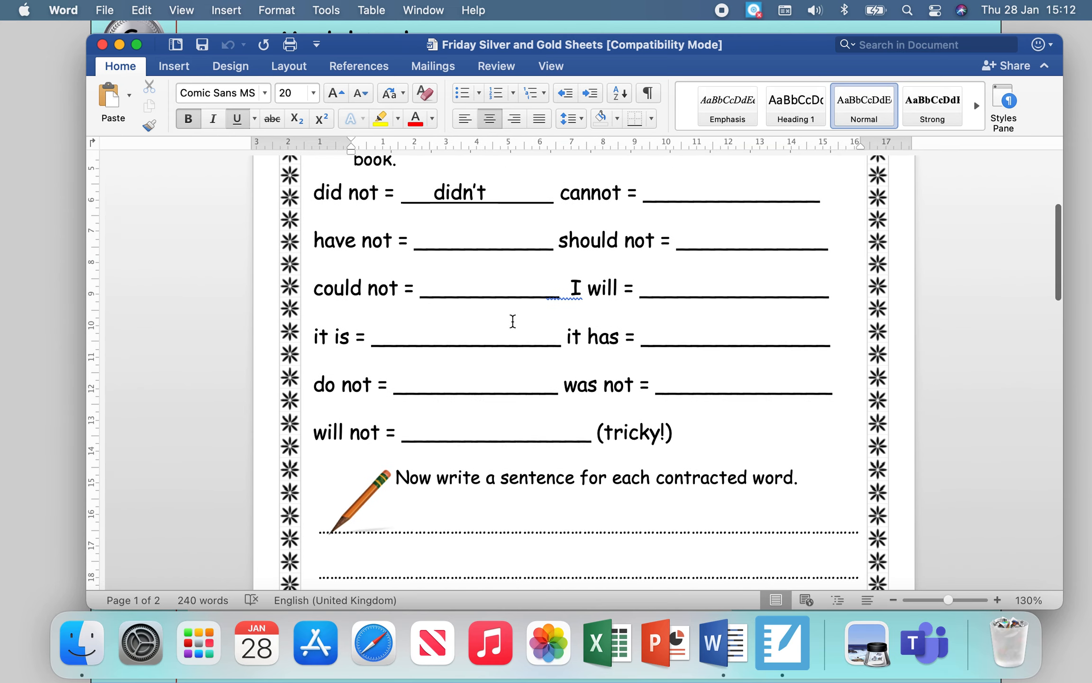
pyautogui.scroll(-3)
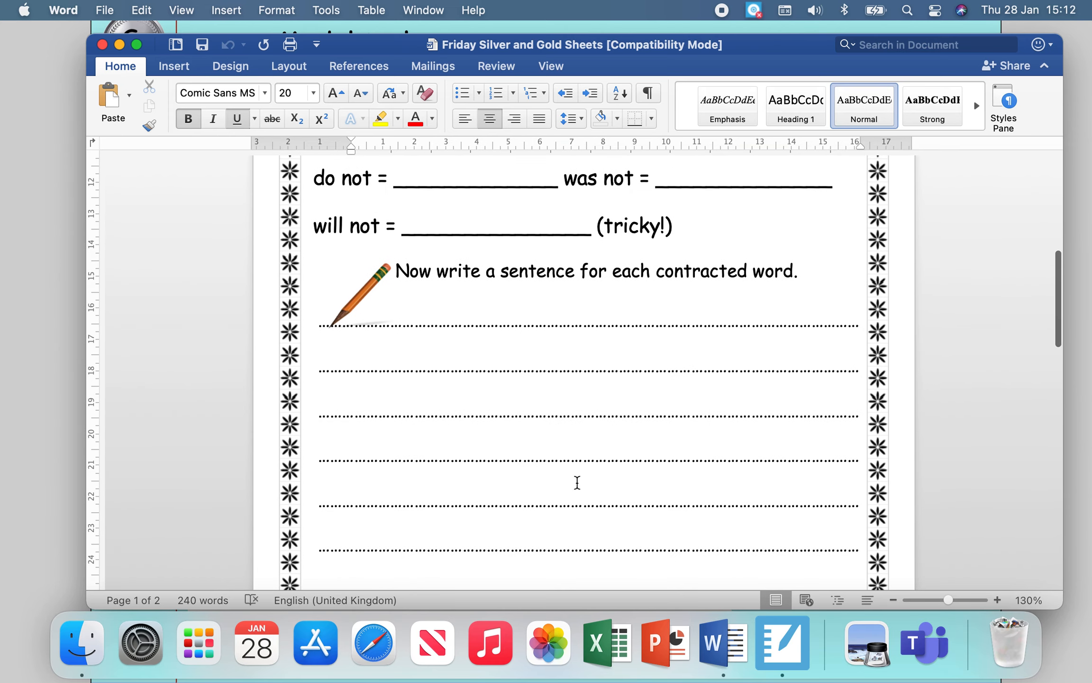
pyautogui.scroll(3)
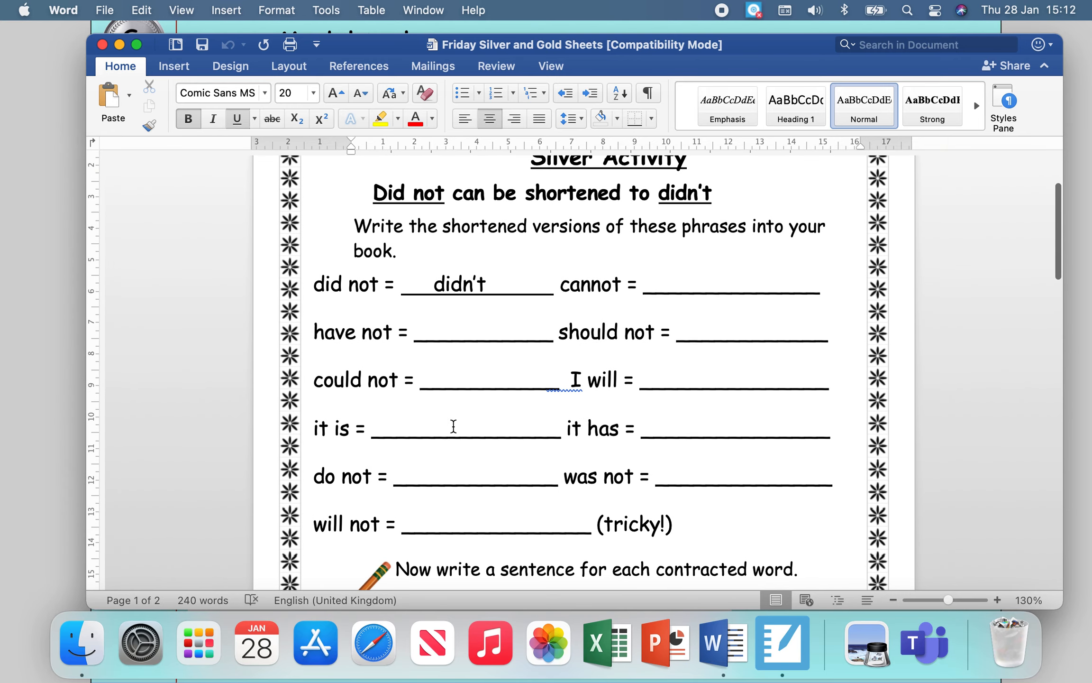
pyautogui.moveTo(662, 432)
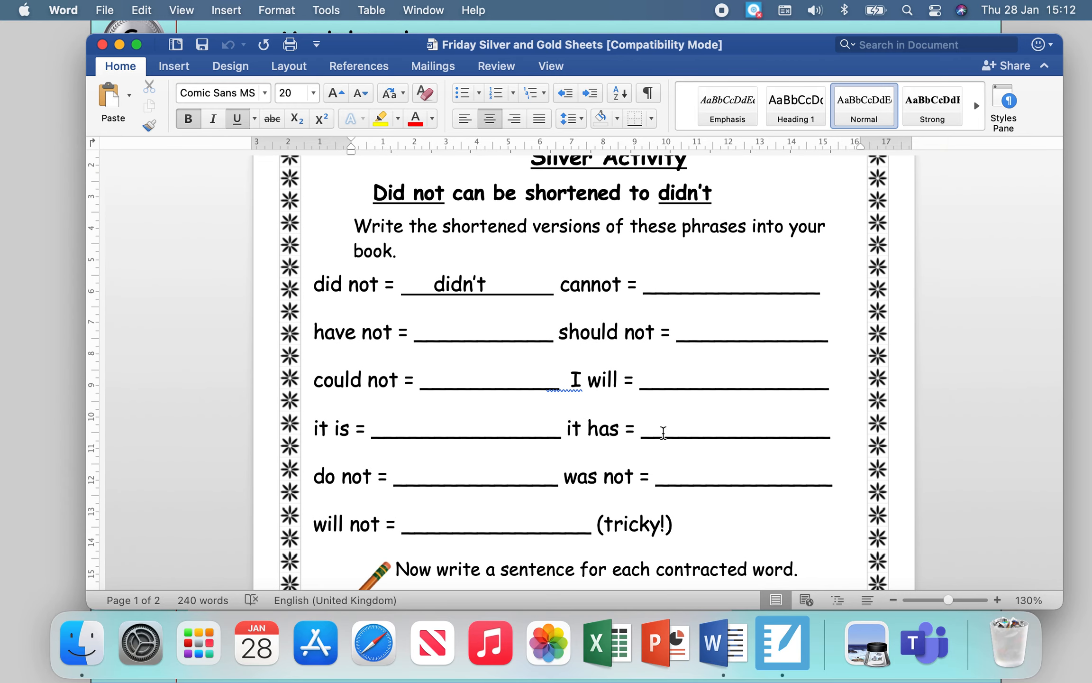
pyautogui.scroll(-3)
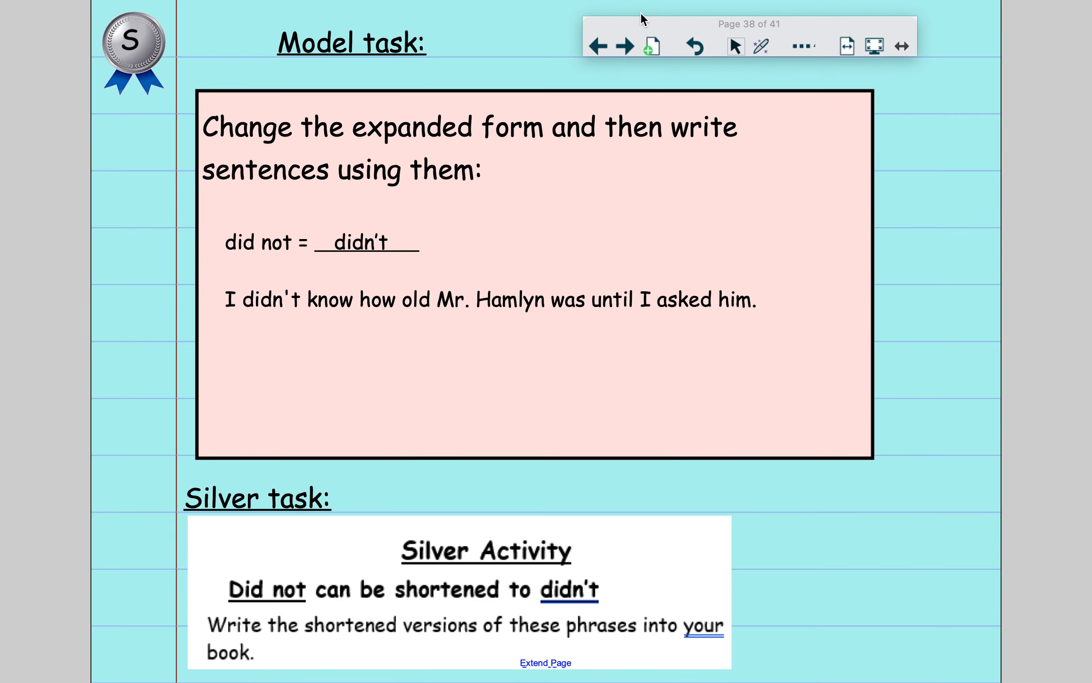
# - Advance to page 39, the Gold model task story, and bring up the annotation options
pyautogui.click(623, 46)
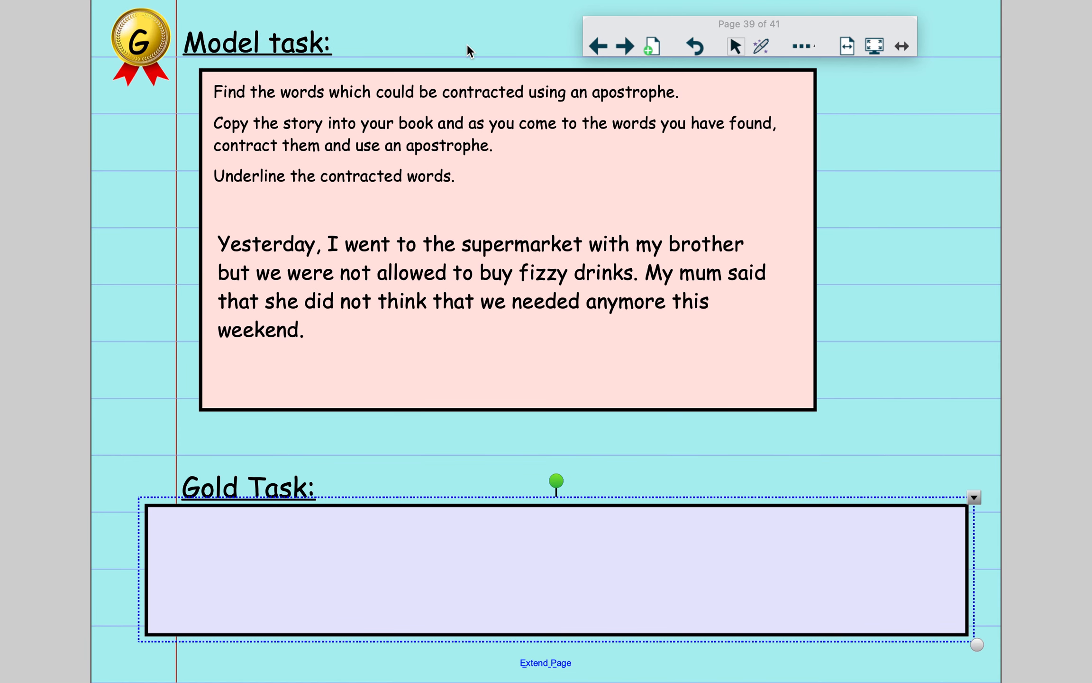
pyautogui.moveTo(513, 106)
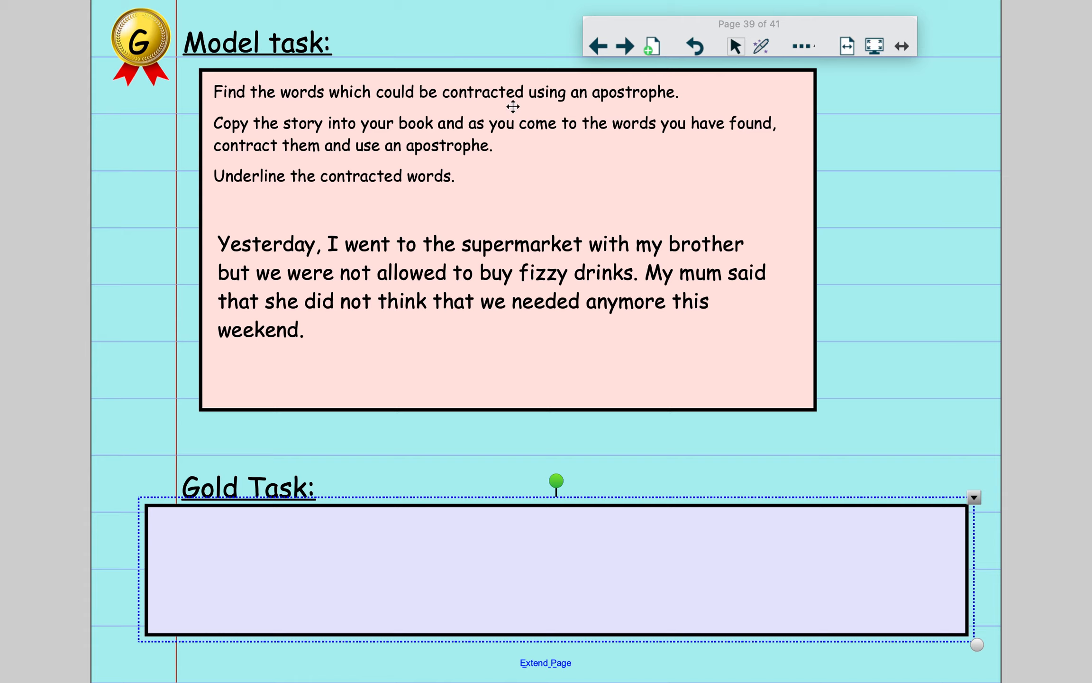
pyautogui.moveTo(543, 201)
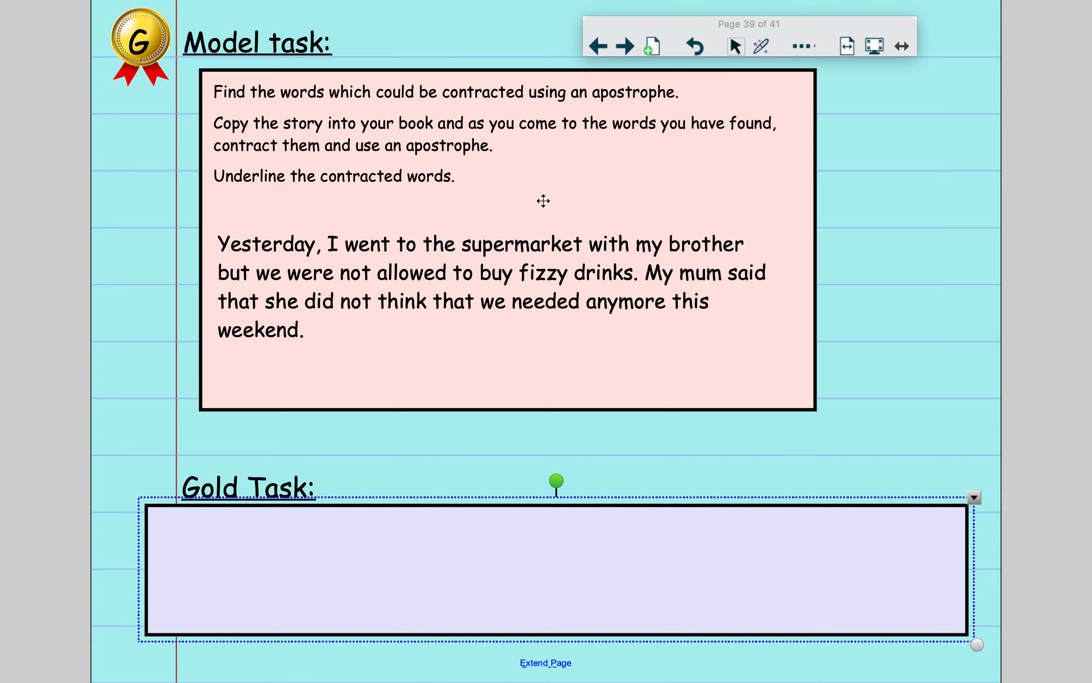
pyautogui.moveTo(275, 134)
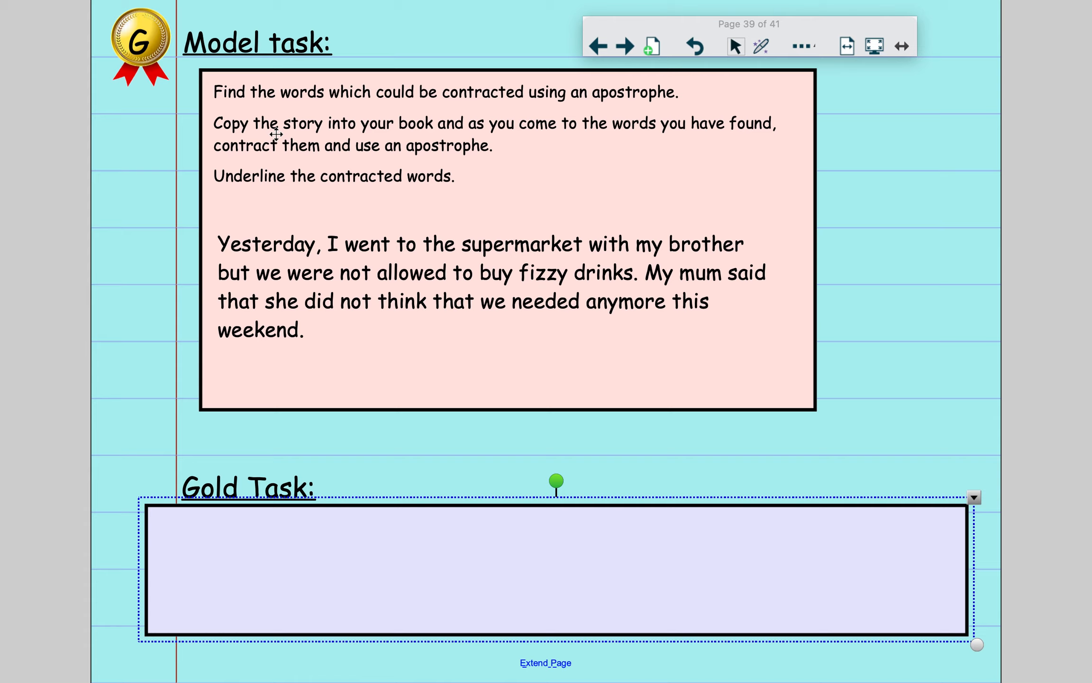
pyautogui.moveTo(536, 175)
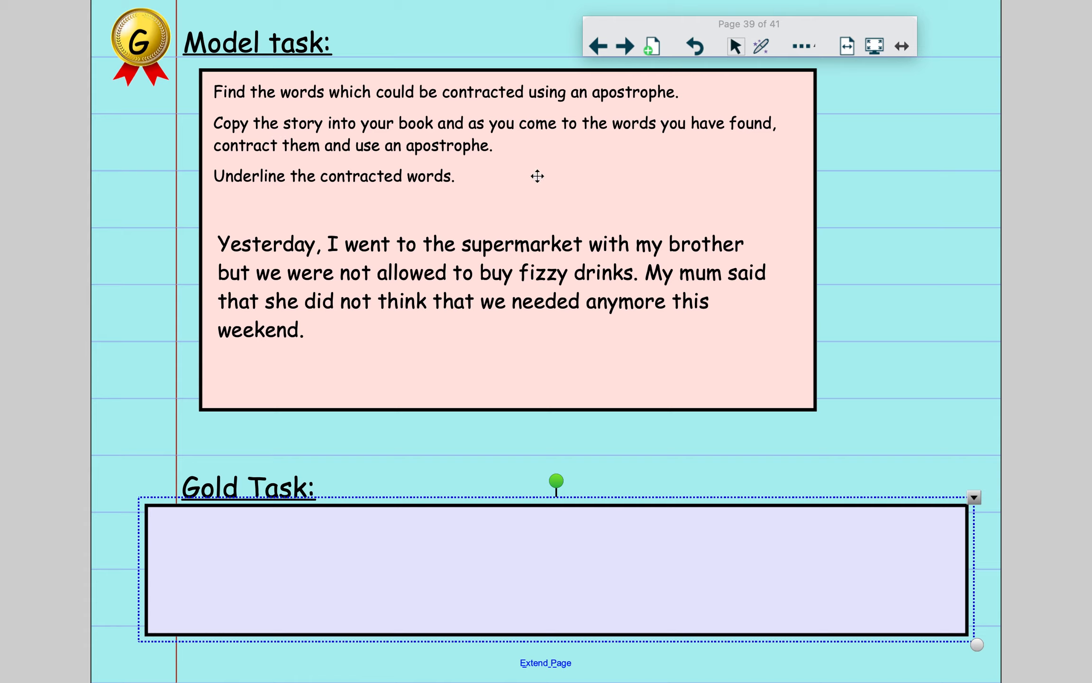
pyautogui.moveTo(603, 220)
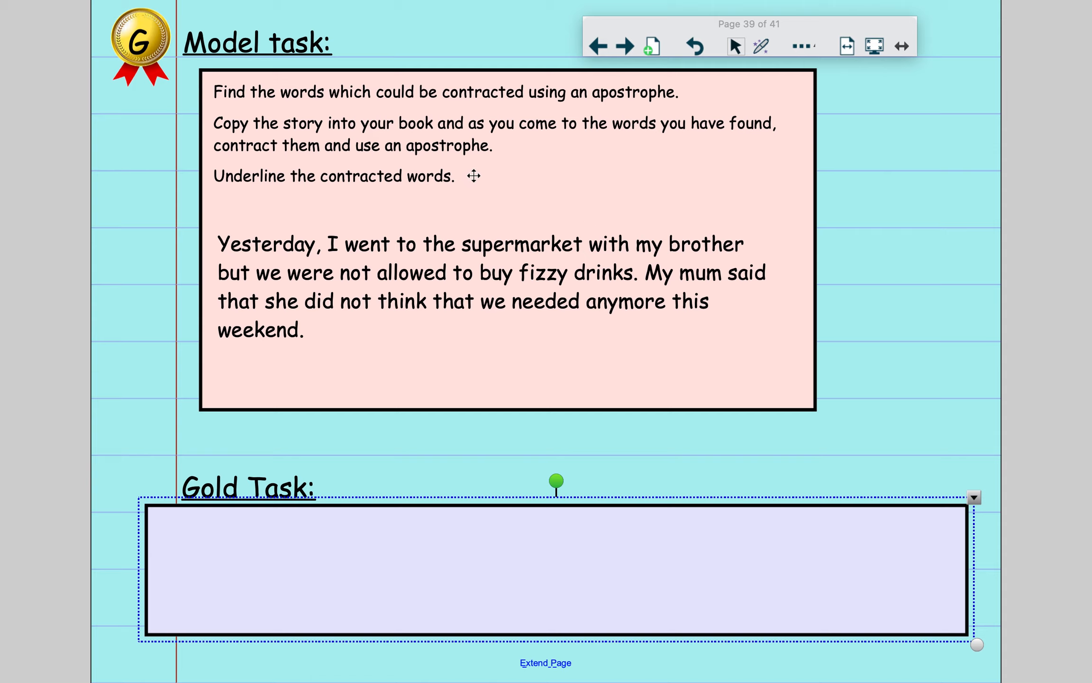
pyautogui.moveTo(422, 349)
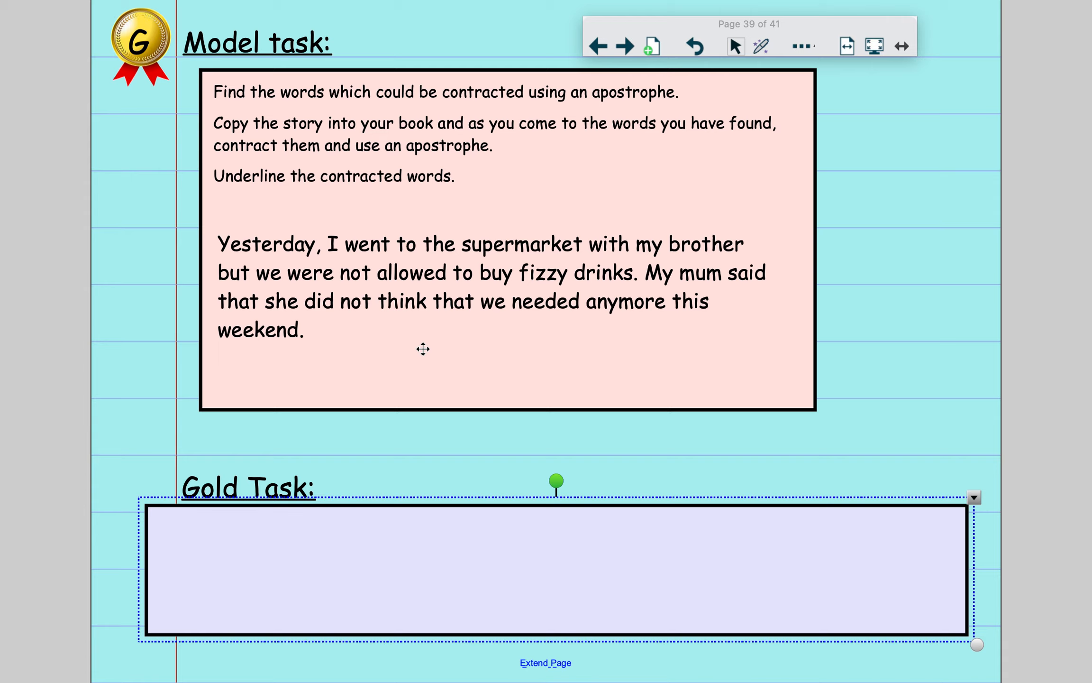
pyautogui.moveTo(357, 291)
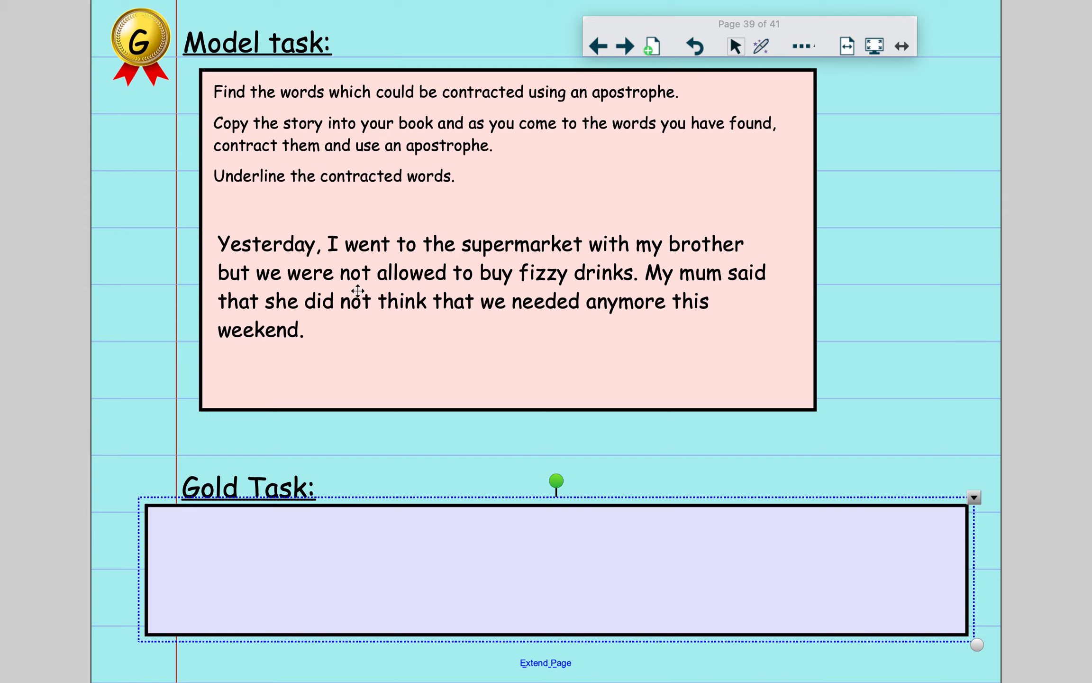
pyautogui.moveTo(419, 394)
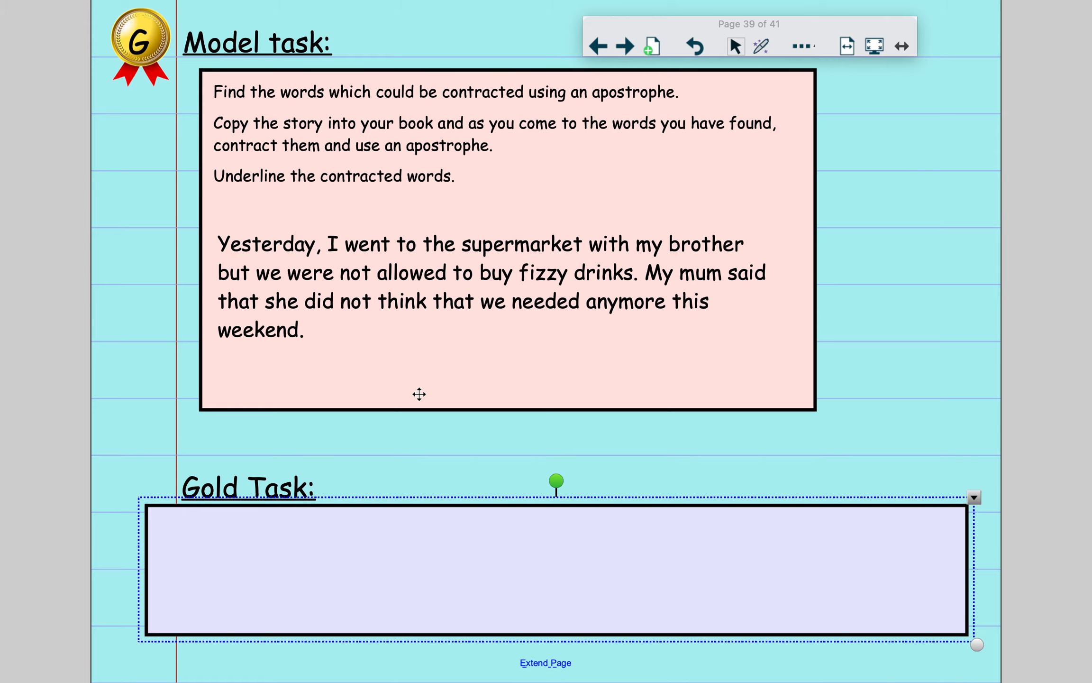
pyautogui.moveTo(721, 7)
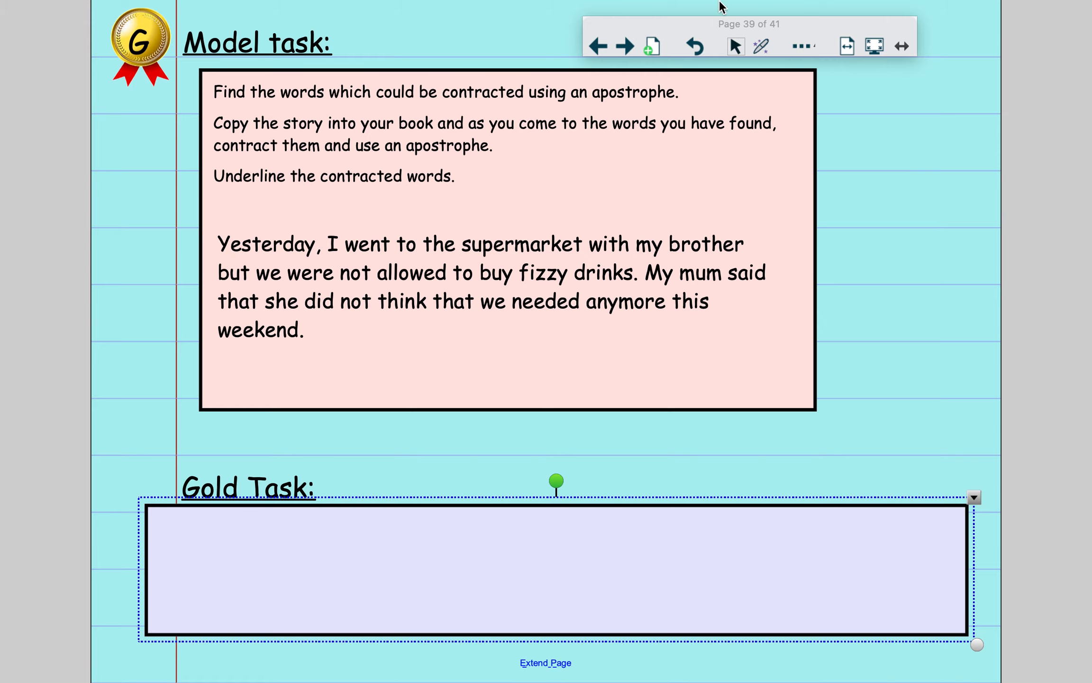
pyautogui.click(800, 45)
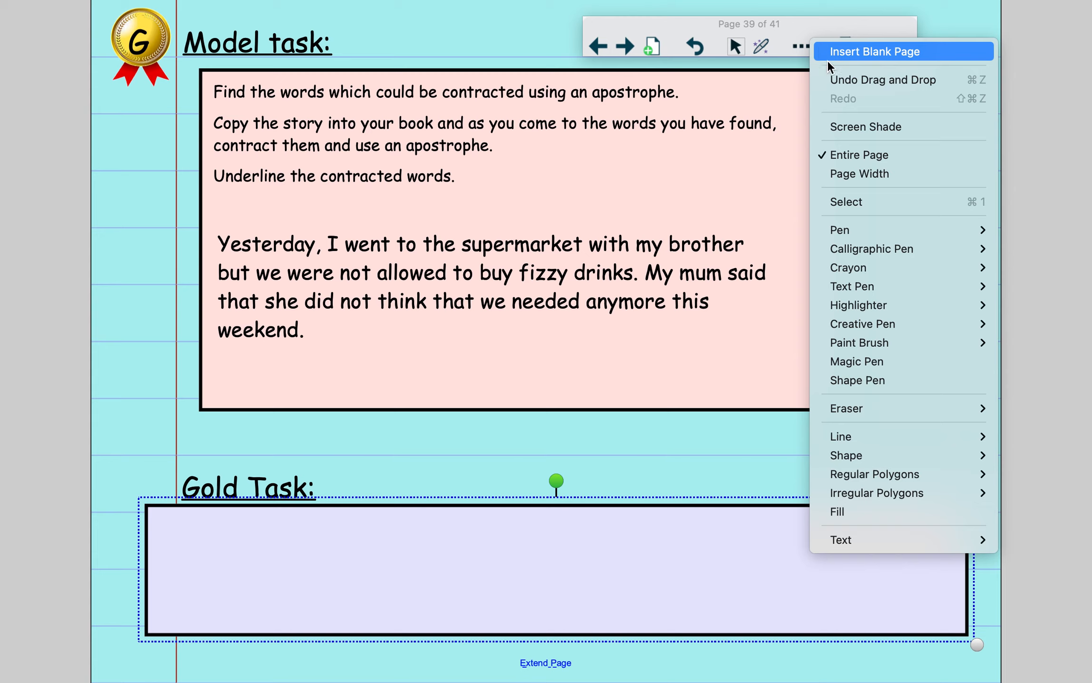
# - Underline 'were not' in red in the Gold model story as a pair to contract
pyautogui.click(839, 229)
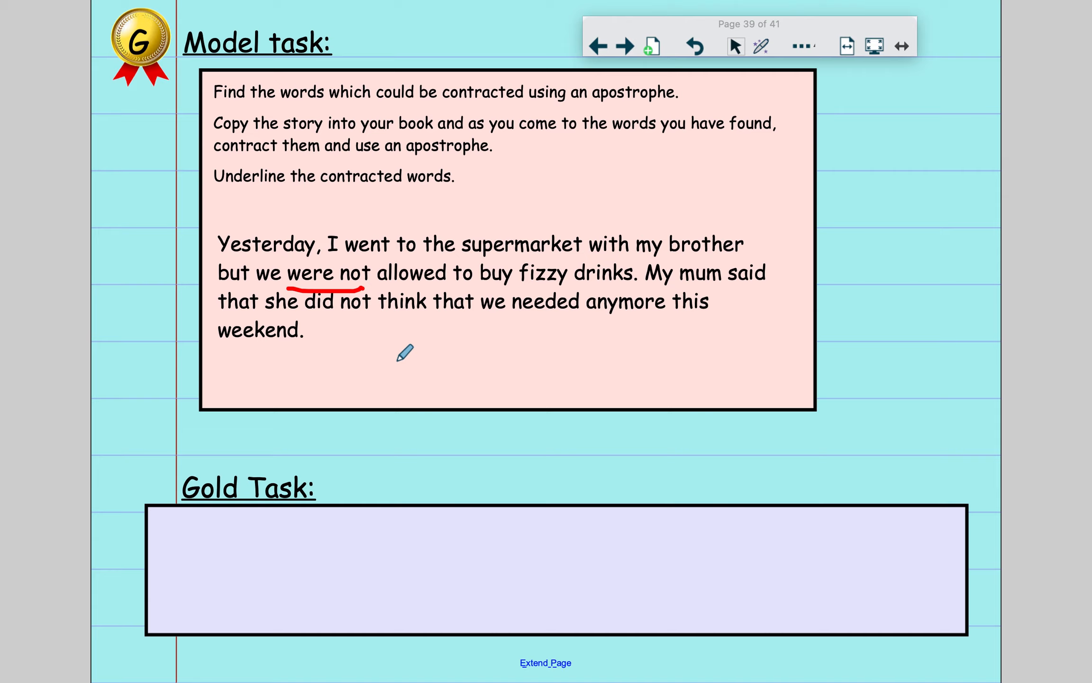
pyautogui.moveTo(352, 279)
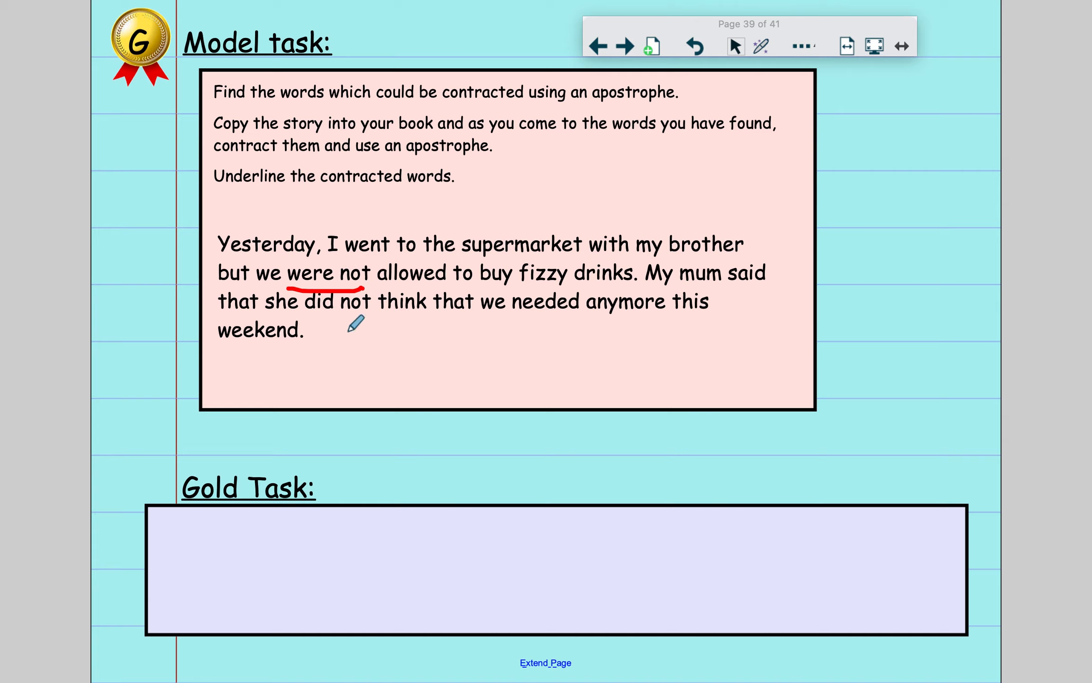
pyautogui.moveTo(384, 360)
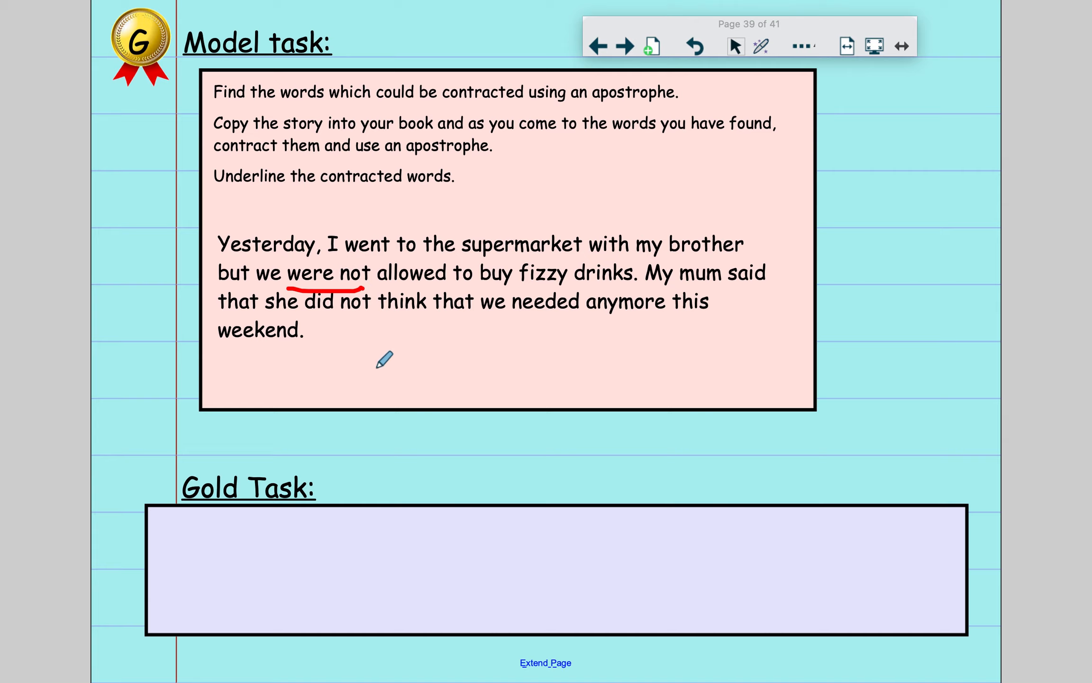
pyautogui.moveTo(495, 350)
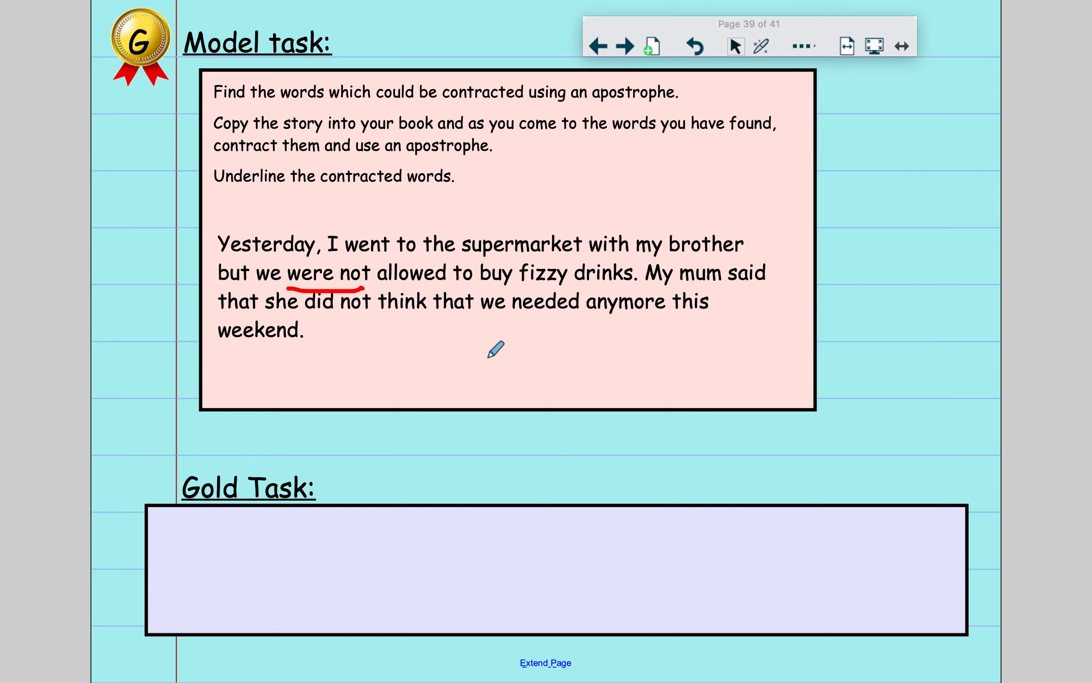
pyautogui.moveTo(293, 310)
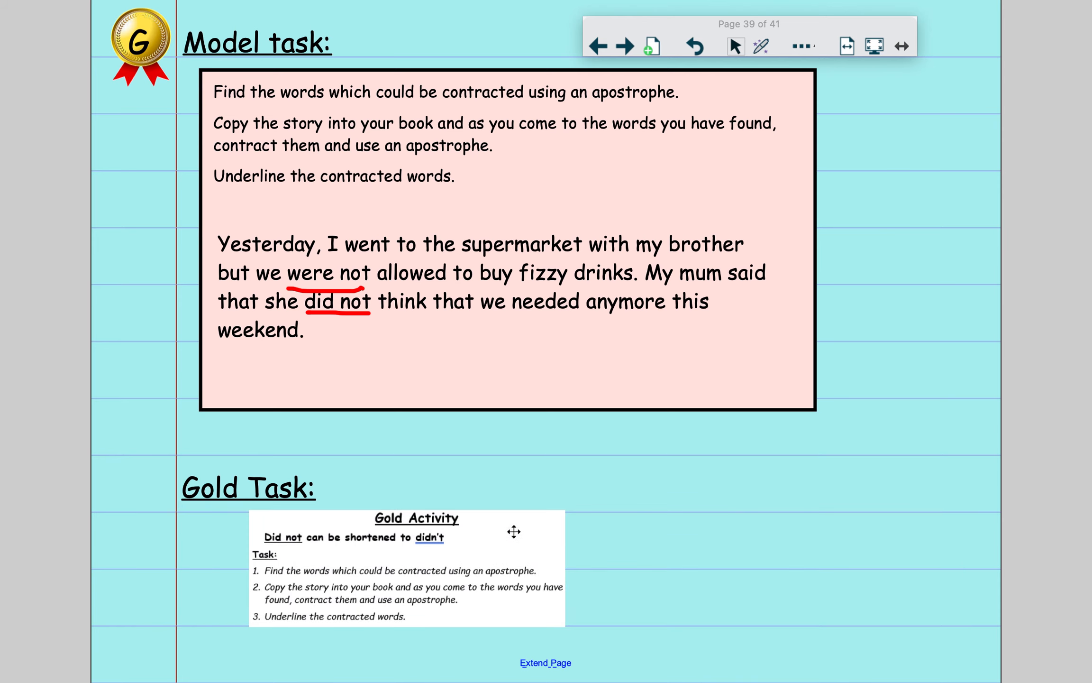
# - Bring the Friday Silver and Gold Sheets worksheet forward and scroll through the Gold zoo story
pyautogui.click(721, 642)
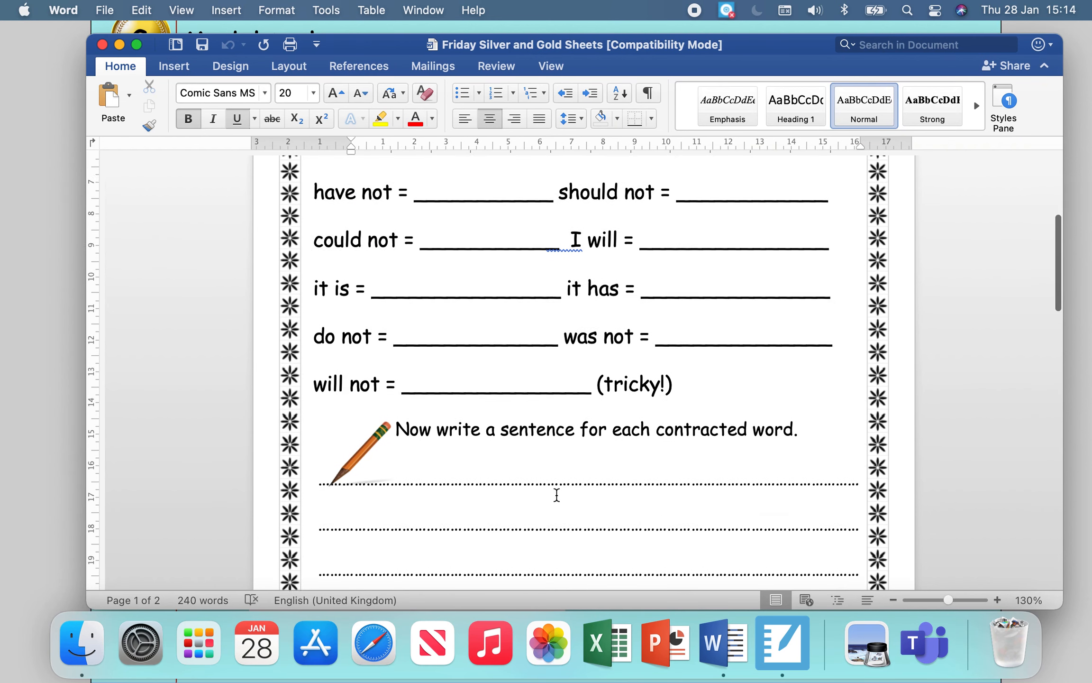
pyautogui.scroll(3)
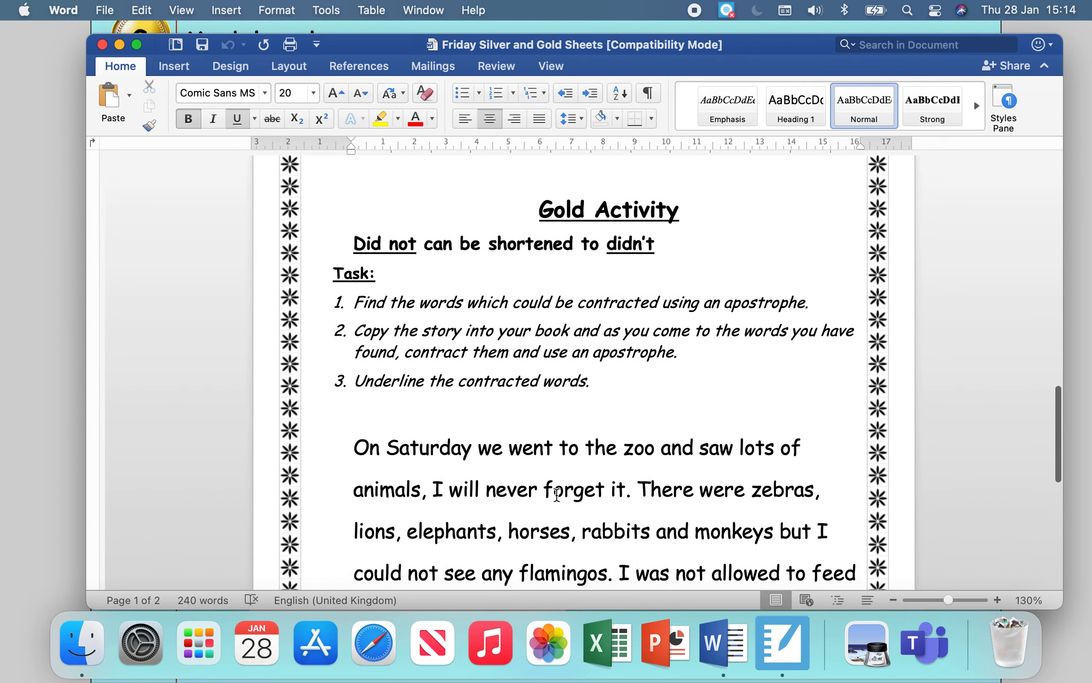
pyautogui.scroll(-3)
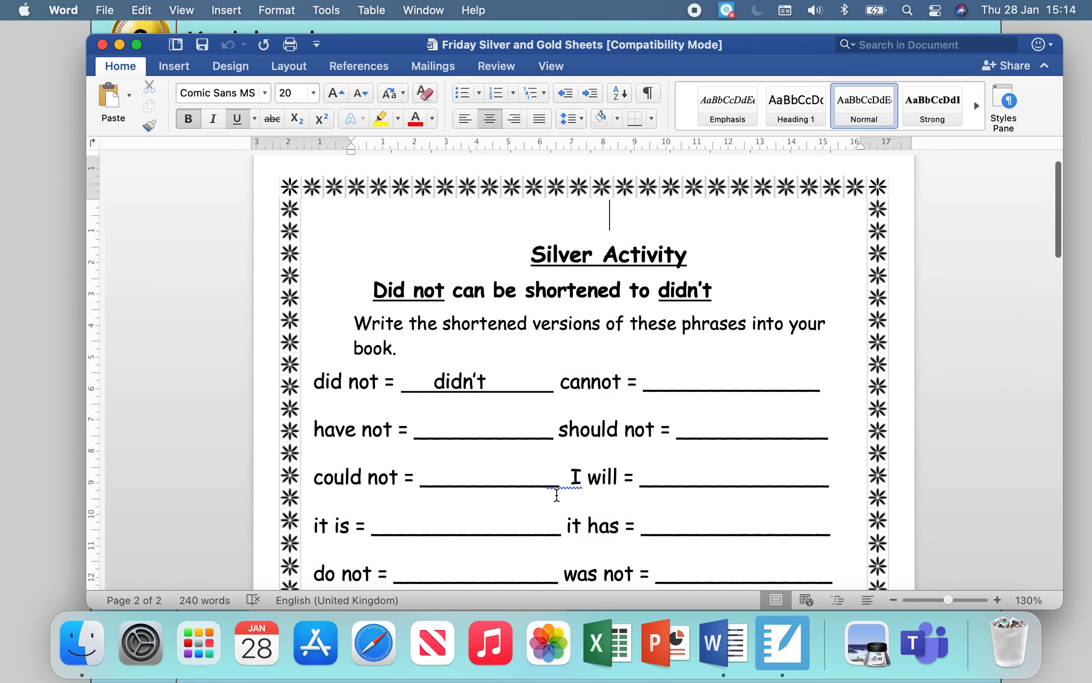
pyautogui.scroll(-3)
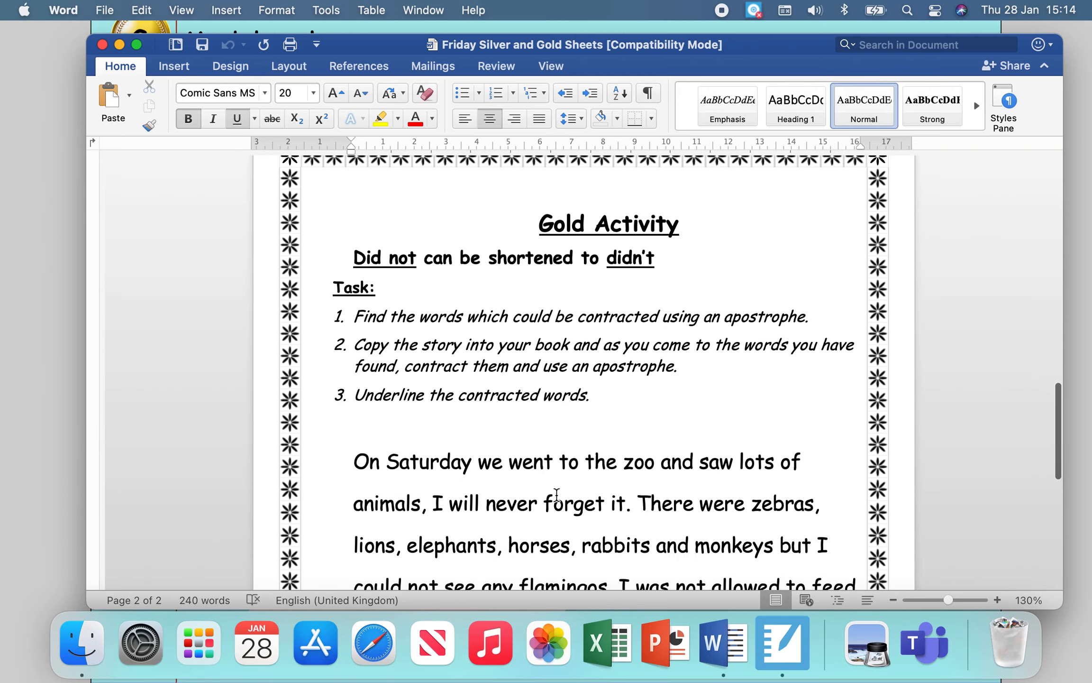
pyautogui.scroll(-3)
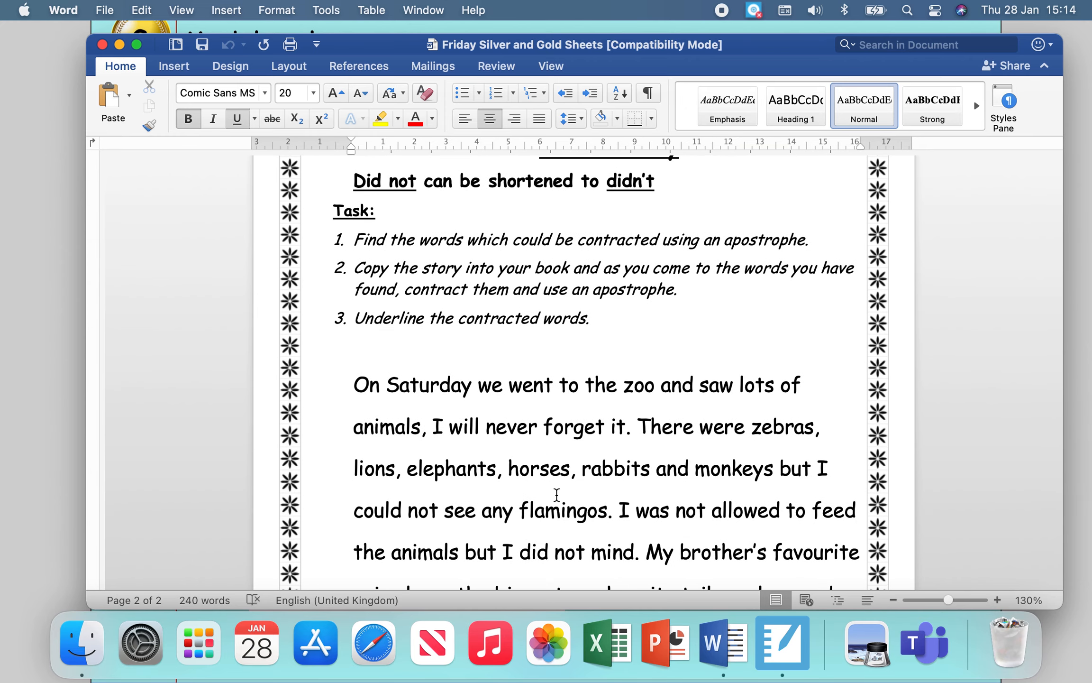
pyautogui.moveTo(359, 368)
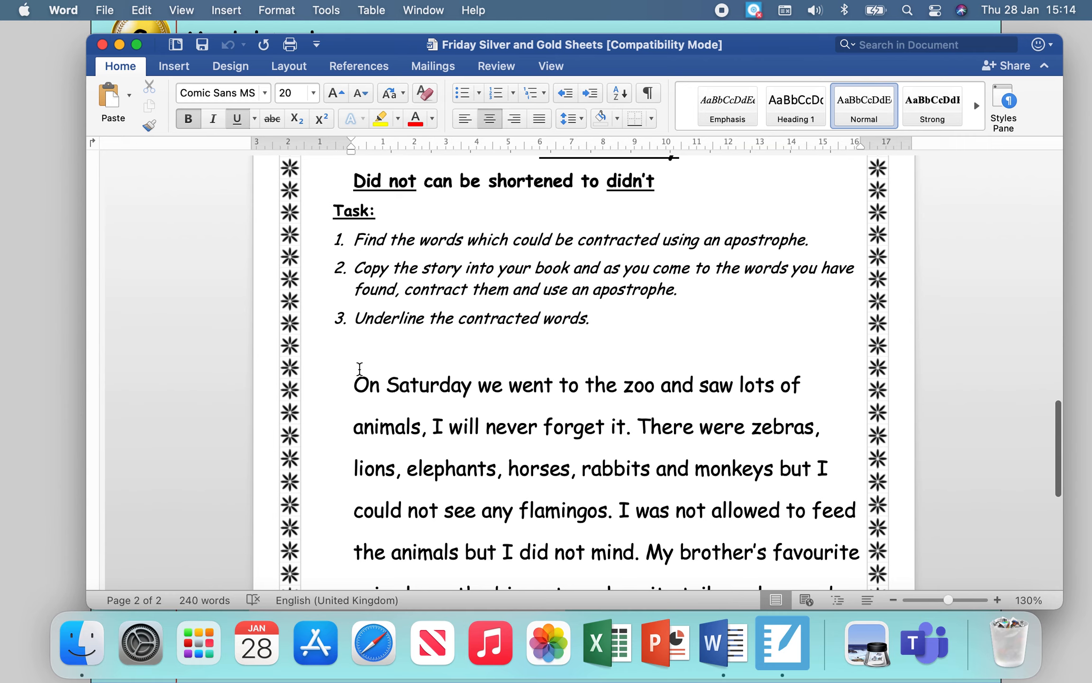
pyautogui.scroll(-3)
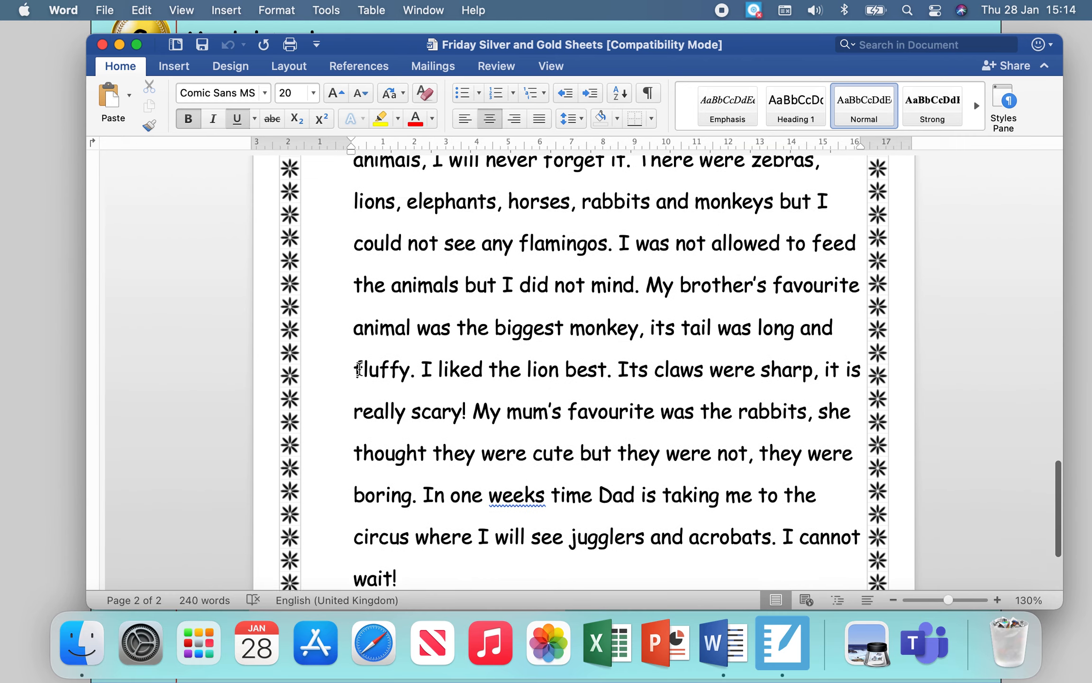
pyautogui.scroll(-3)
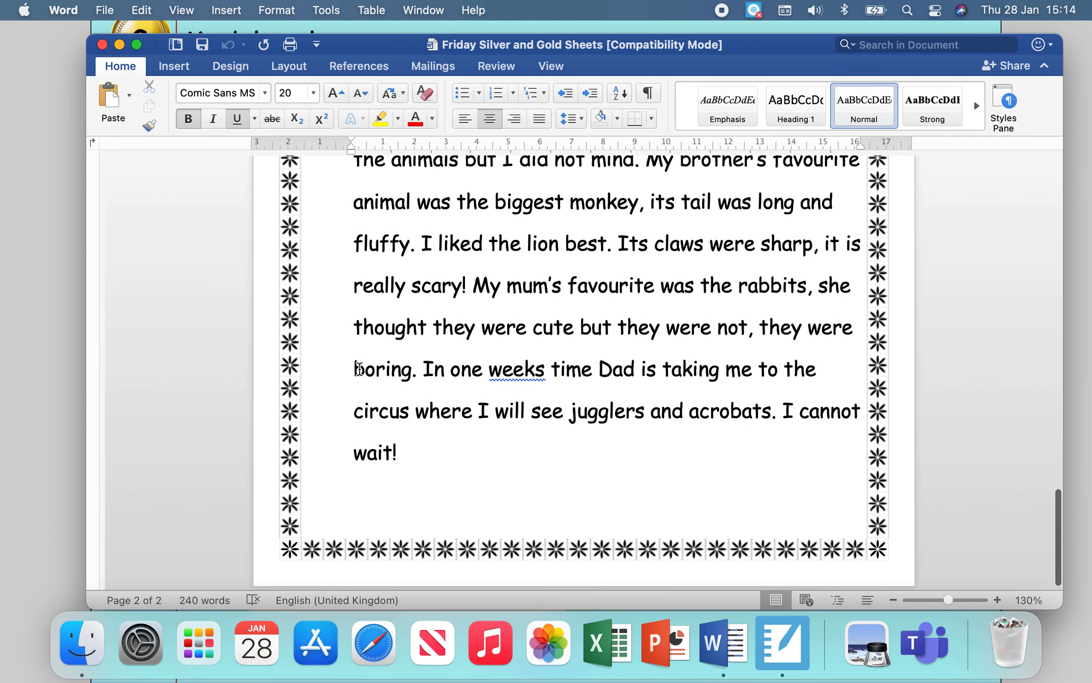
pyautogui.scroll(3)
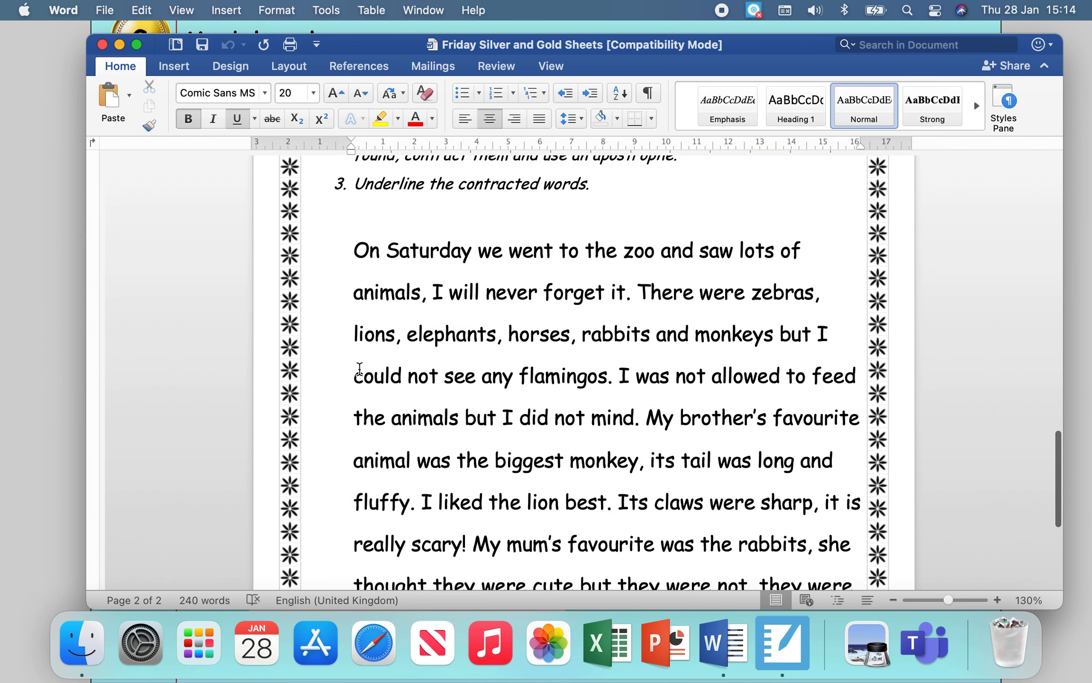
pyautogui.scroll(-3)
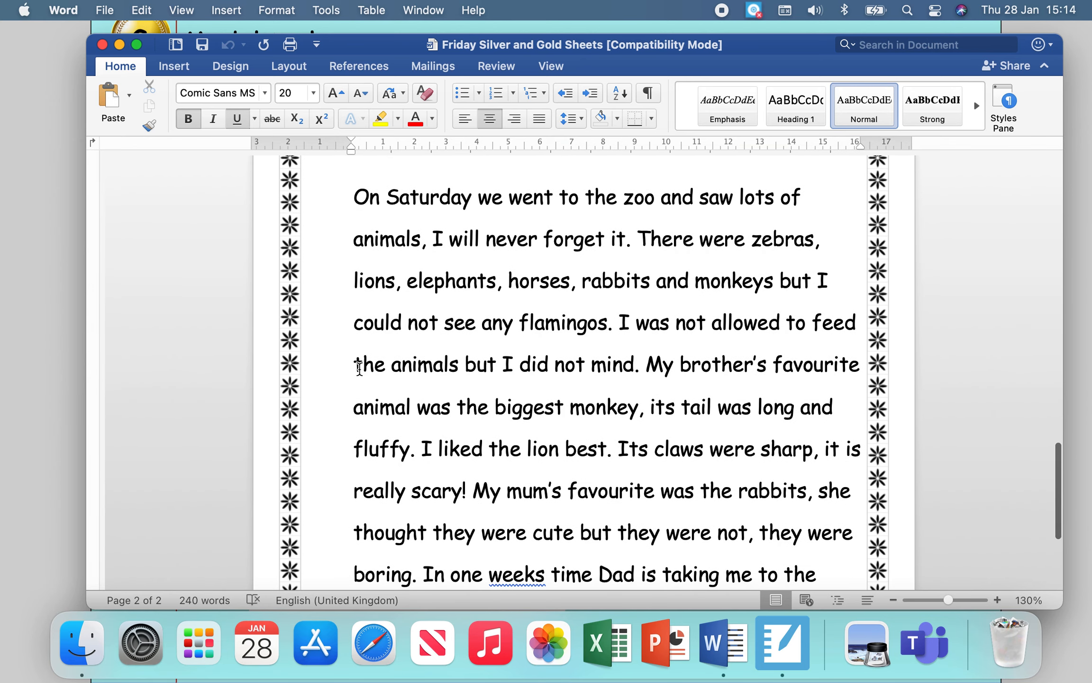
pyautogui.moveTo(664, 223)
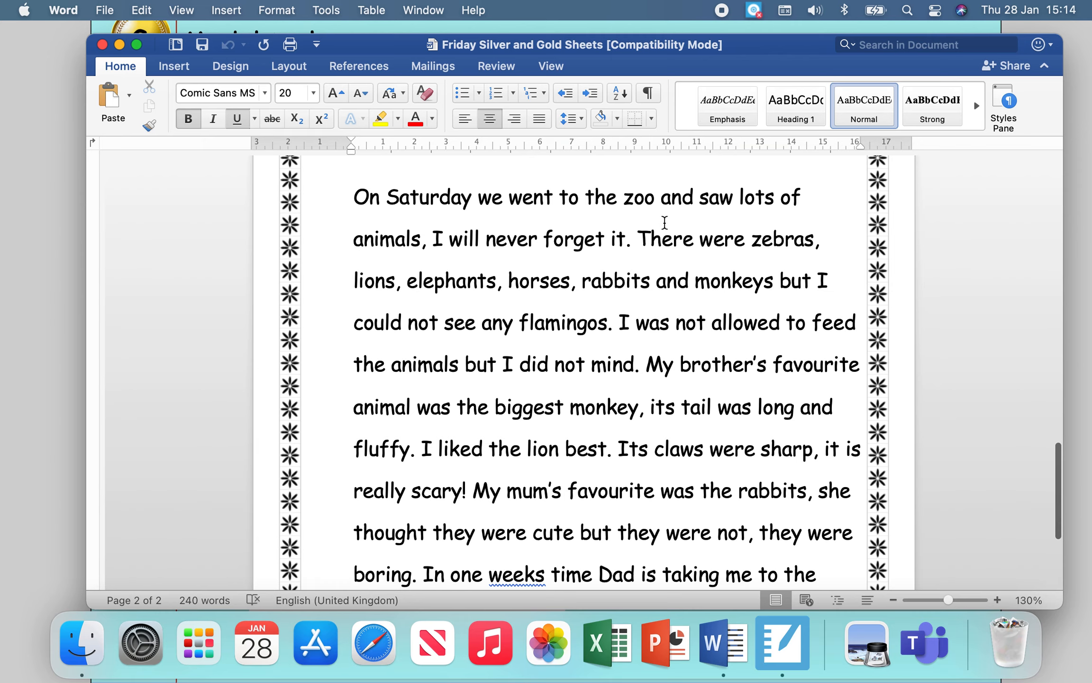
pyautogui.moveTo(595, 306)
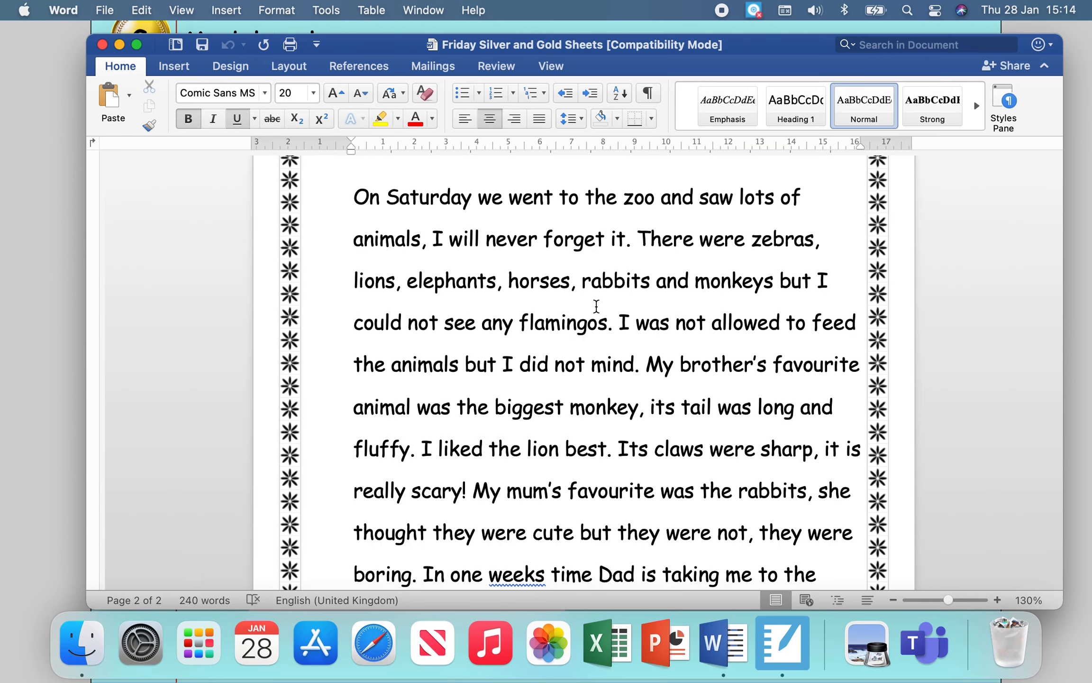
pyautogui.moveTo(566, 390)
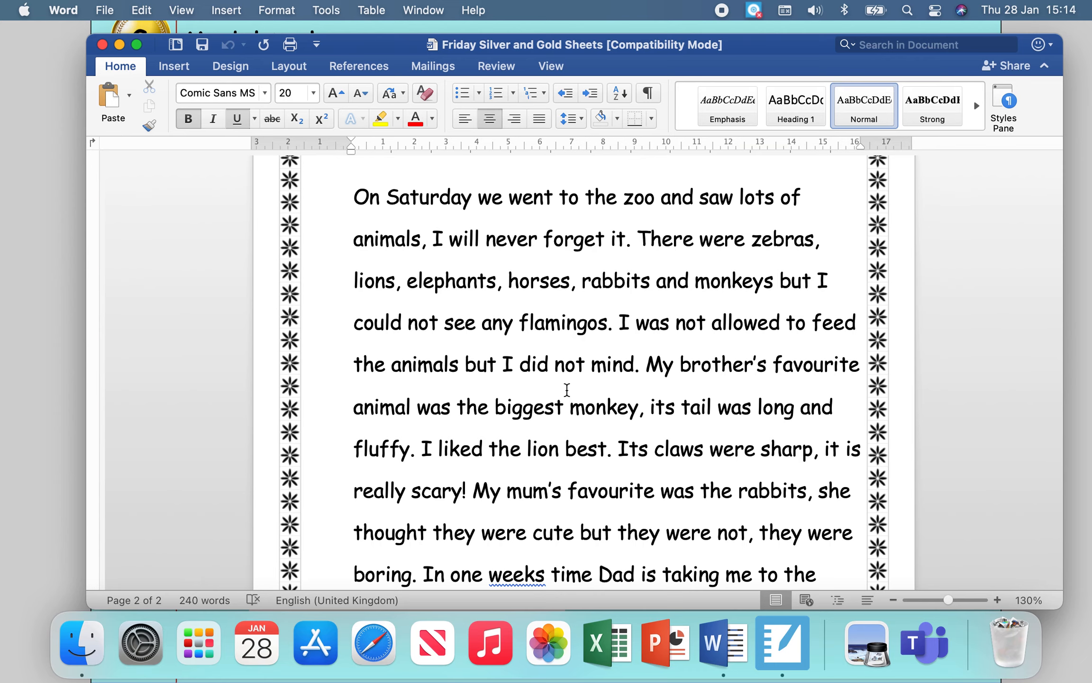
pyautogui.scroll(-3)
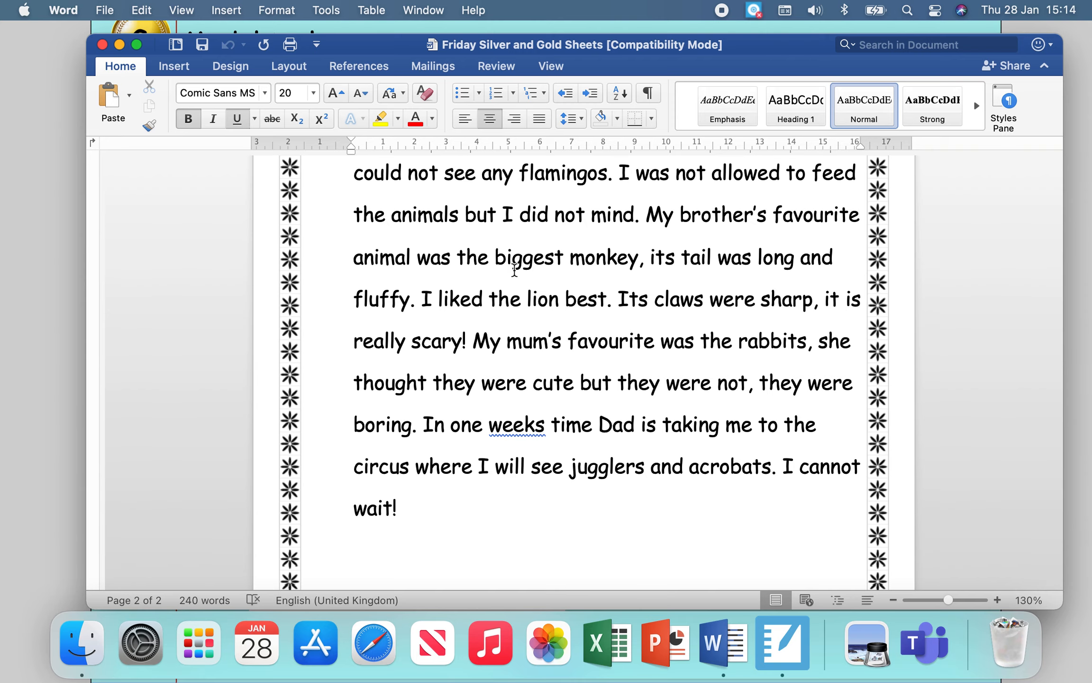
pyautogui.scroll(-3)
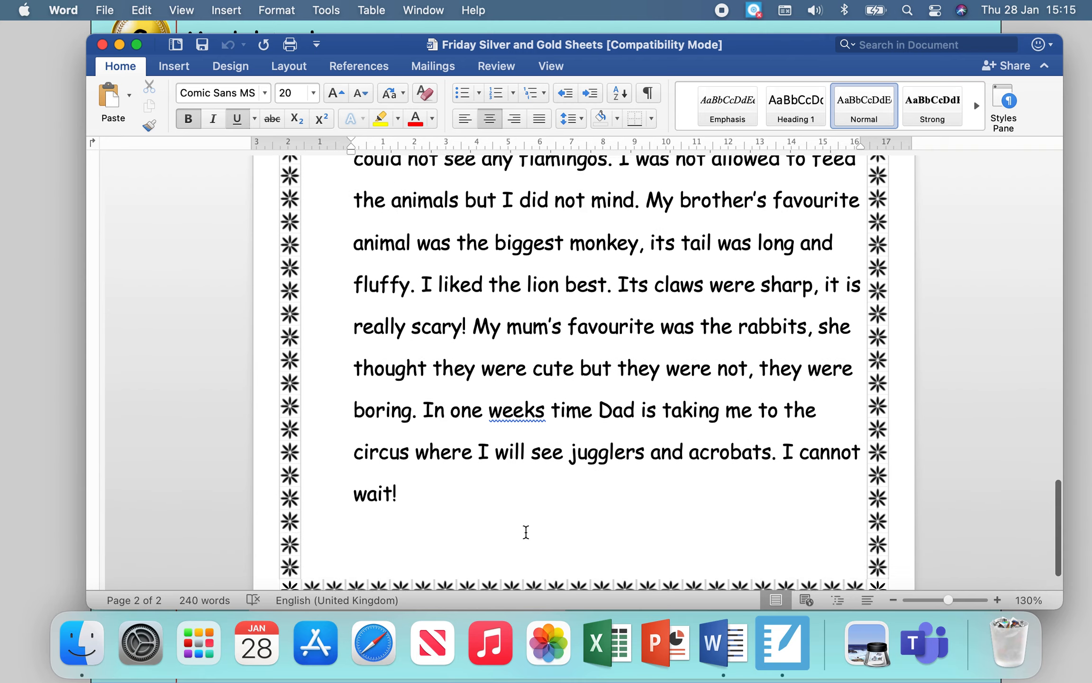
pyautogui.scroll(3)
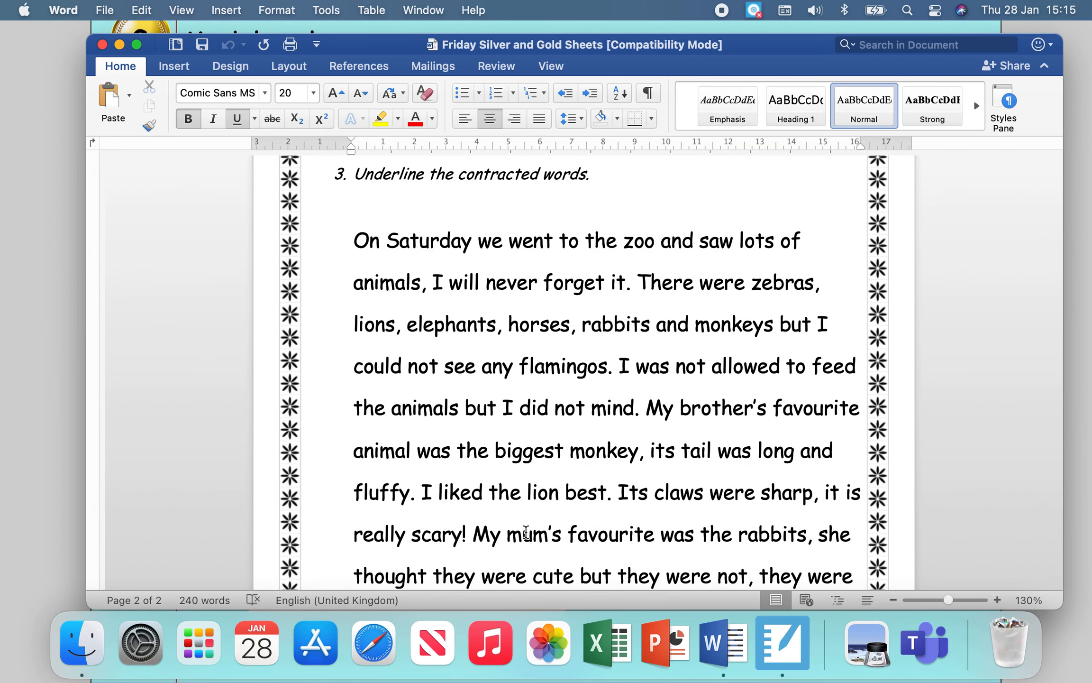
pyautogui.scroll(-3)
pyautogui.write("'")
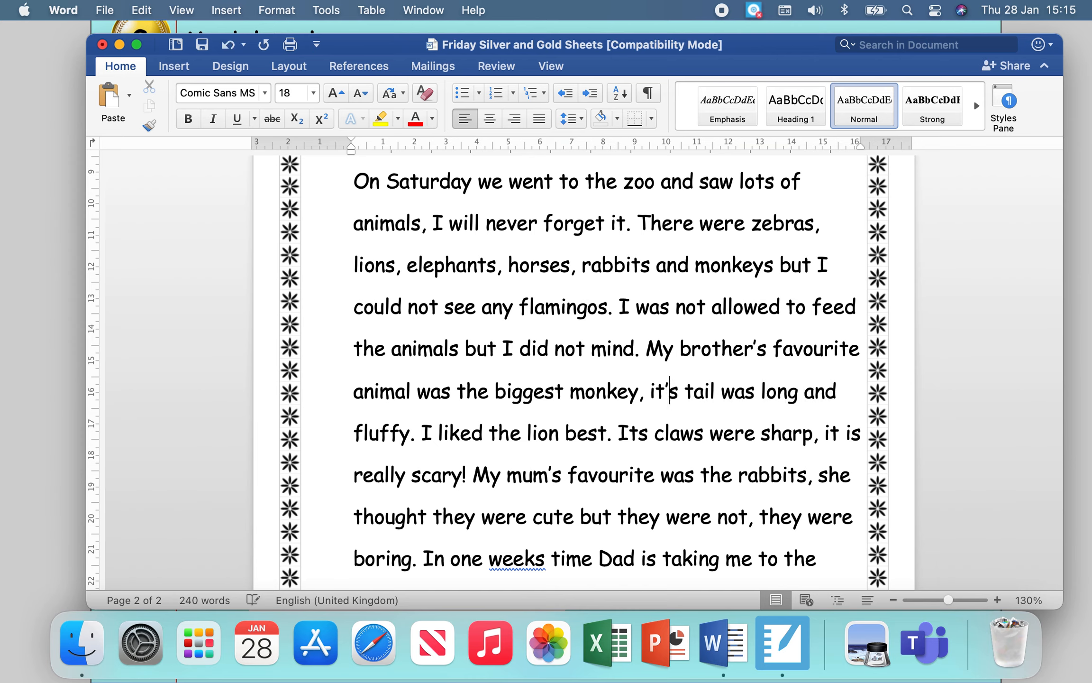
pyautogui.moveTo(741, 467)
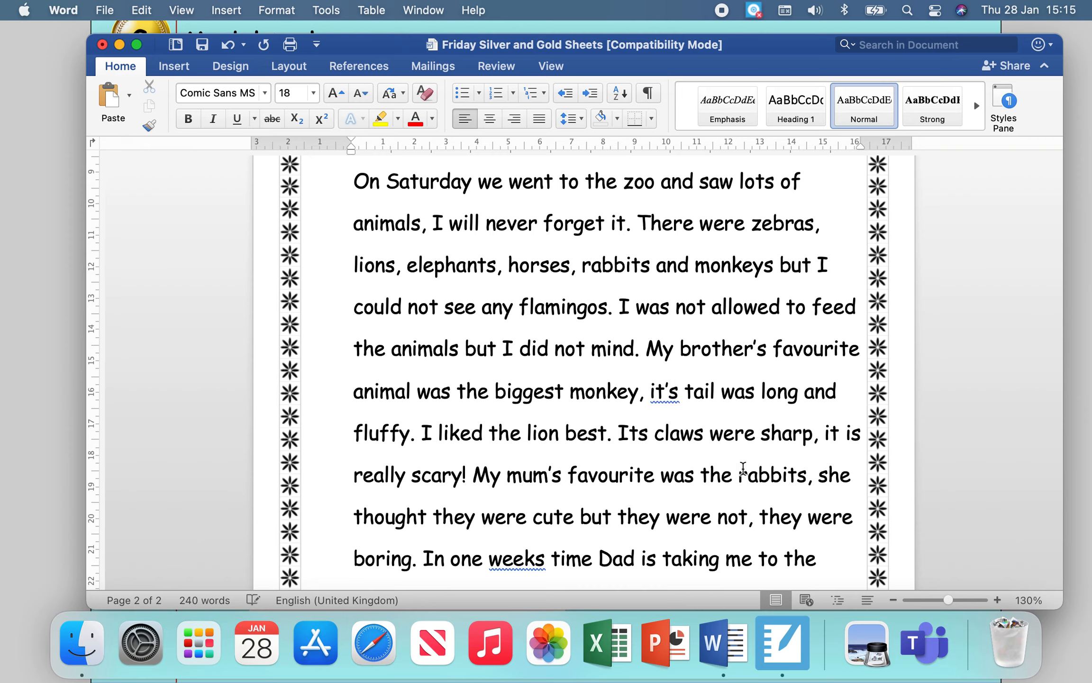
pyautogui.click(666, 390)
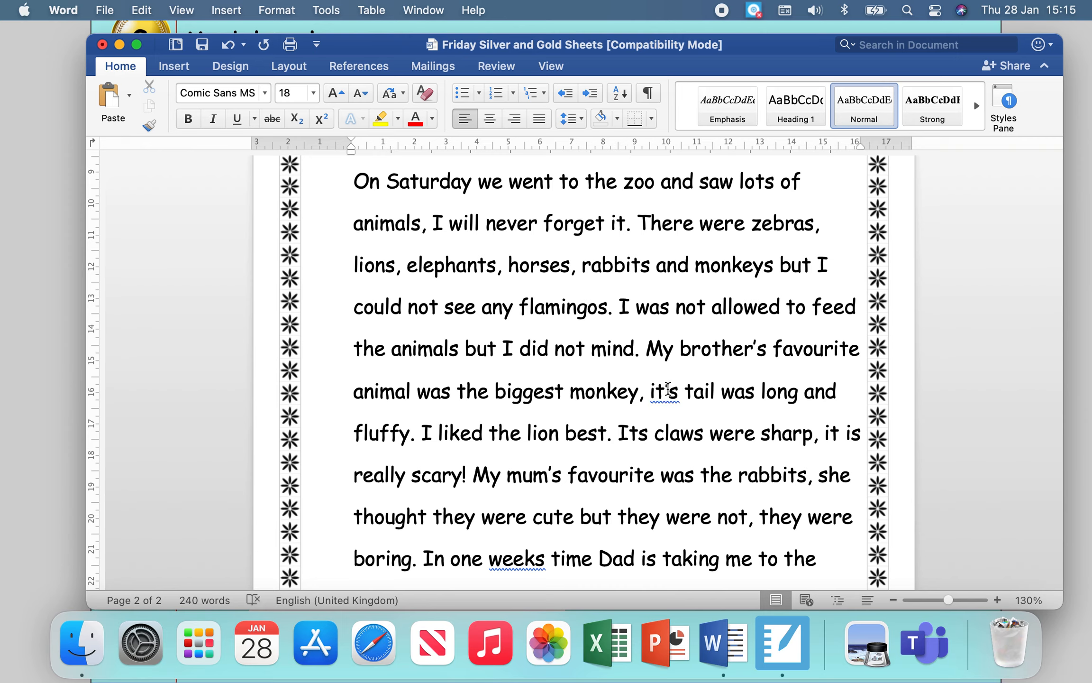
pyautogui.rightClick(667, 389)
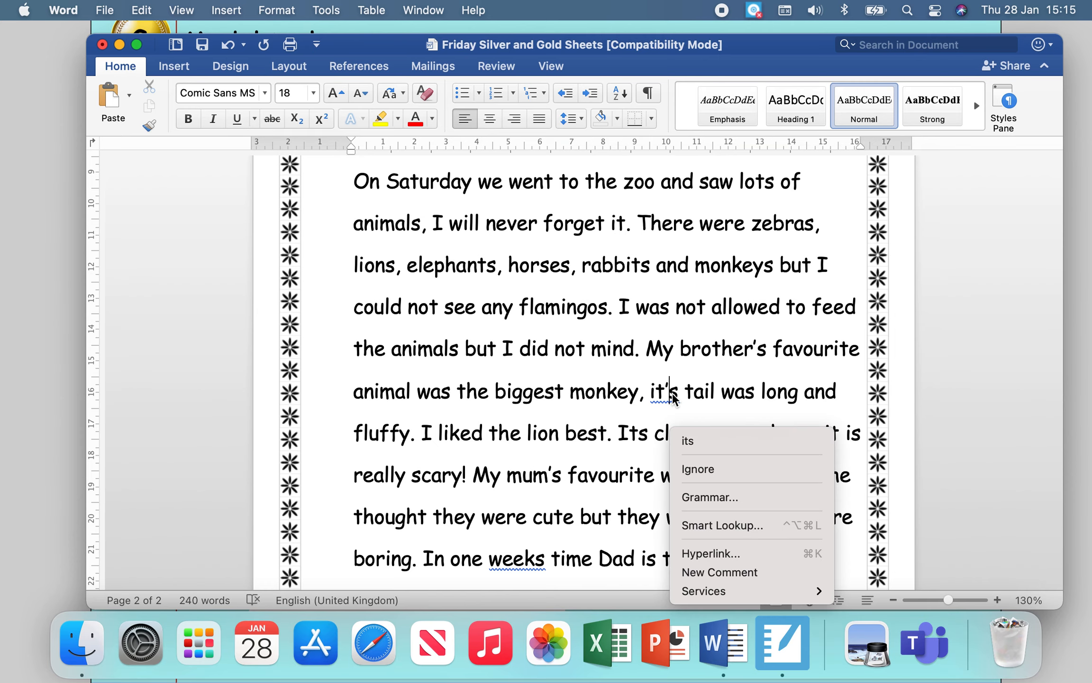
pyautogui.click(687, 440)
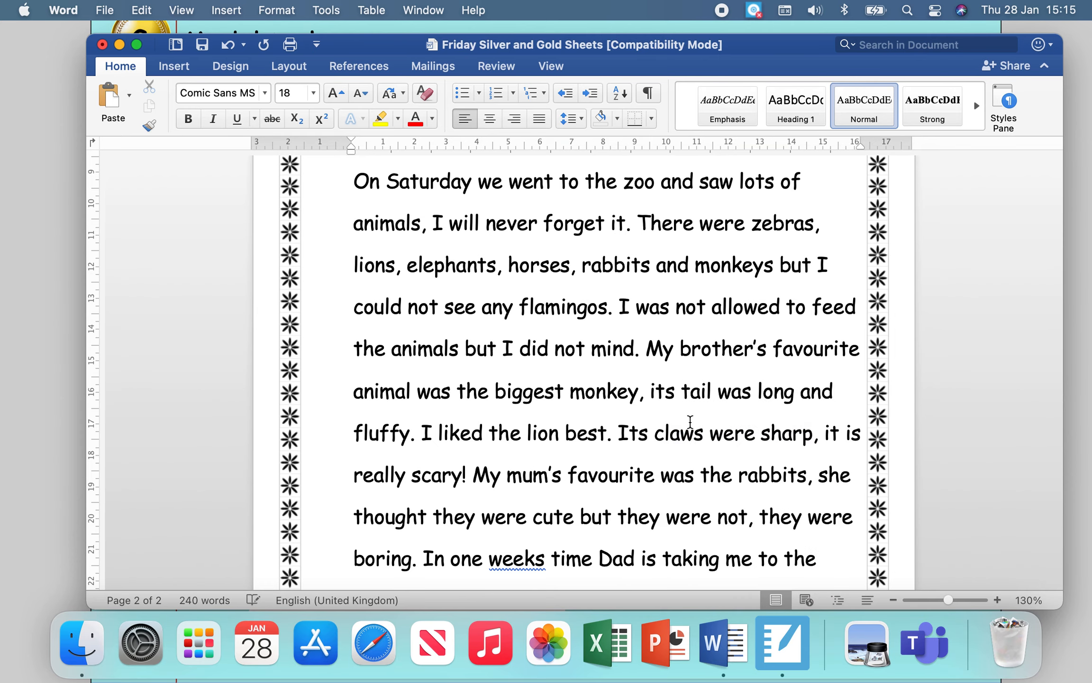
pyautogui.click(650, 390)
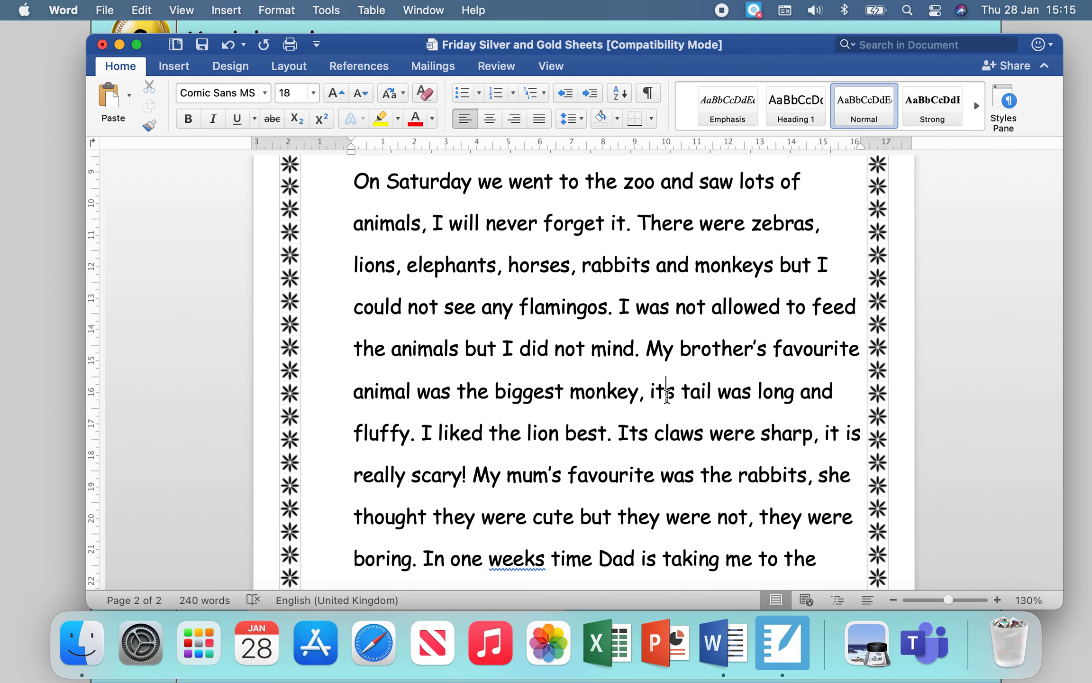
pyautogui.moveTo(660, 493)
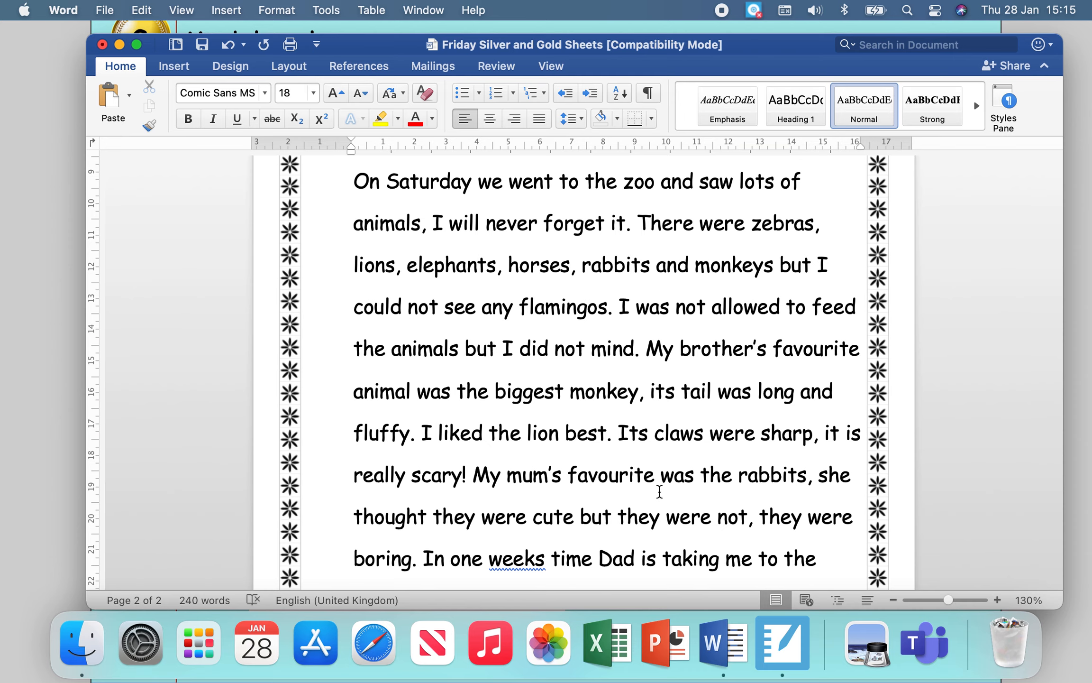
pyautogui.click(666, 391)
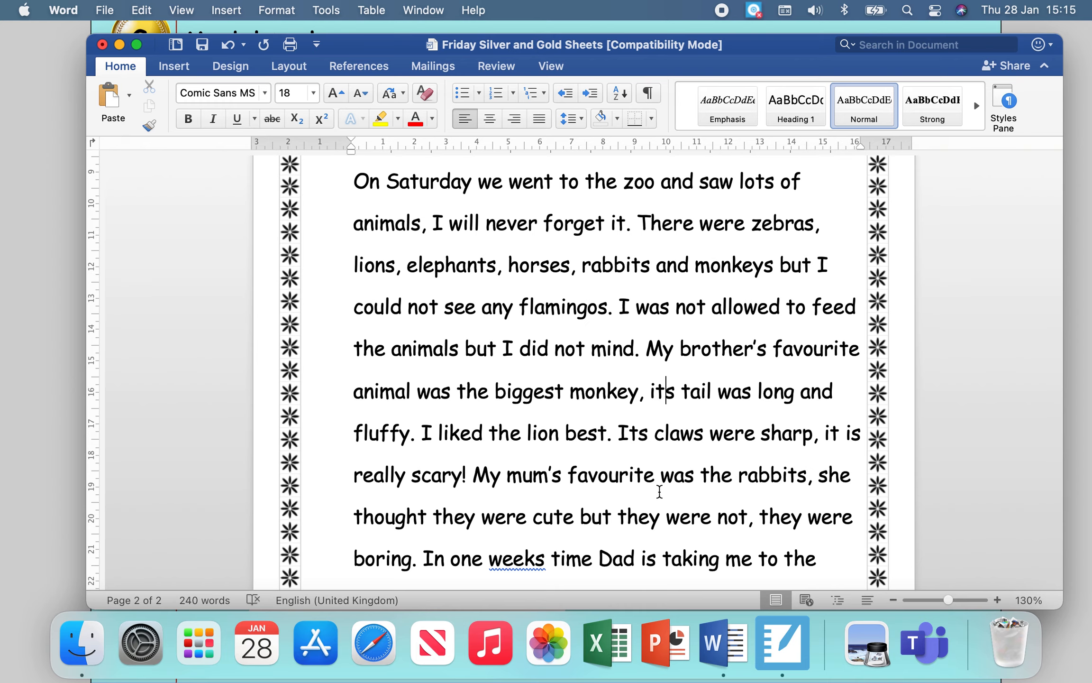
pyautogui.click(660, 391)
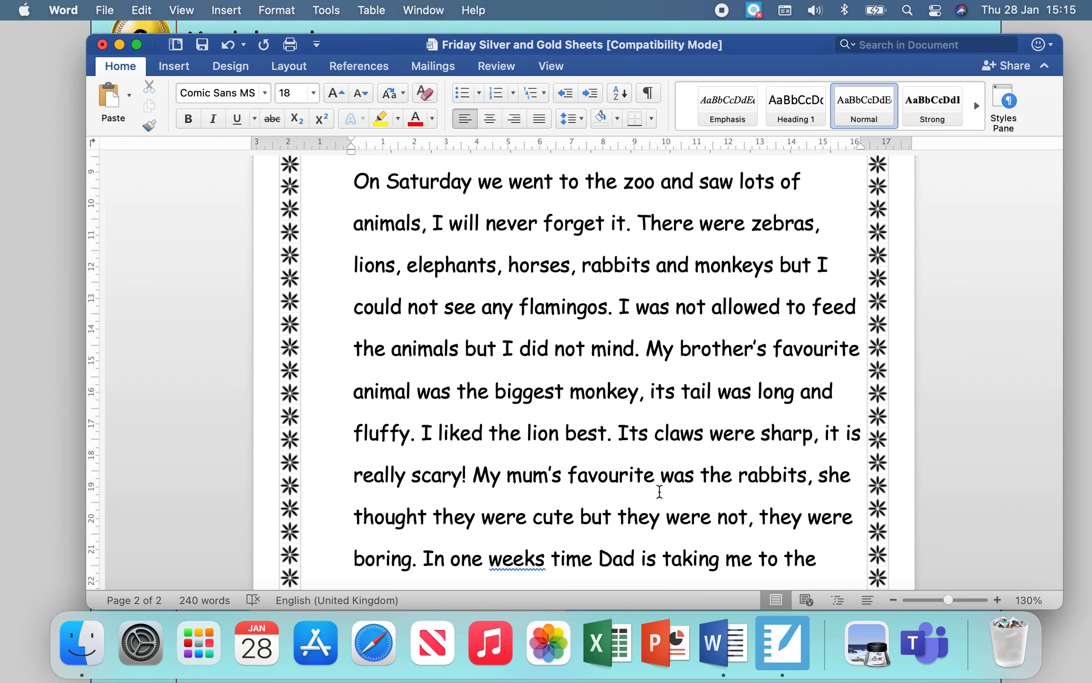
pyautogui.click(665, 391)
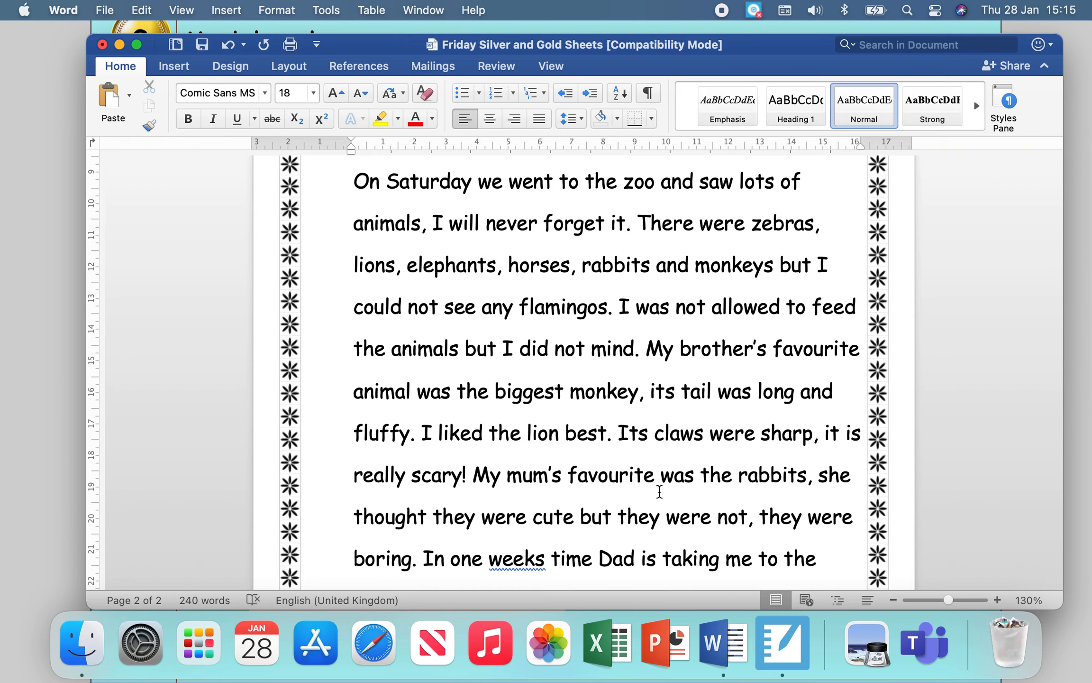
pyautogui.moveTo(495, 385)
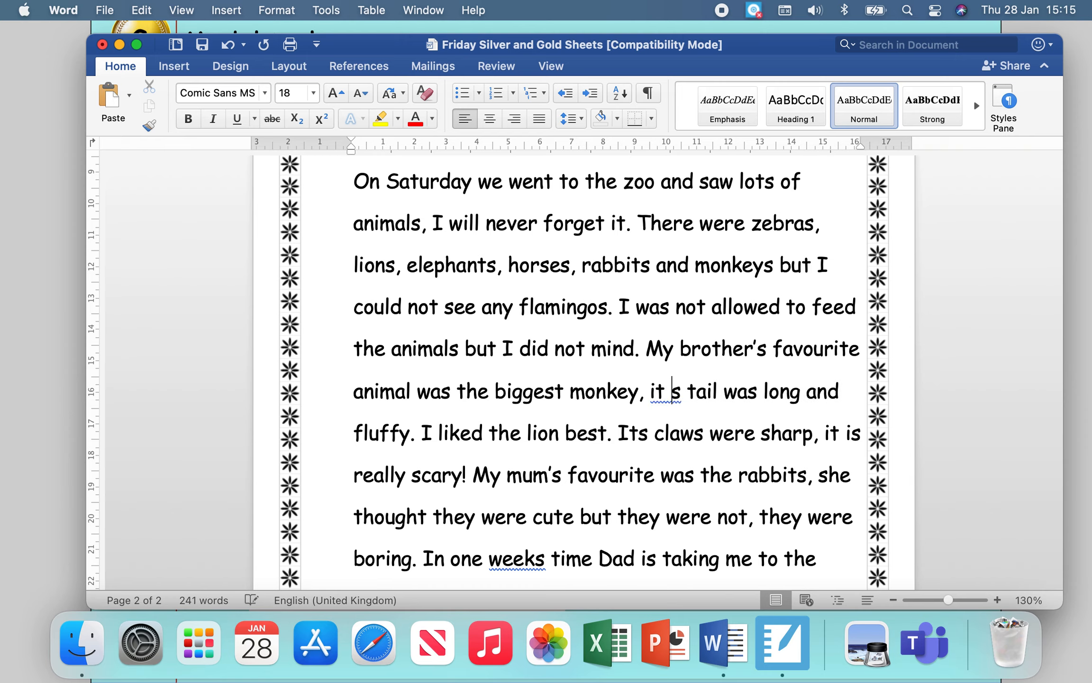
pyautogui.write('i')
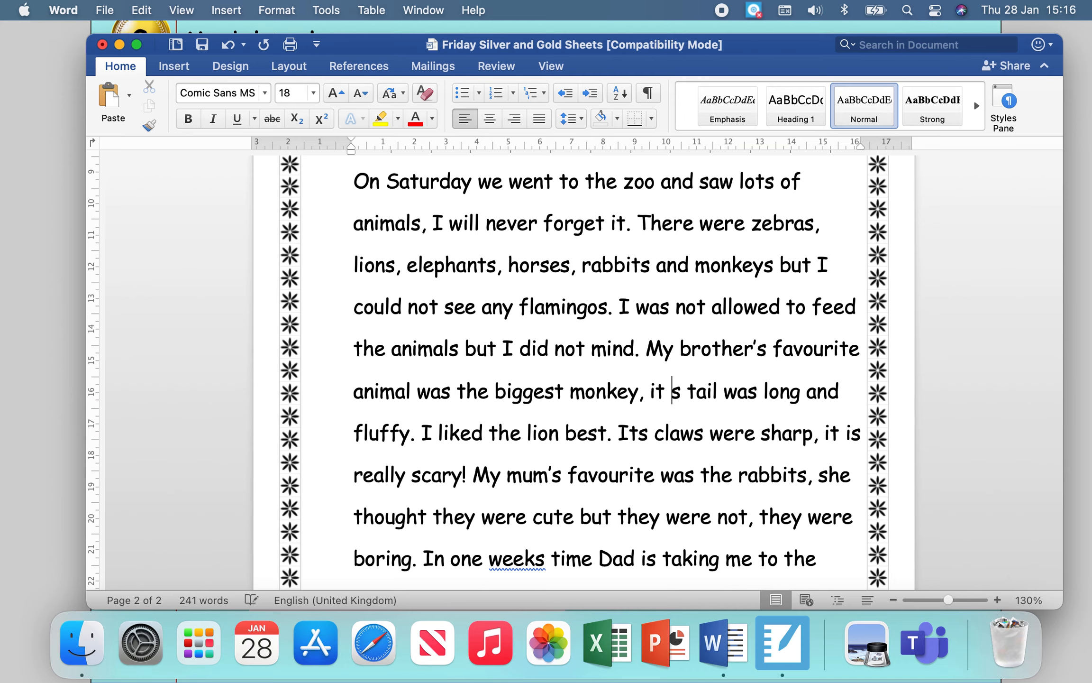
pyautogui.write('ha')
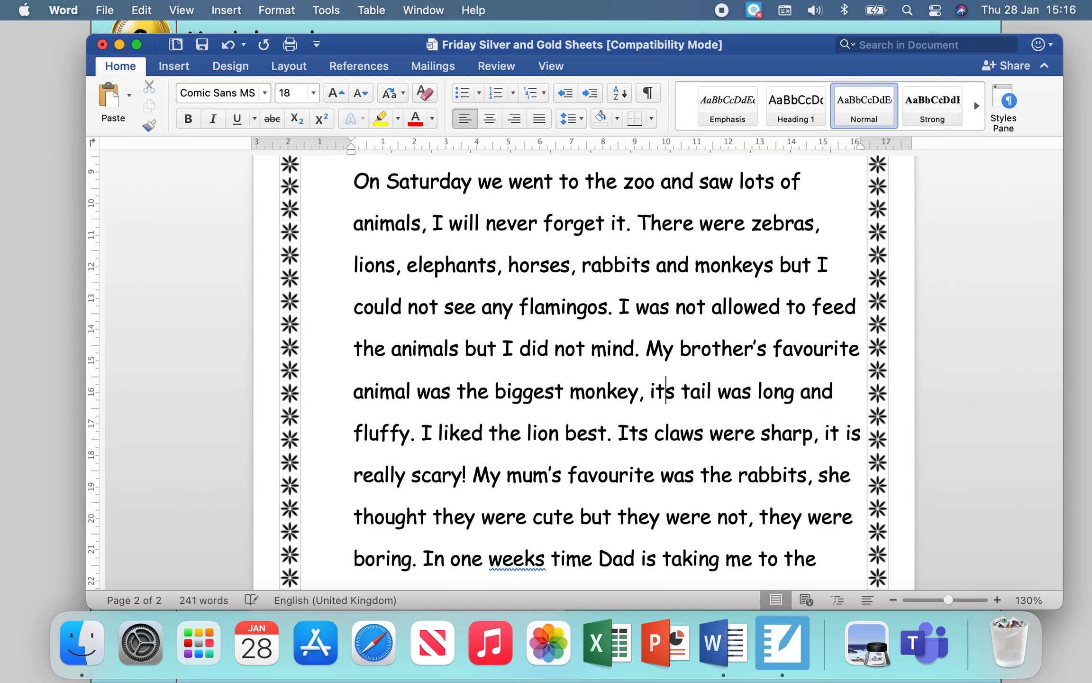
pyautogui.press('backspace')
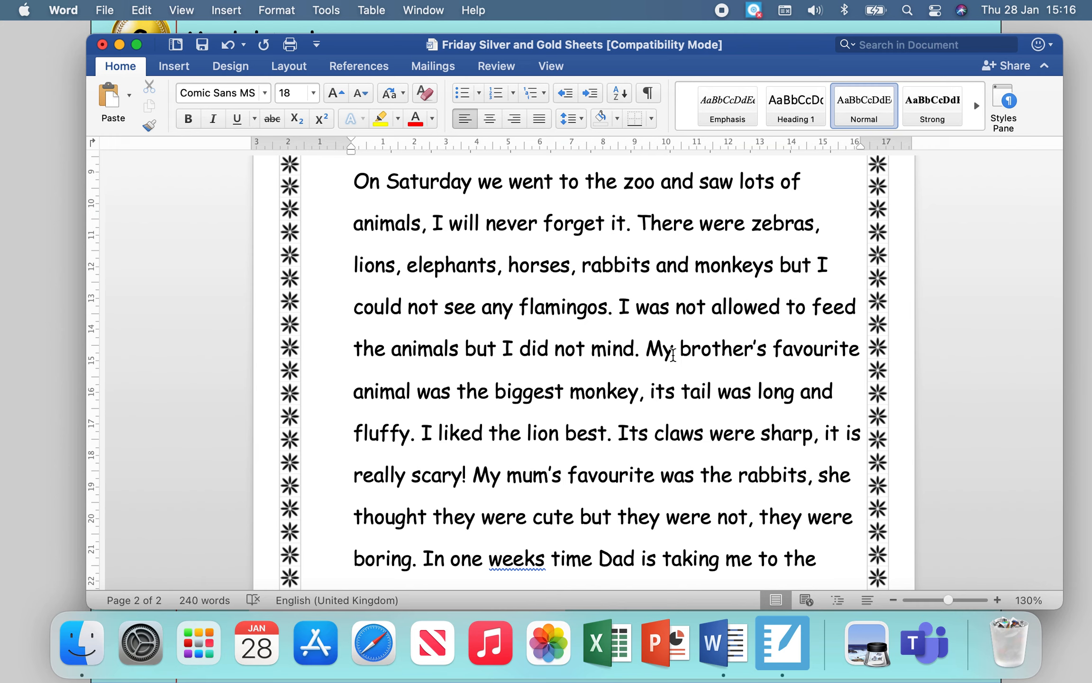
pyautogui.moveTo(672, 414)
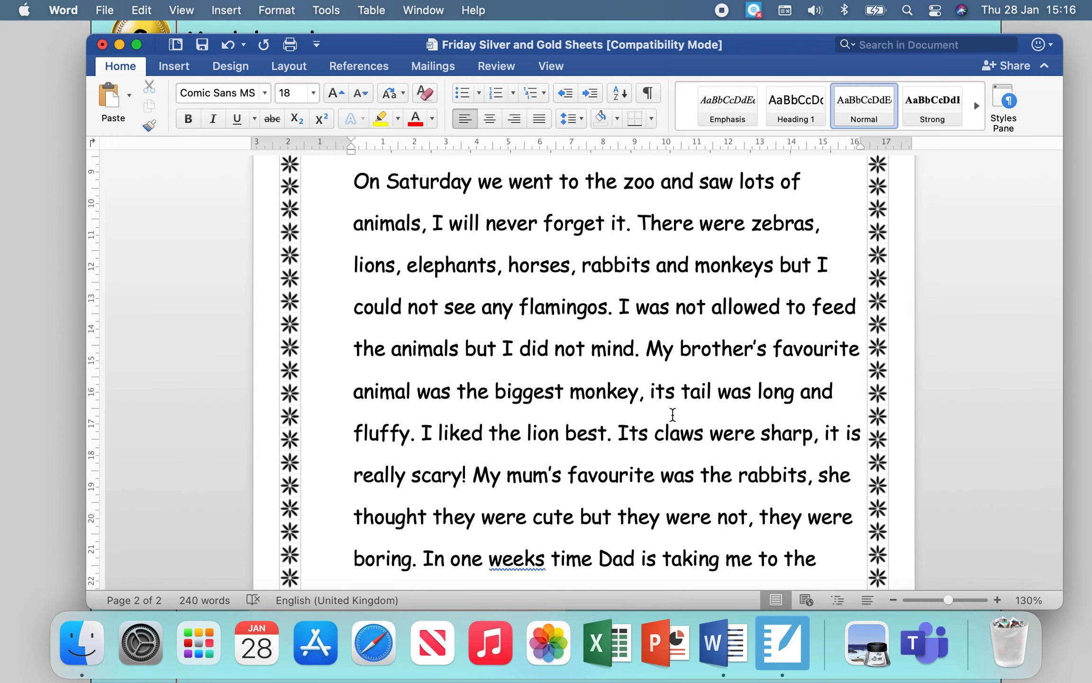
pyautogui.scroll(-3)
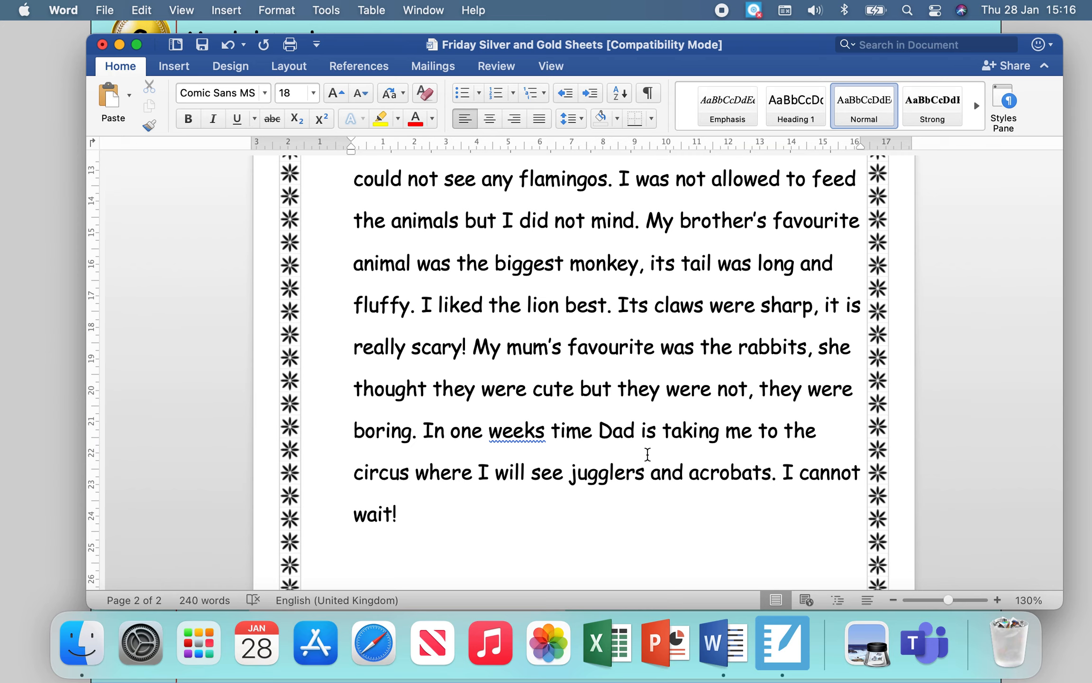
pyautogui.scroll(-3)
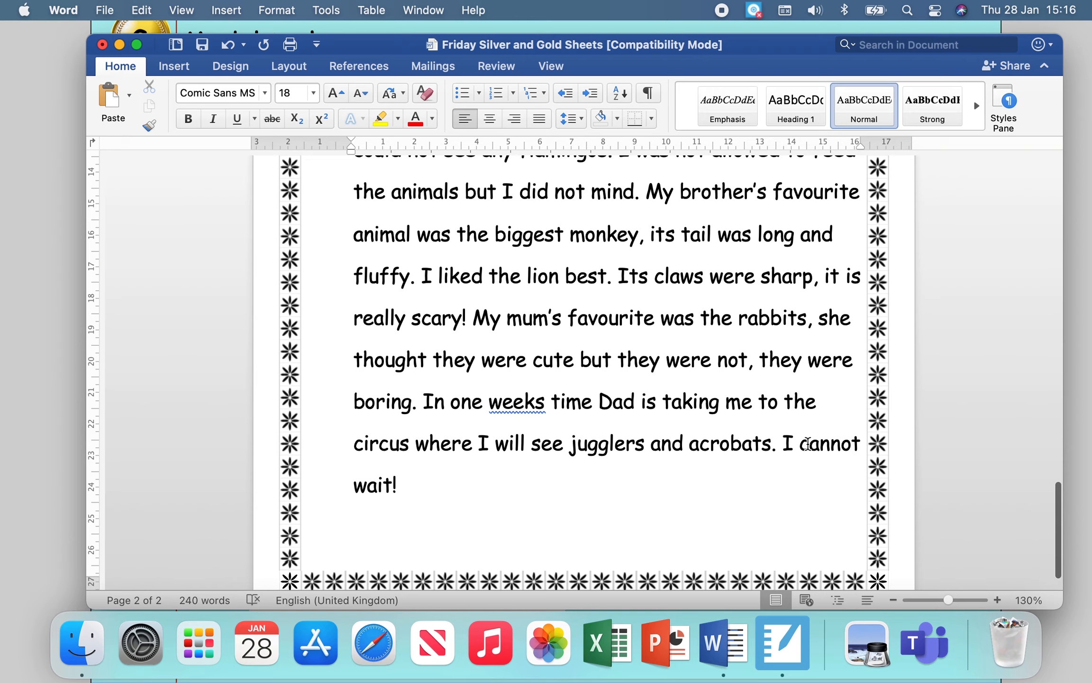
# - Highlight 'cannot' yellow in the zoo story and return to the Gold Activity heading
pyautogui.doubleClick(829, 444)
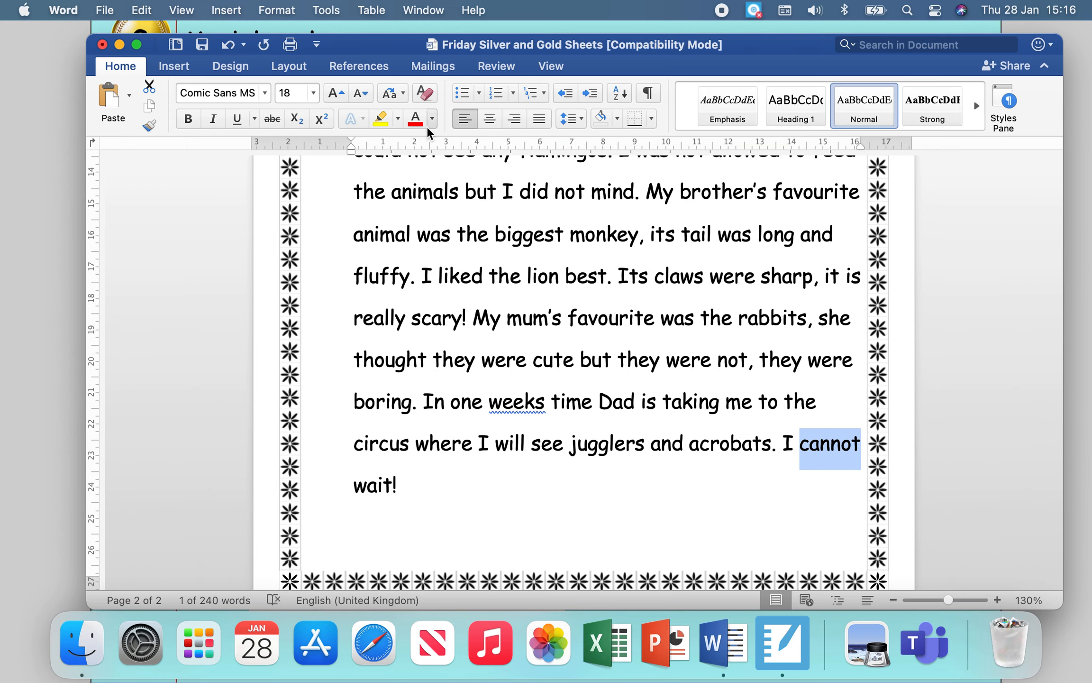
pyautogui.click(379, 117)
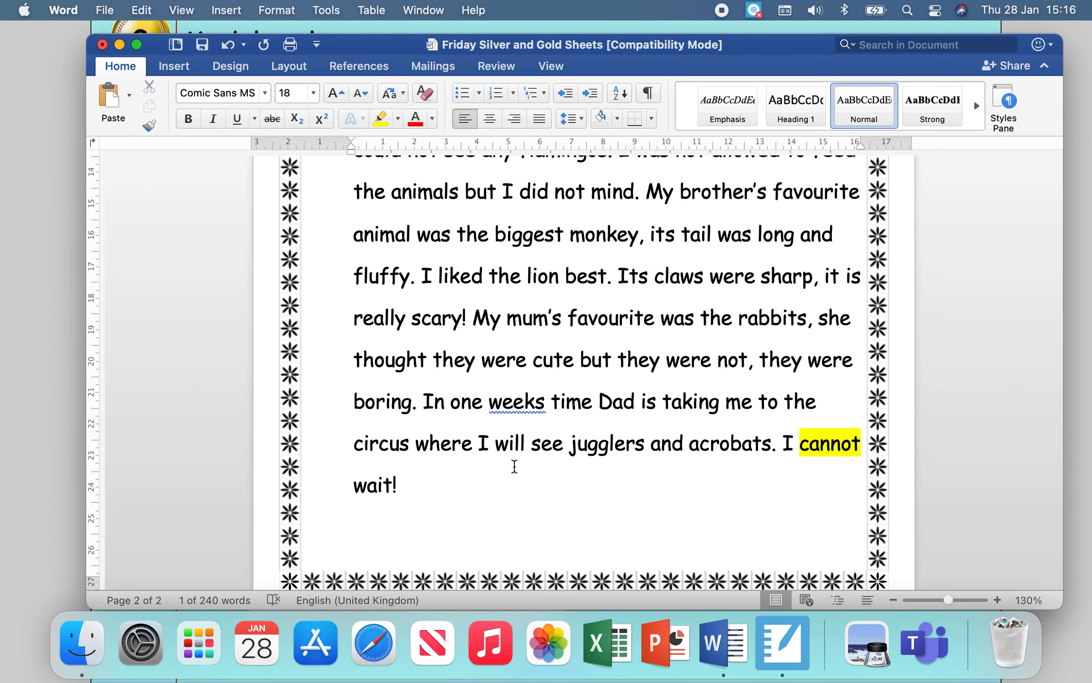
pyautogui.scroll(3)
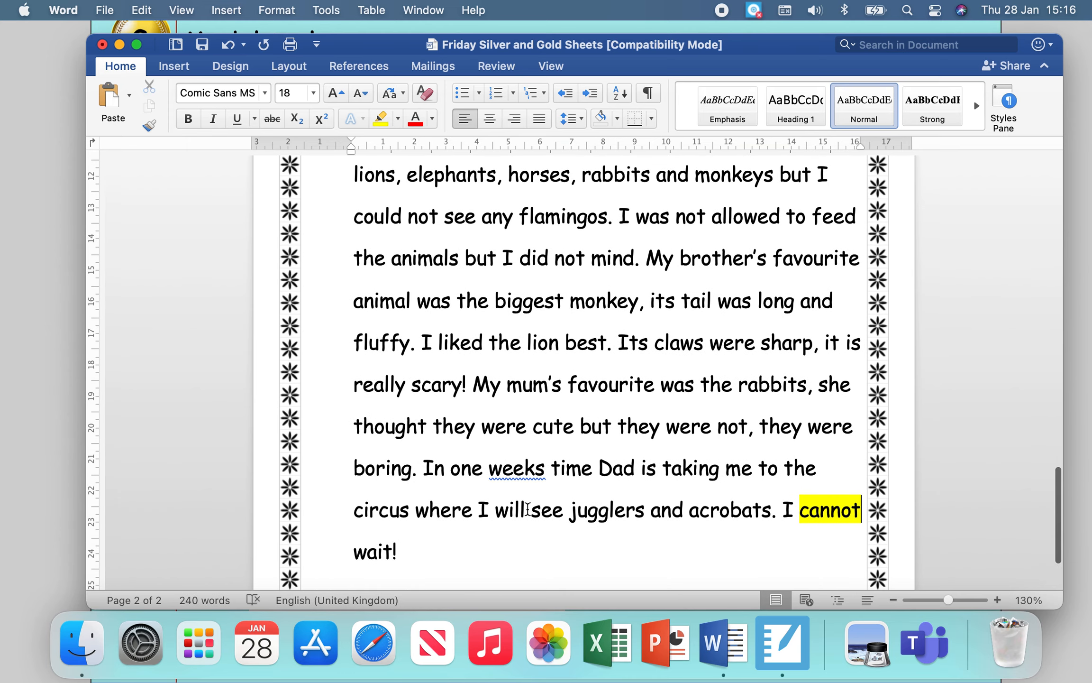
pyautogui.scroll(3)
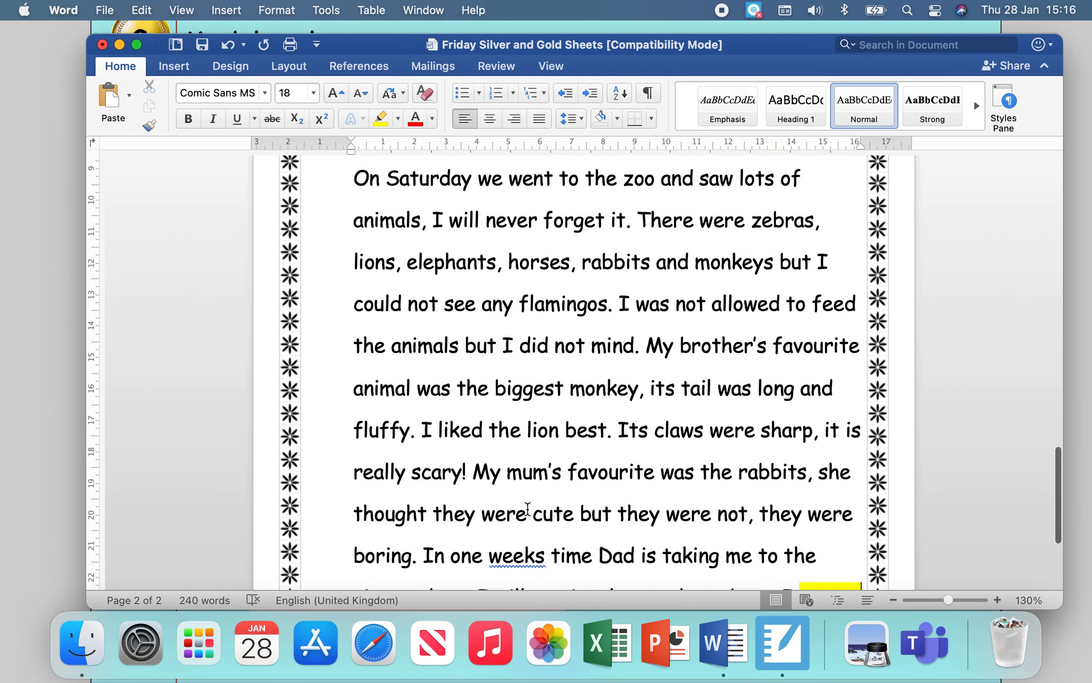
pyautogui.scroll(-3)
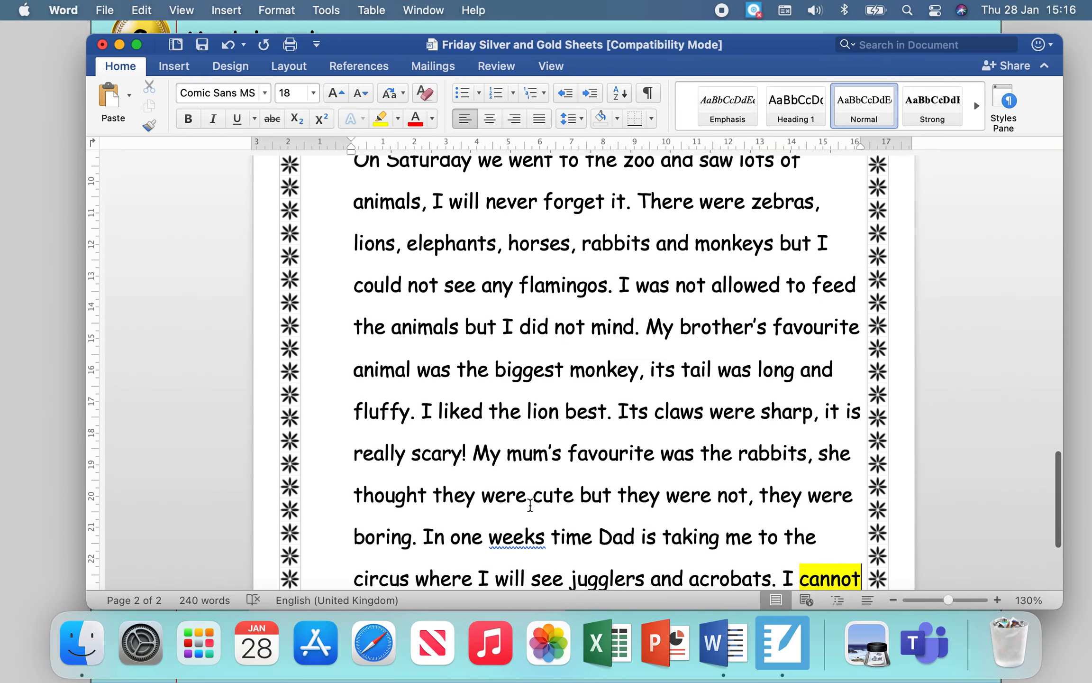
pyautogui.scroll(3)
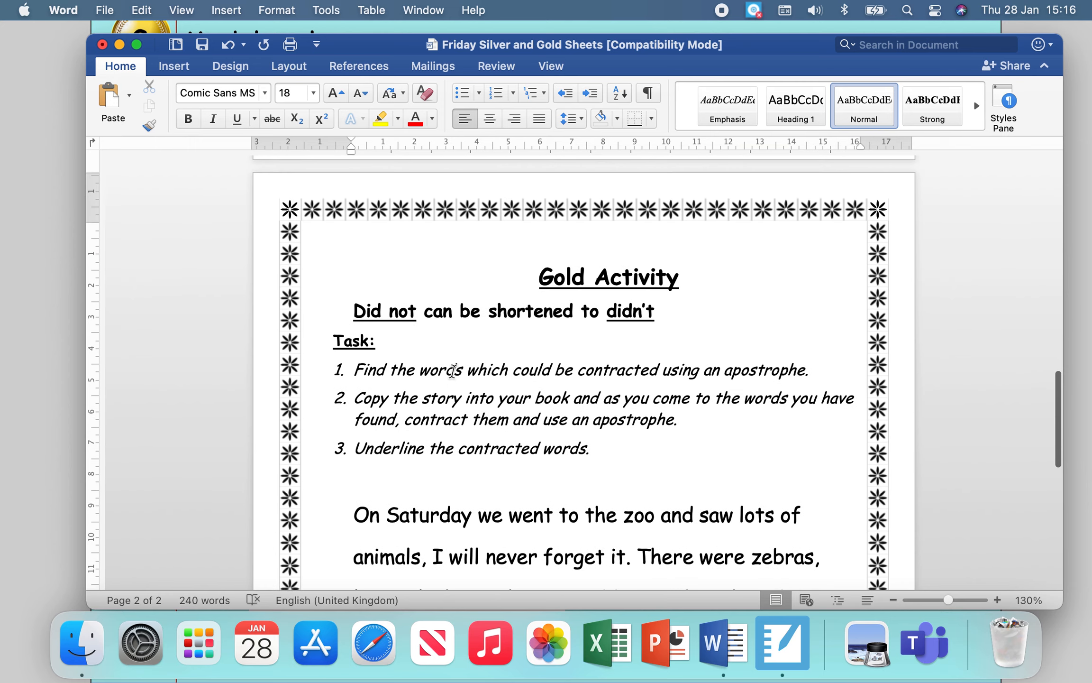
pyautogui.moveTo(103, 45)
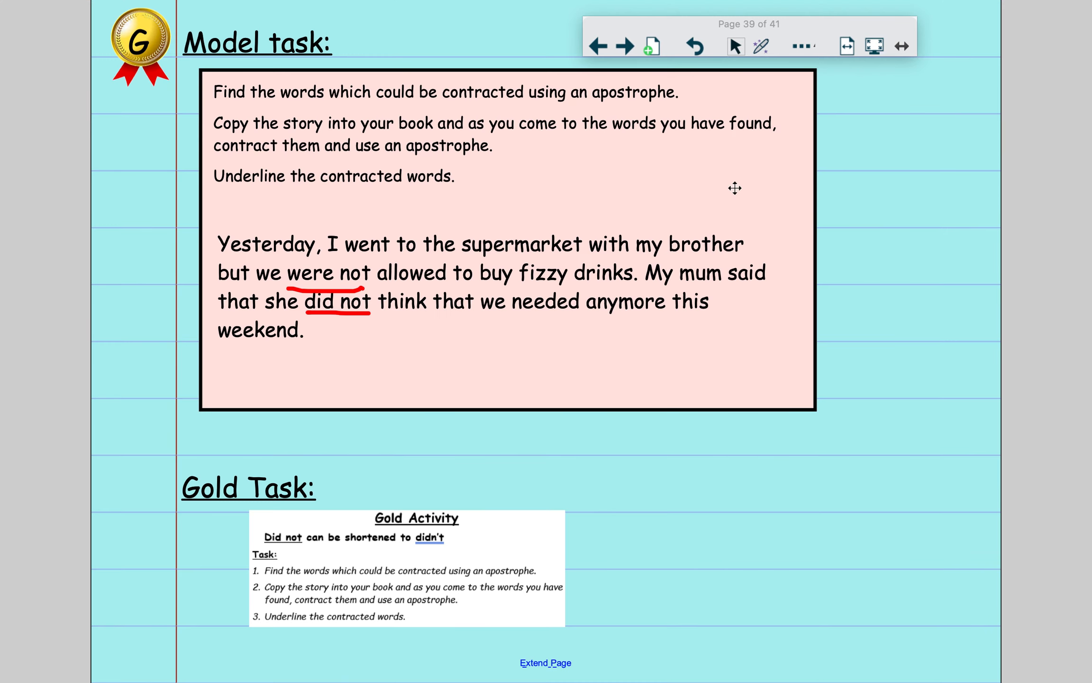
# - Advance to page 40, the Challenge task on writing sentences with contractions
pyautogui.click(625, 45)
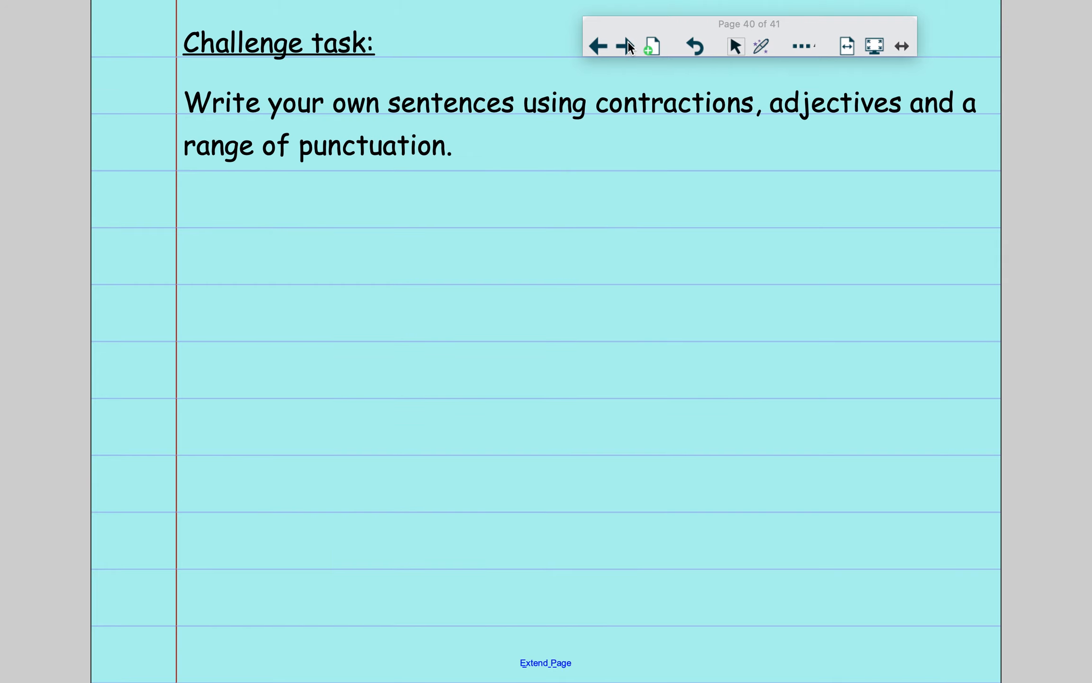
pyautogui.moveTo(525, 254)
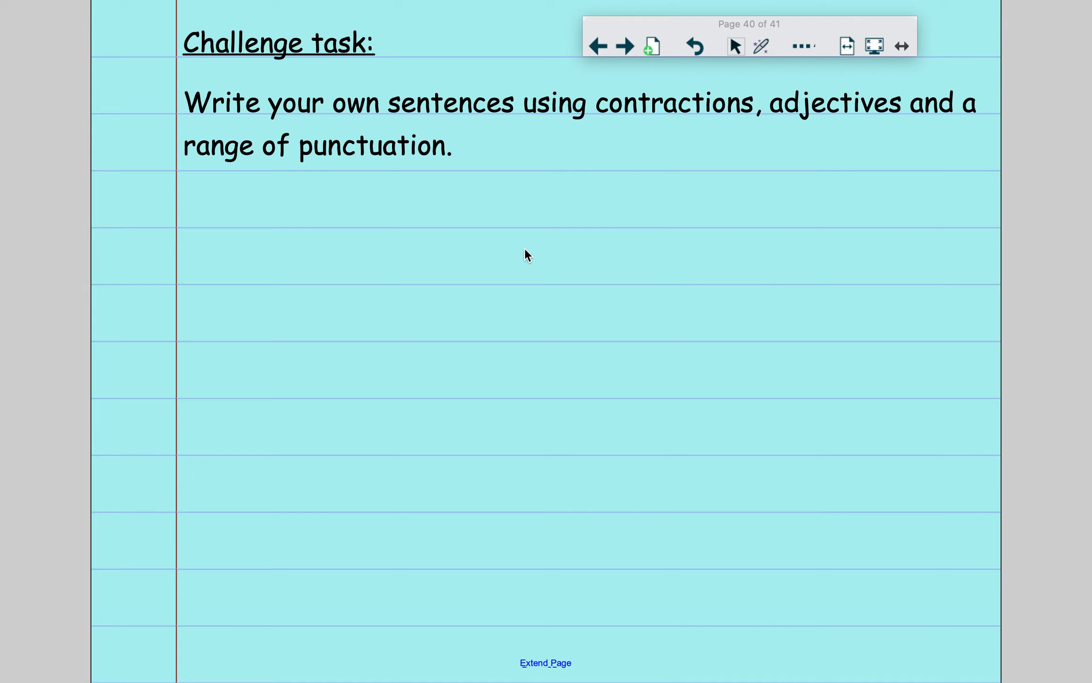
pyautogui.moveTo(391, 112)
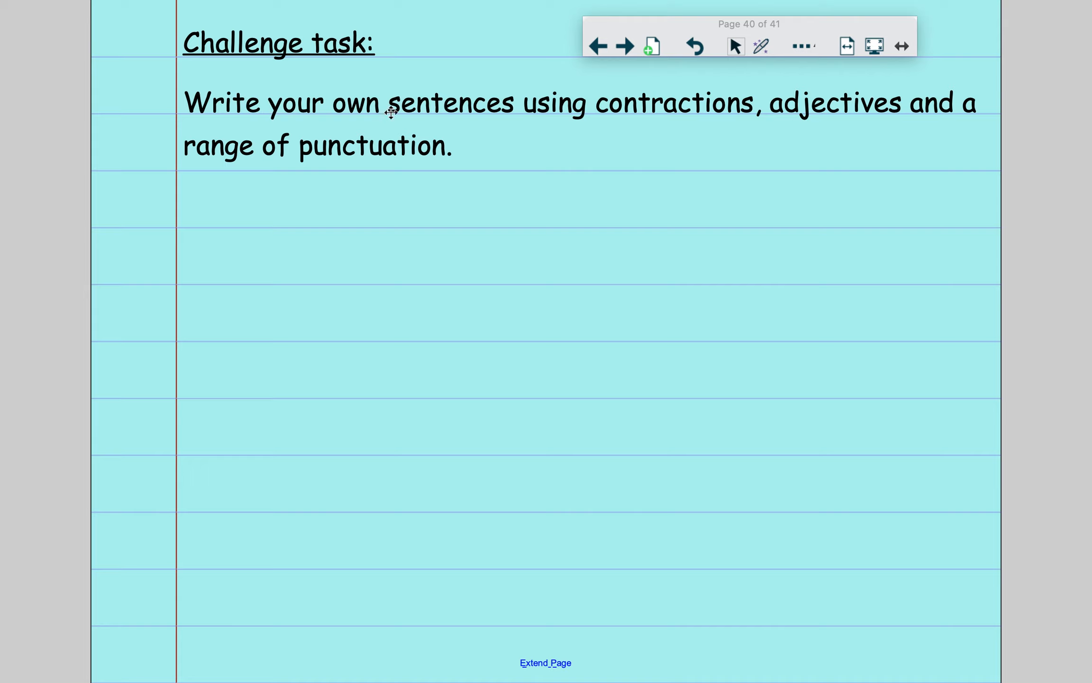
pyautogui.moveTo(553, 410)
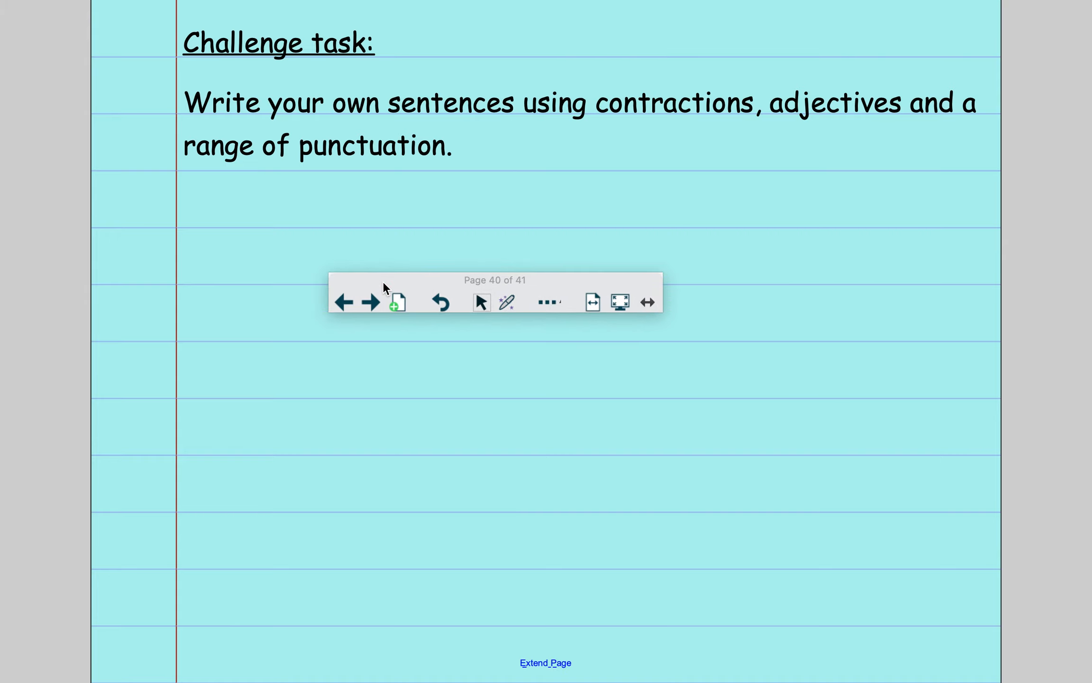
pyautogui.moveTo(734, 234)
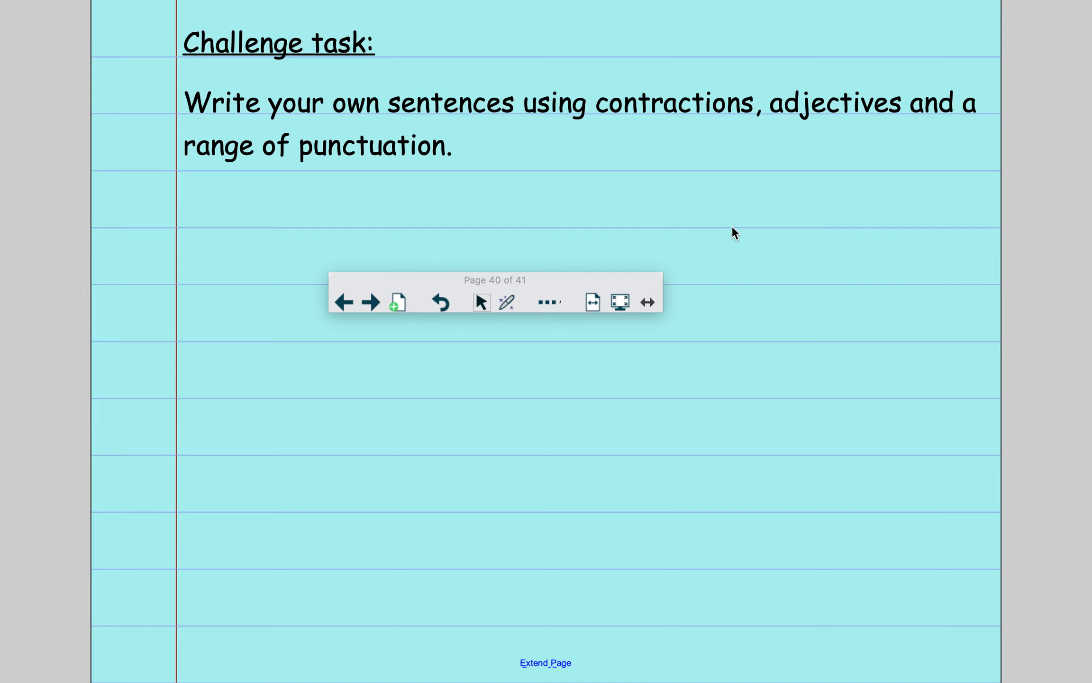
pyautogui.moveTo(713, 52)
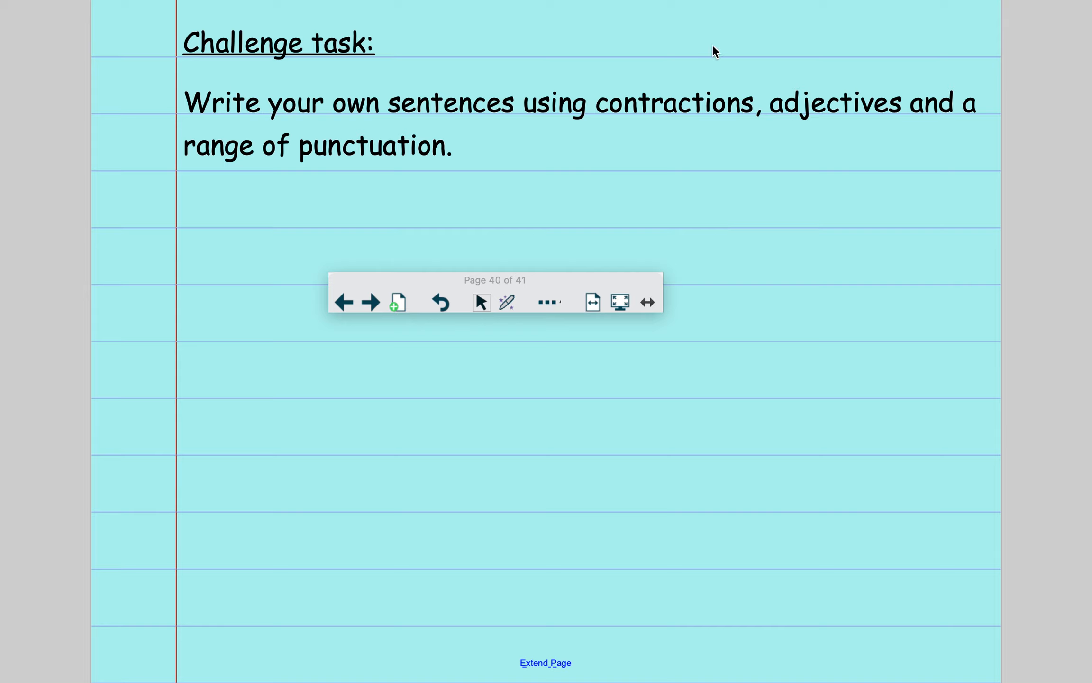
pyautogui.moveTo(665, 22)
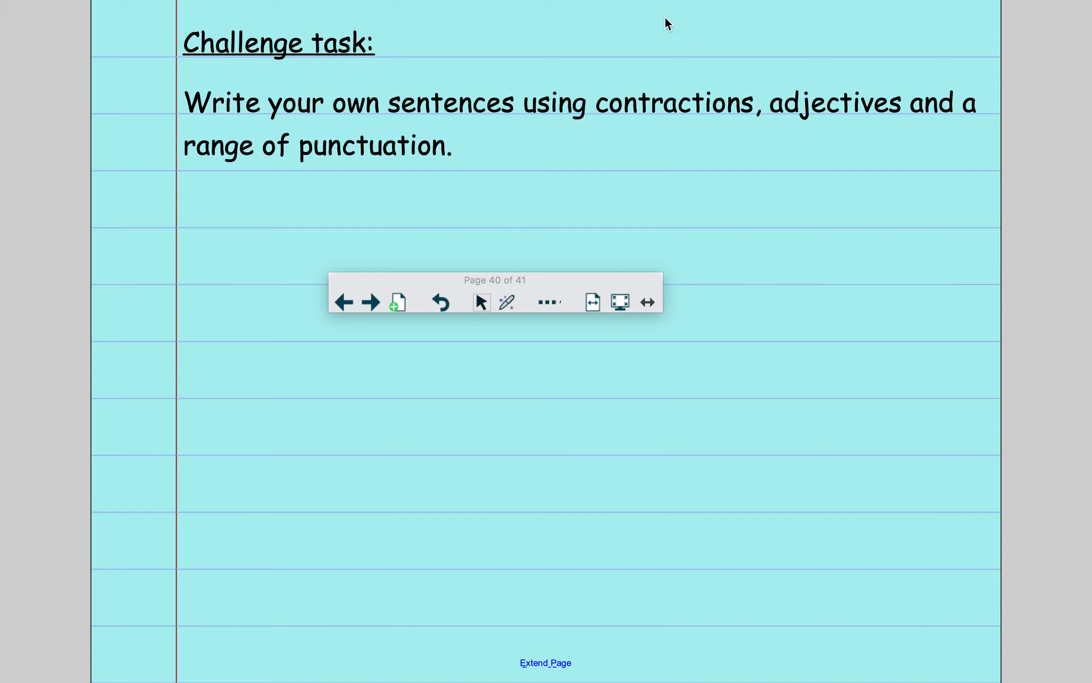
pyautogui.moveTo(614, 7)
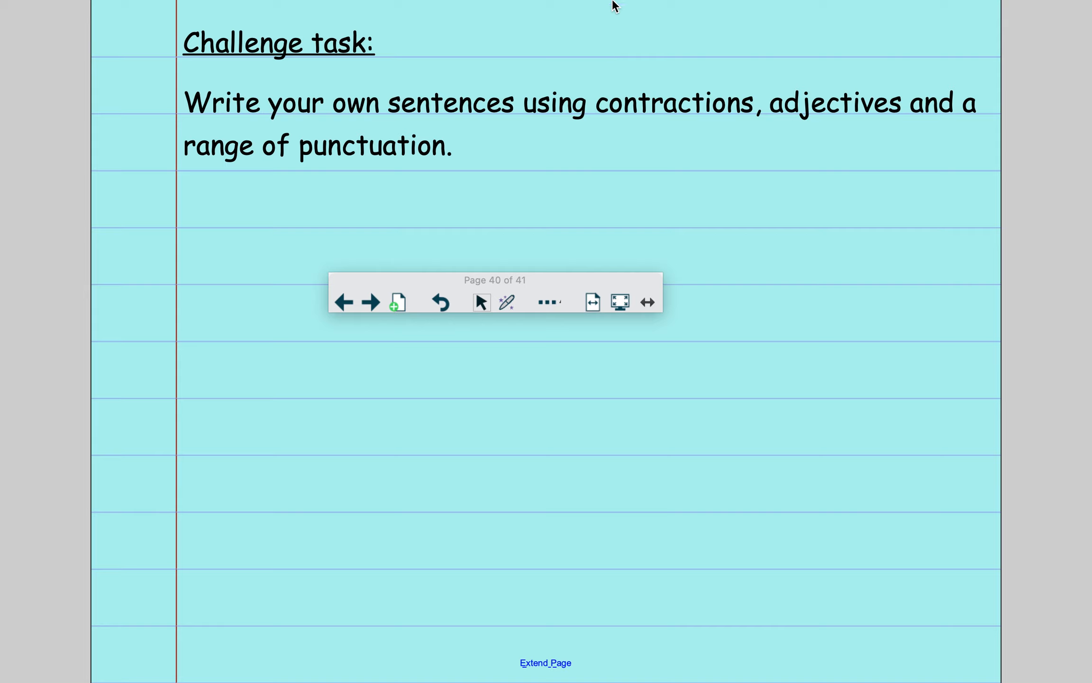